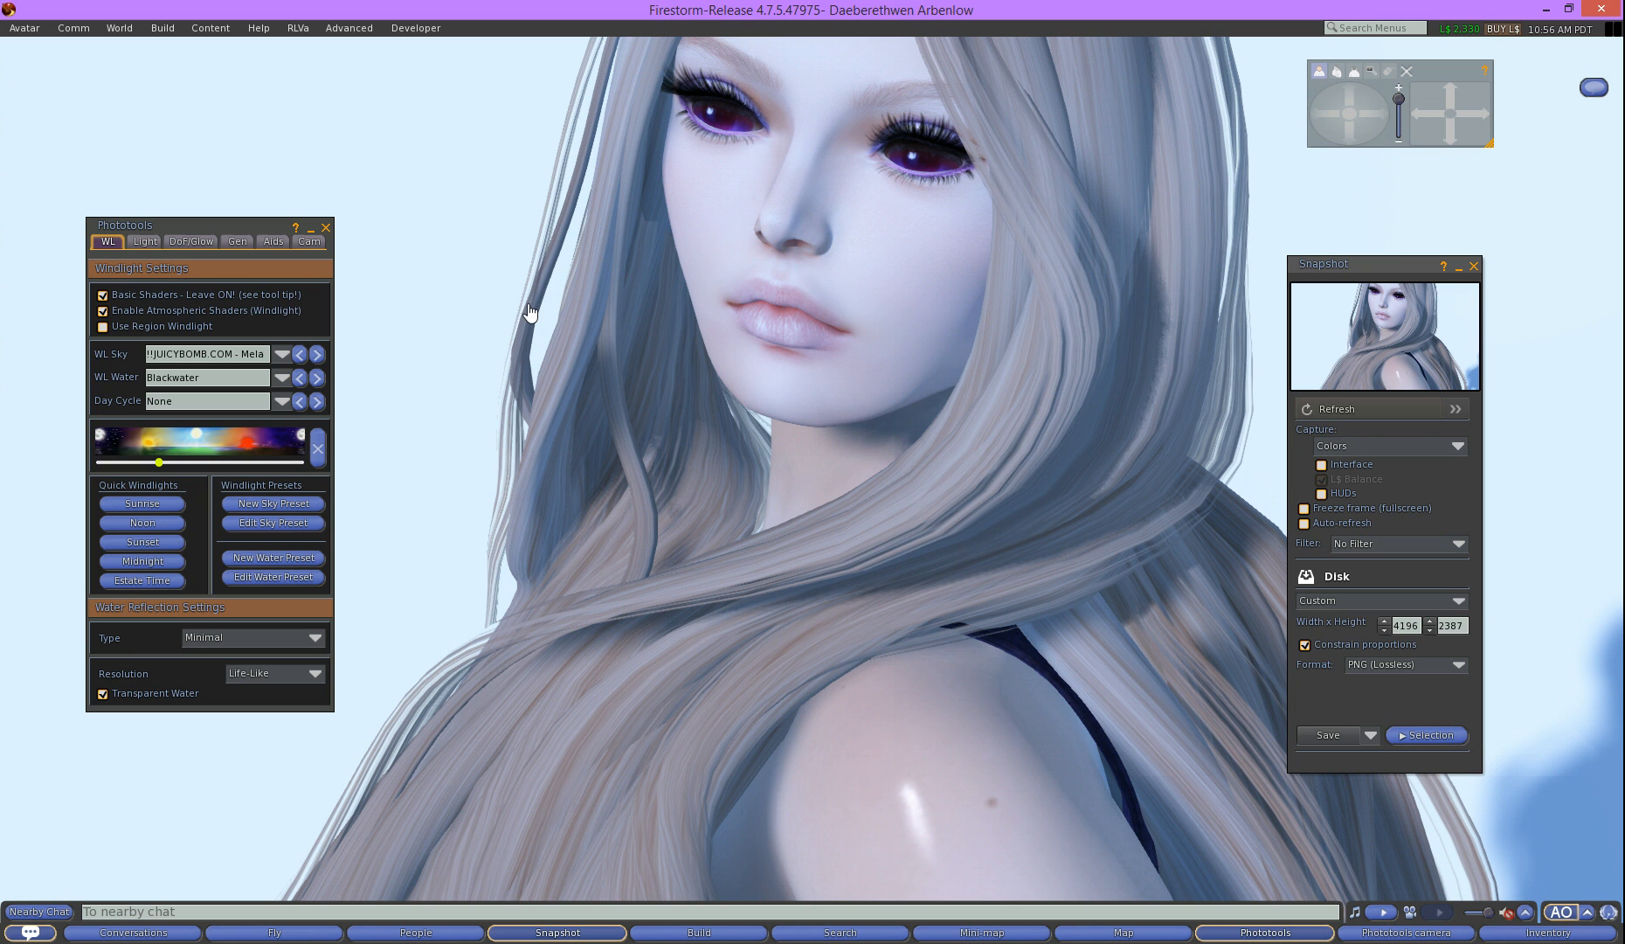
mouse_move(826, 529)
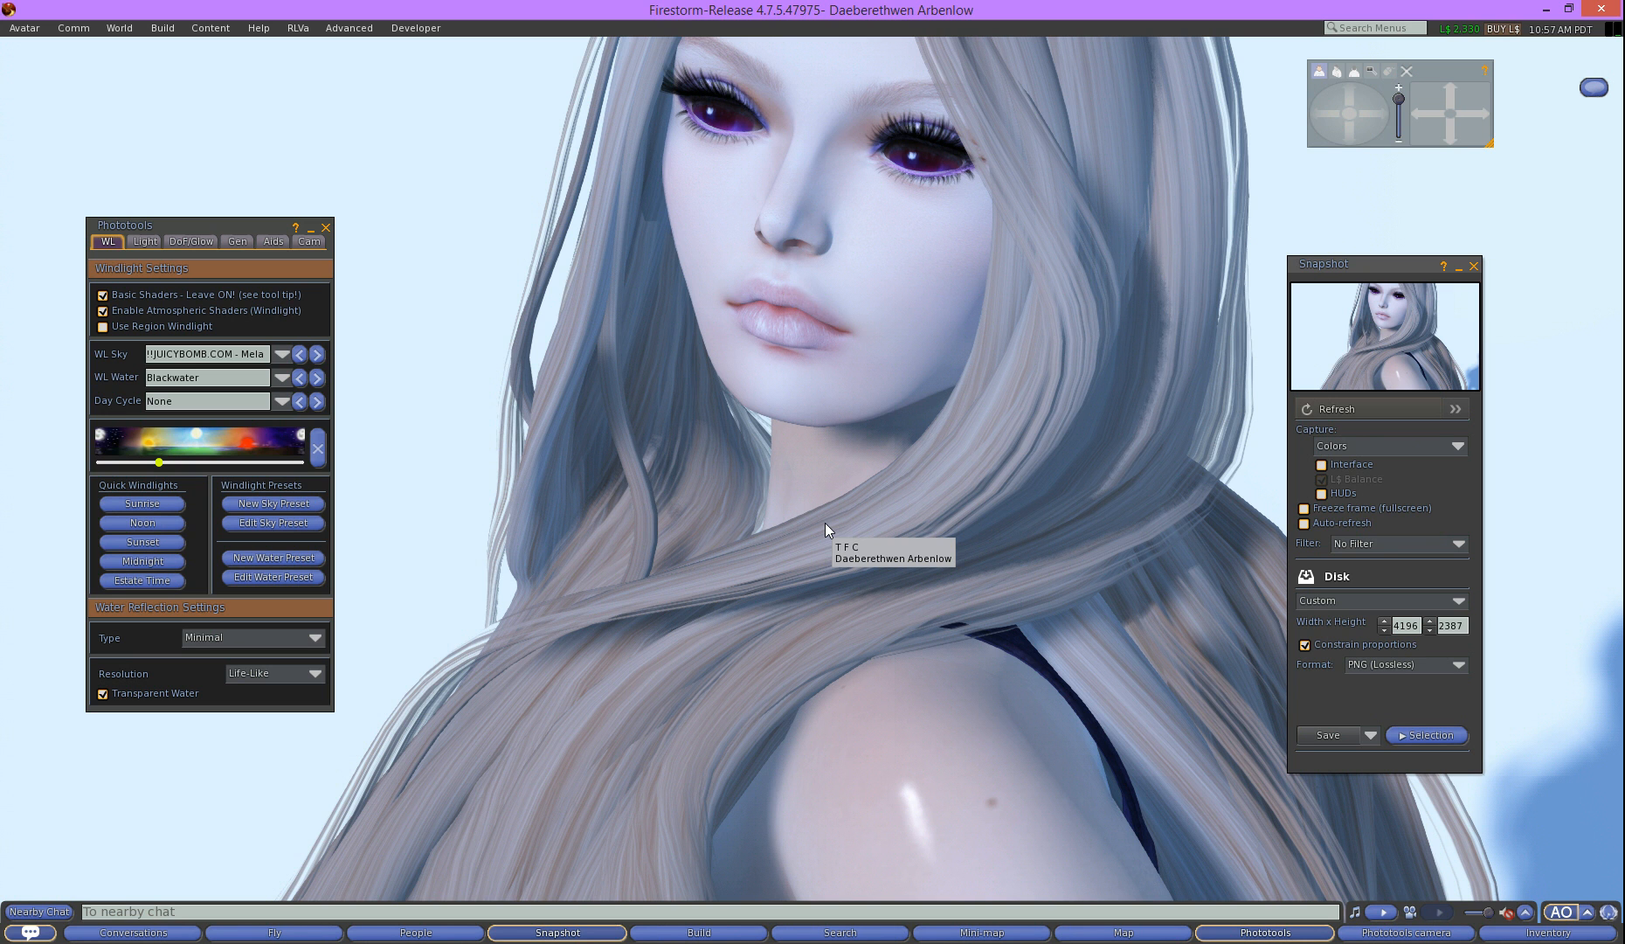
mouse_move(1247, 857)
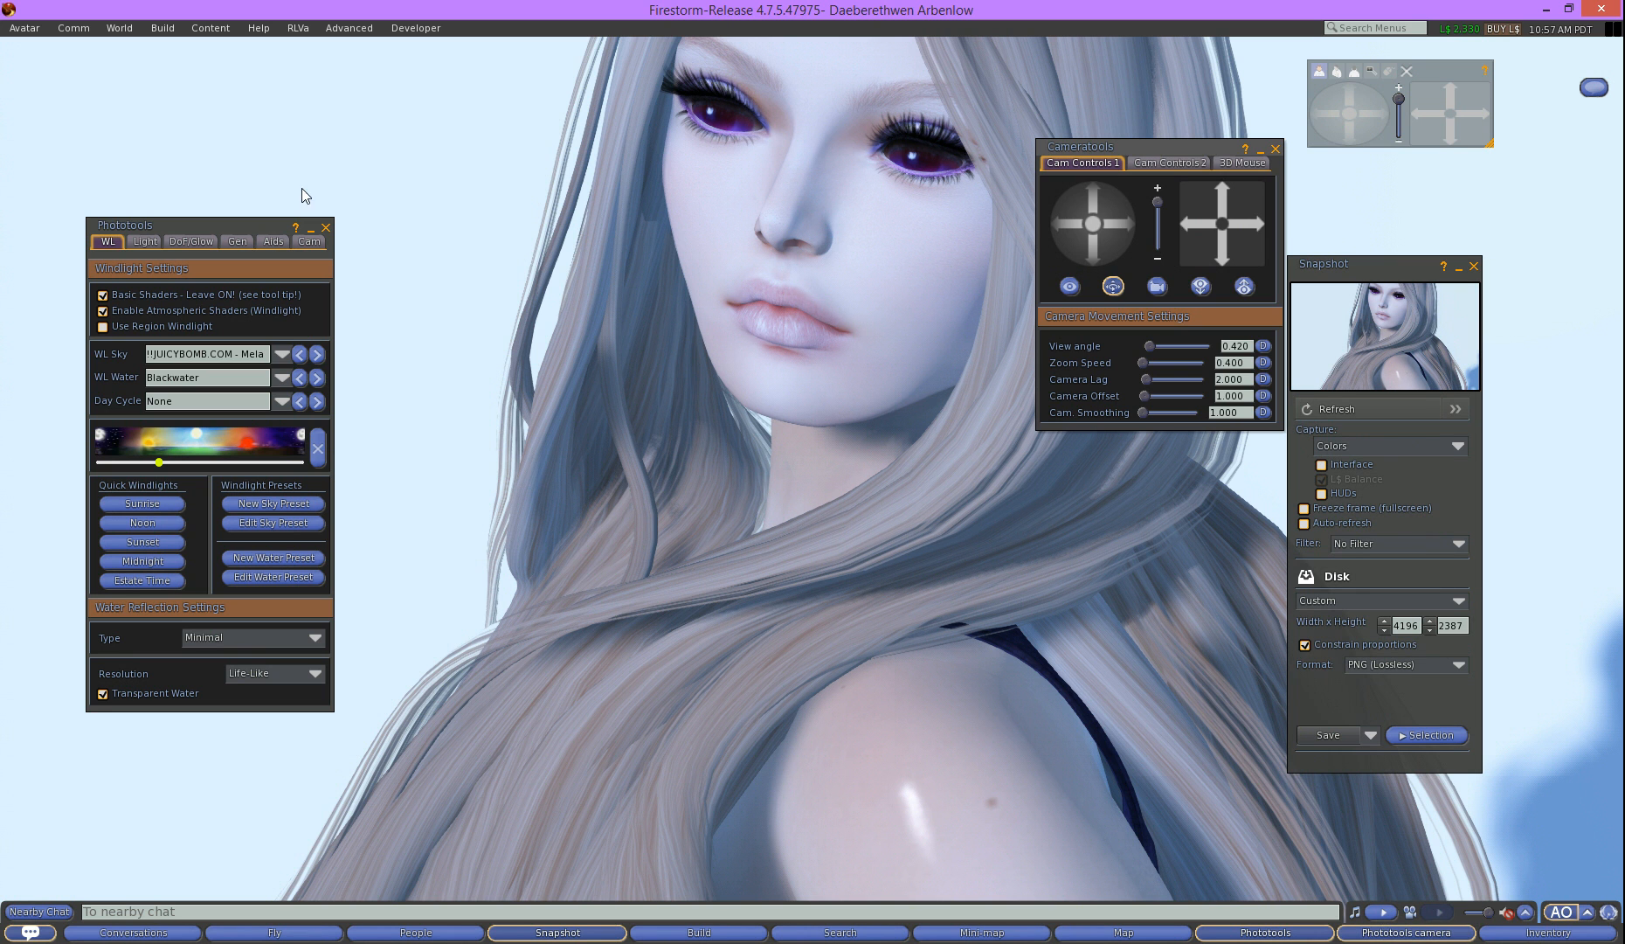
Open and close the toolbar button customisation window, then hide the camera controls panel
left_click(23, 28)
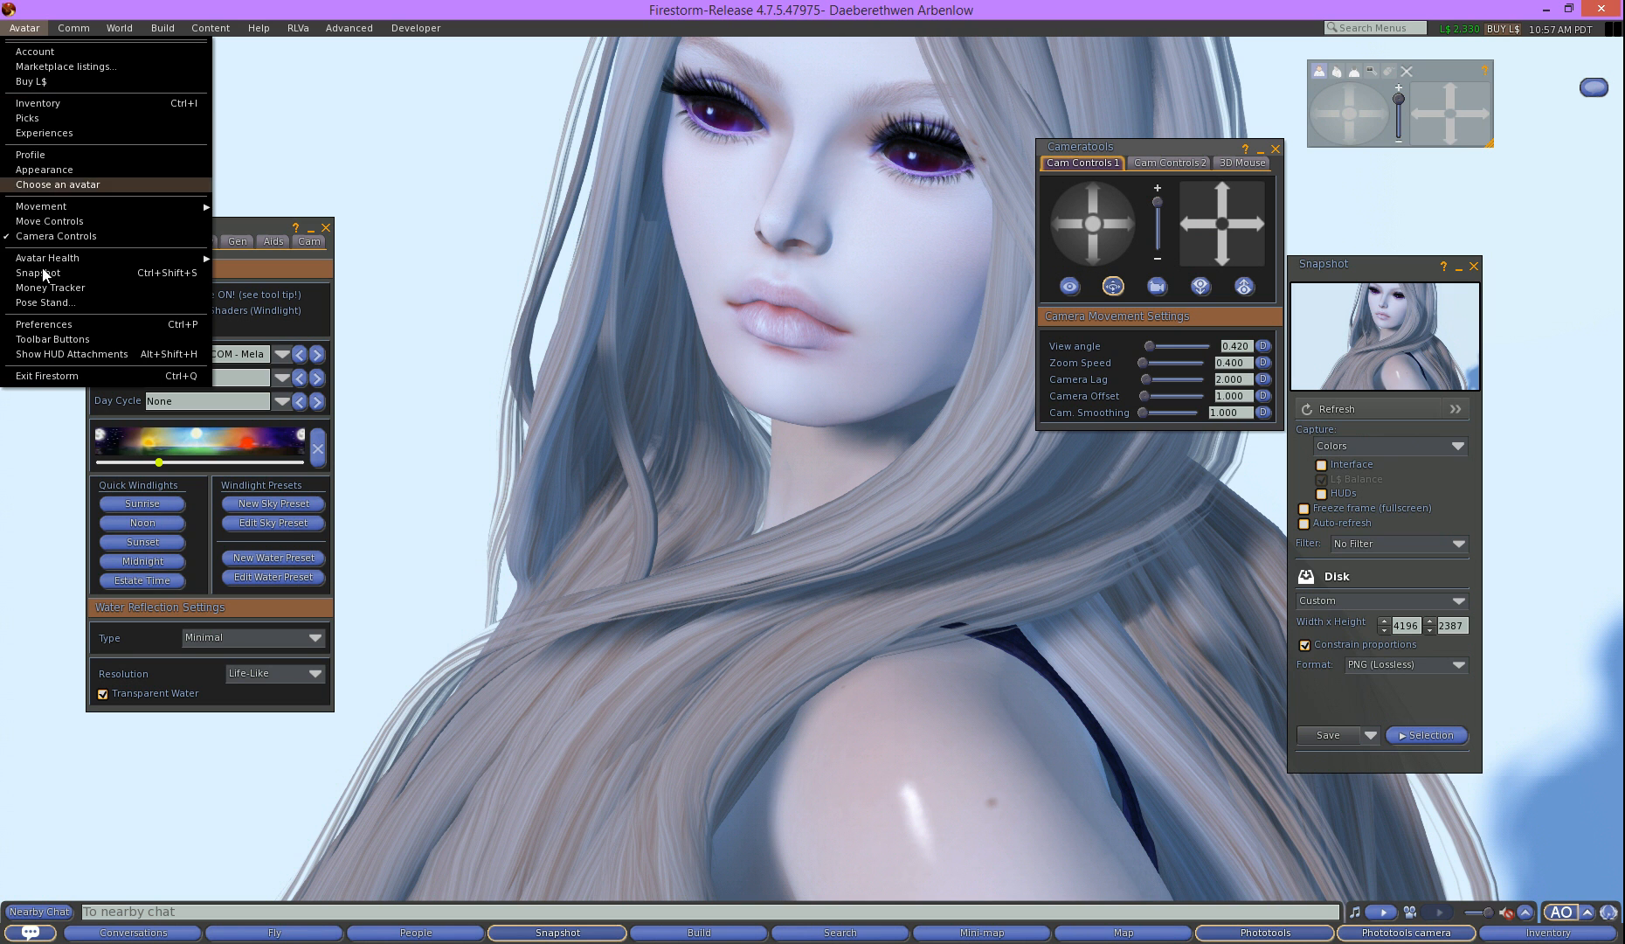
mouse_move(52, 339)
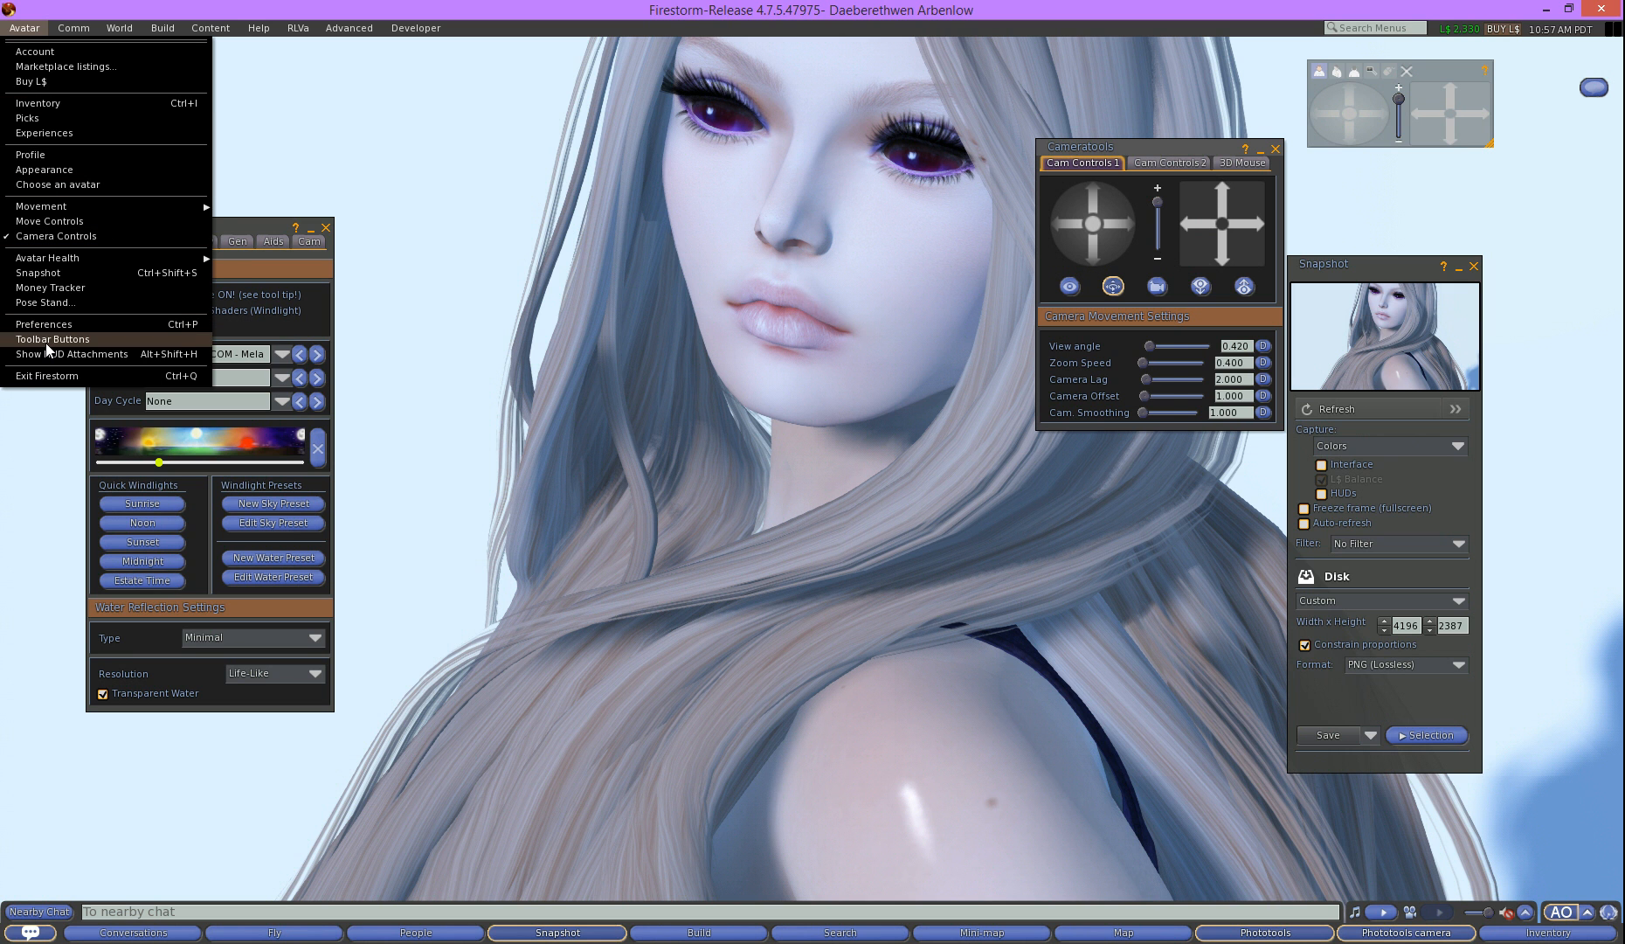
left_click(52, 339)
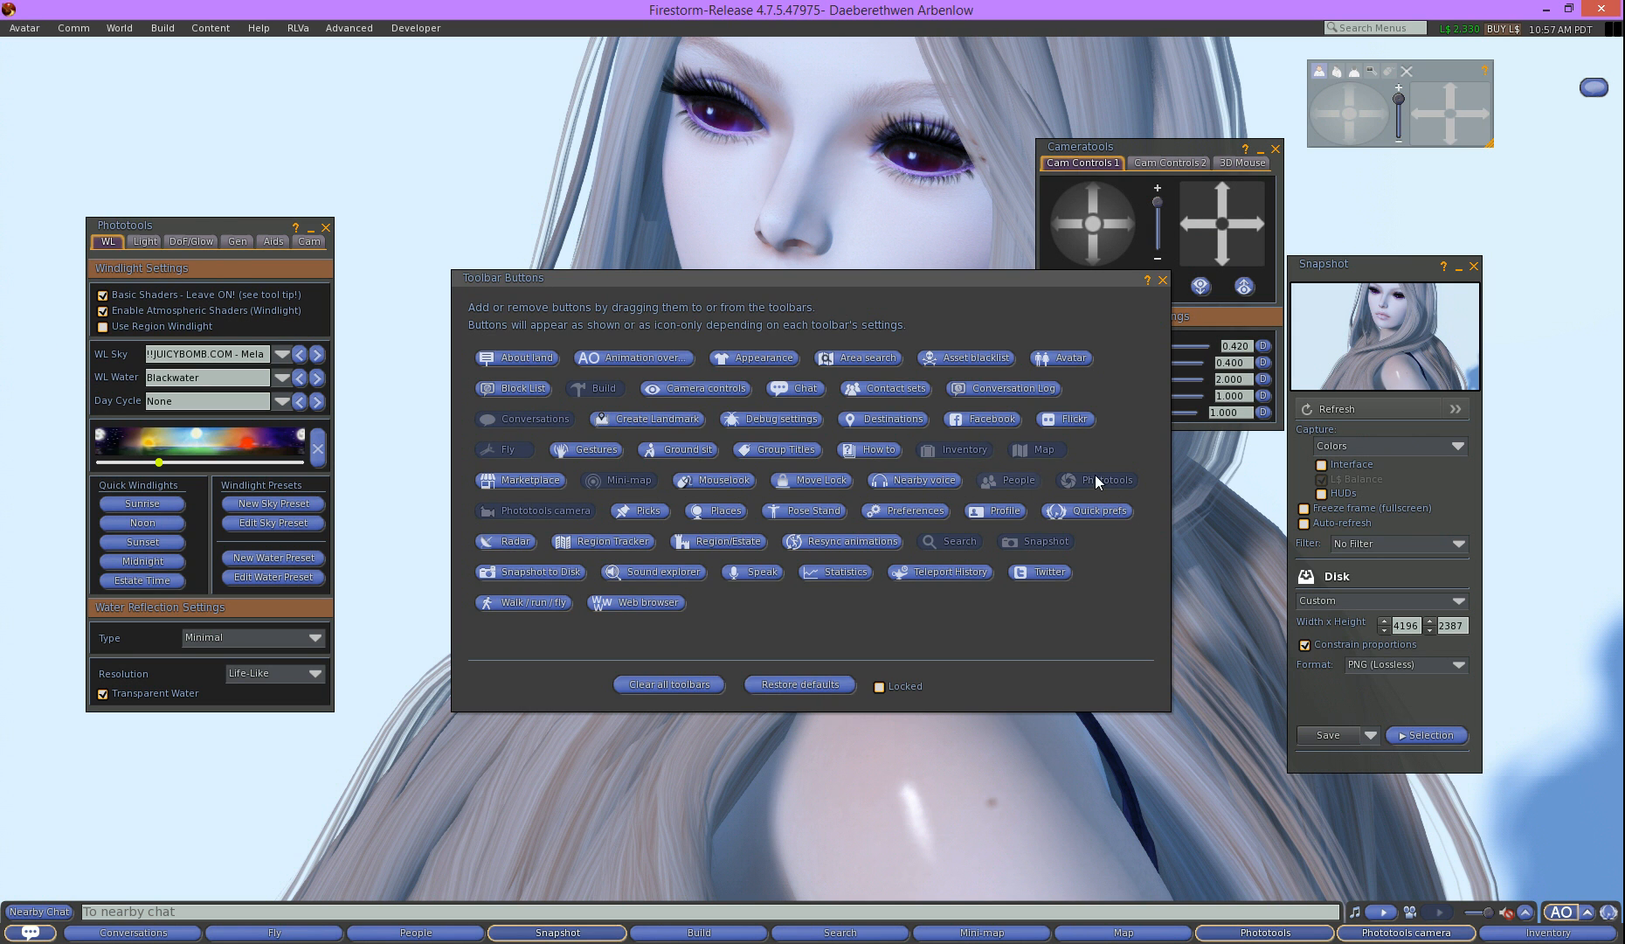
mouse_move(546, 521)
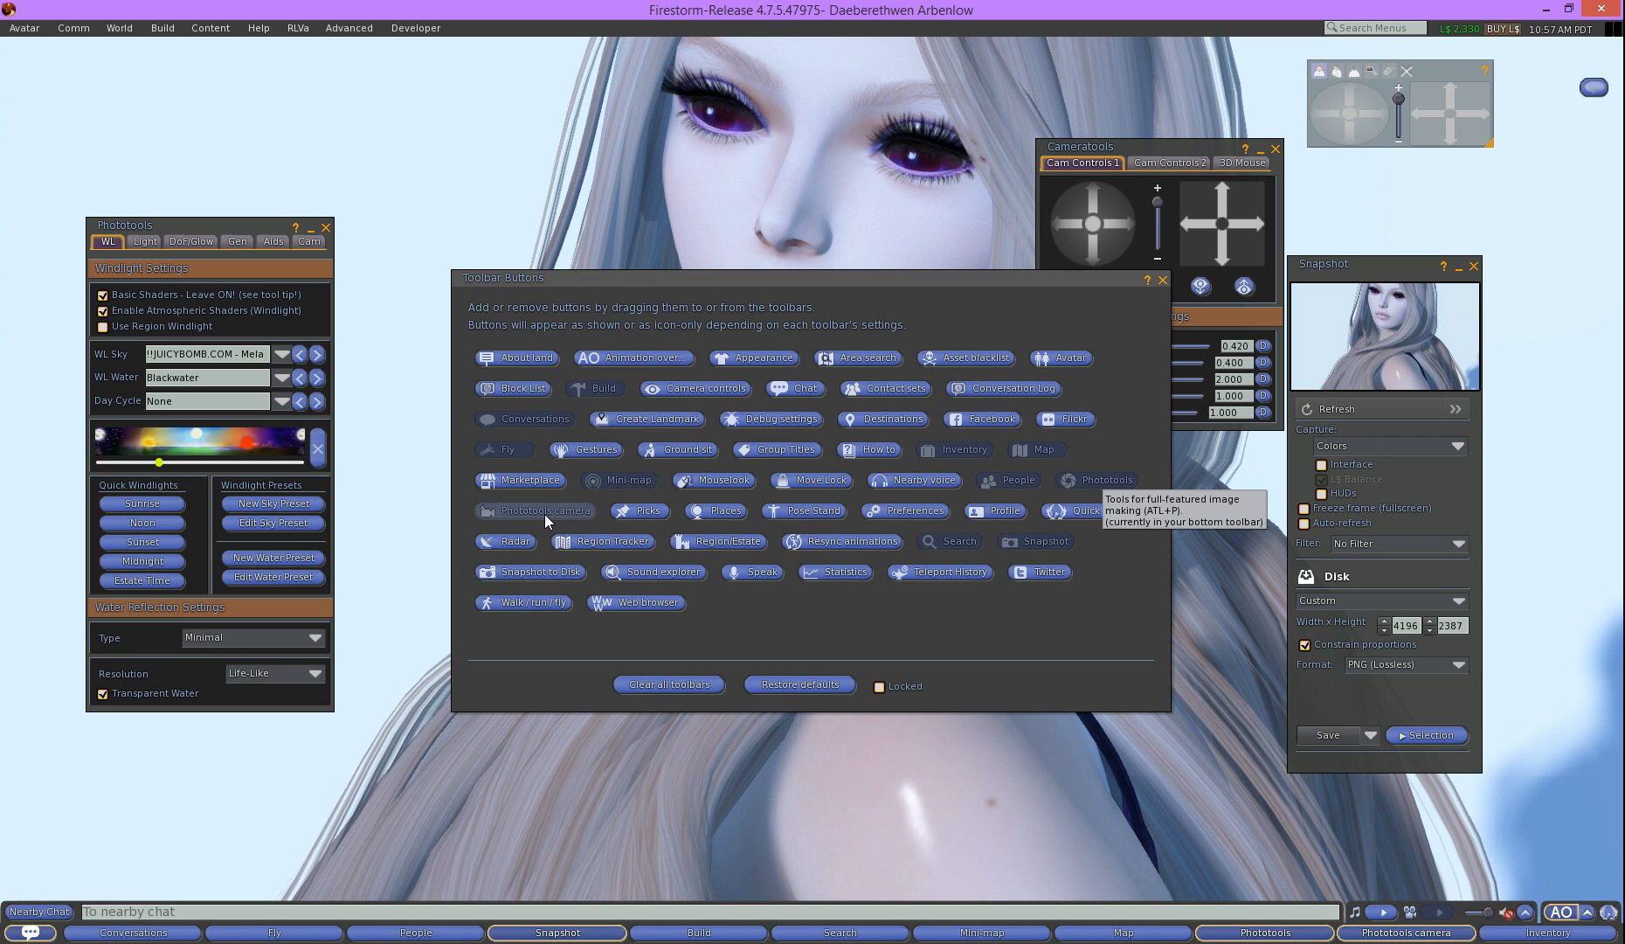
mouse_move(1168, 288)
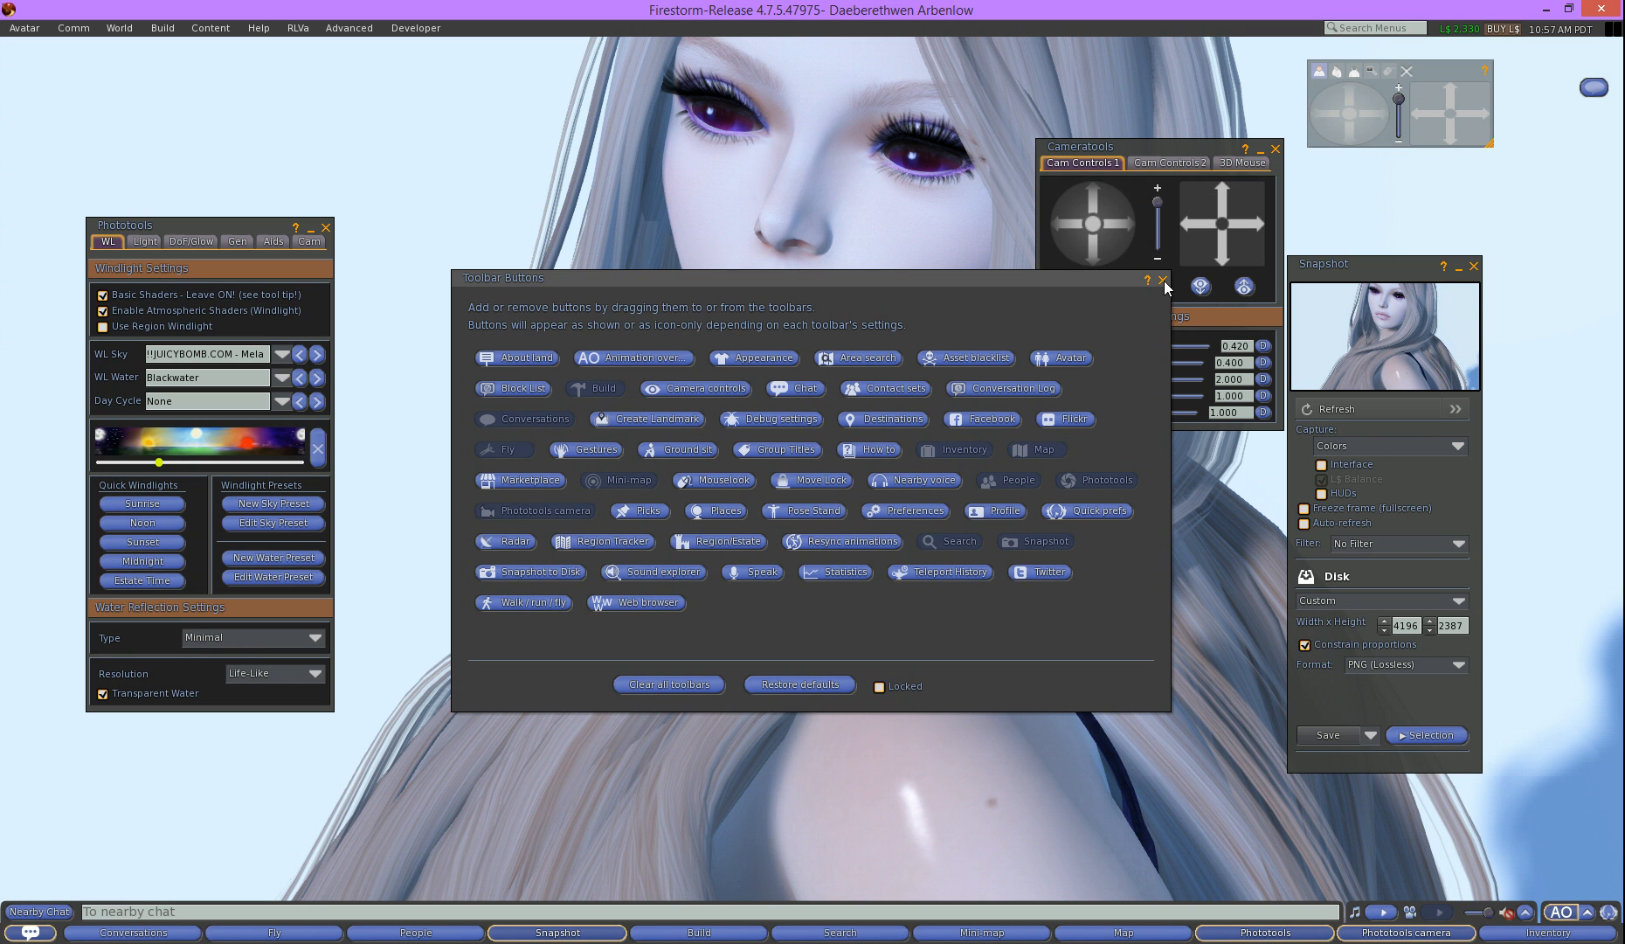
left_click(1161, 279)
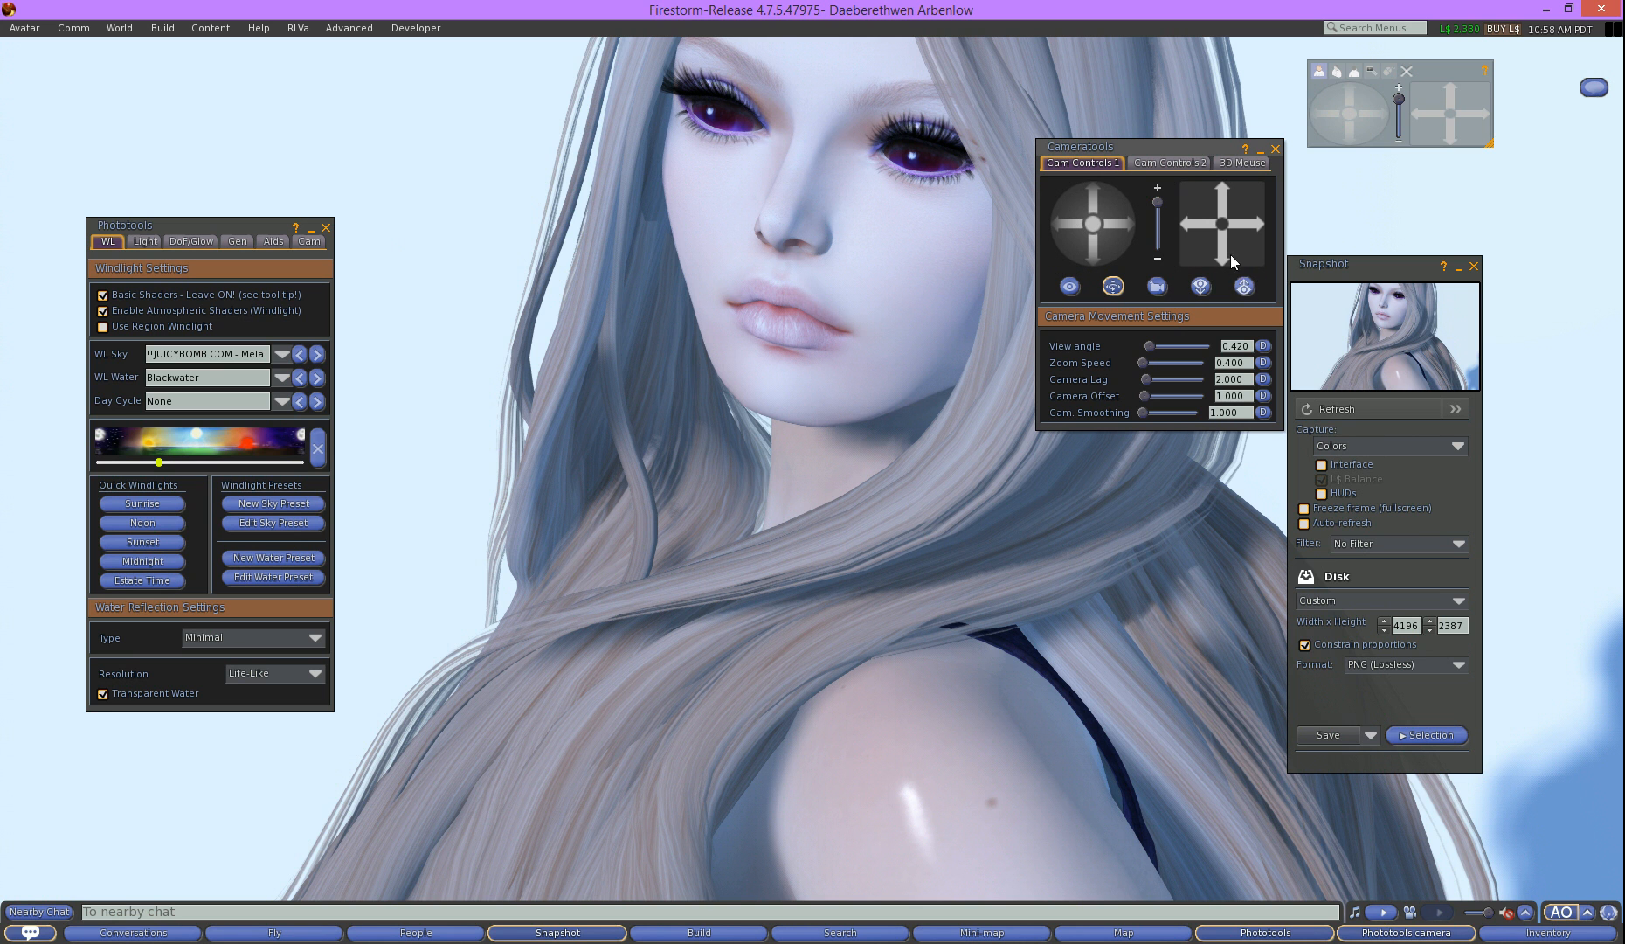
left_click(1274, 149)
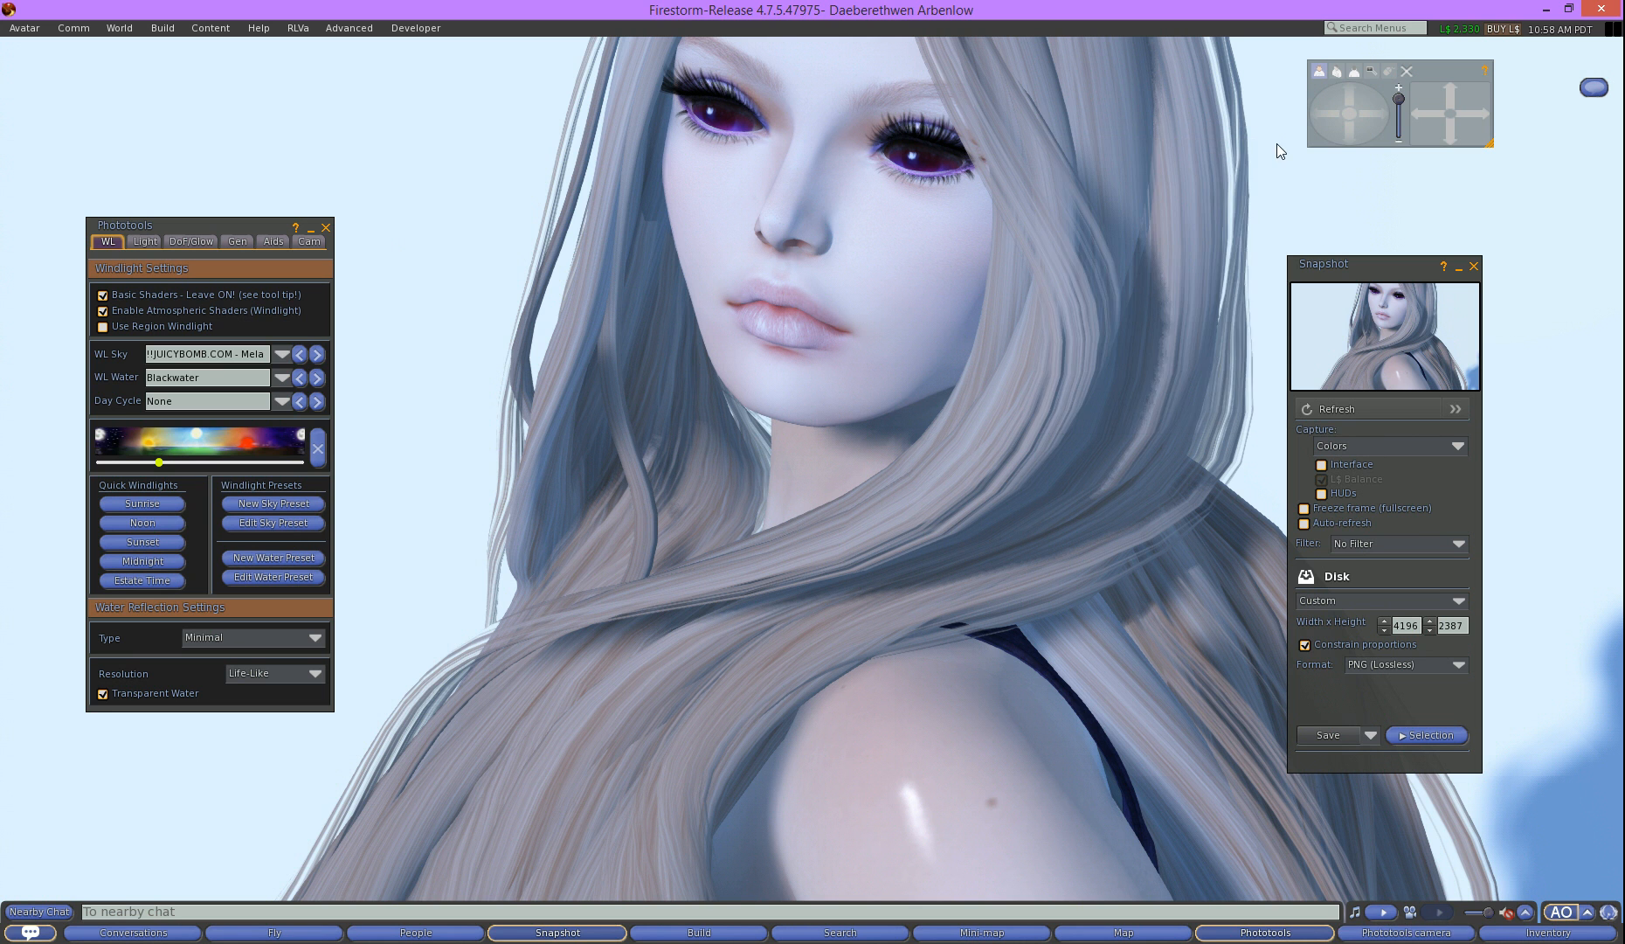
mouse_move(1026, 277)
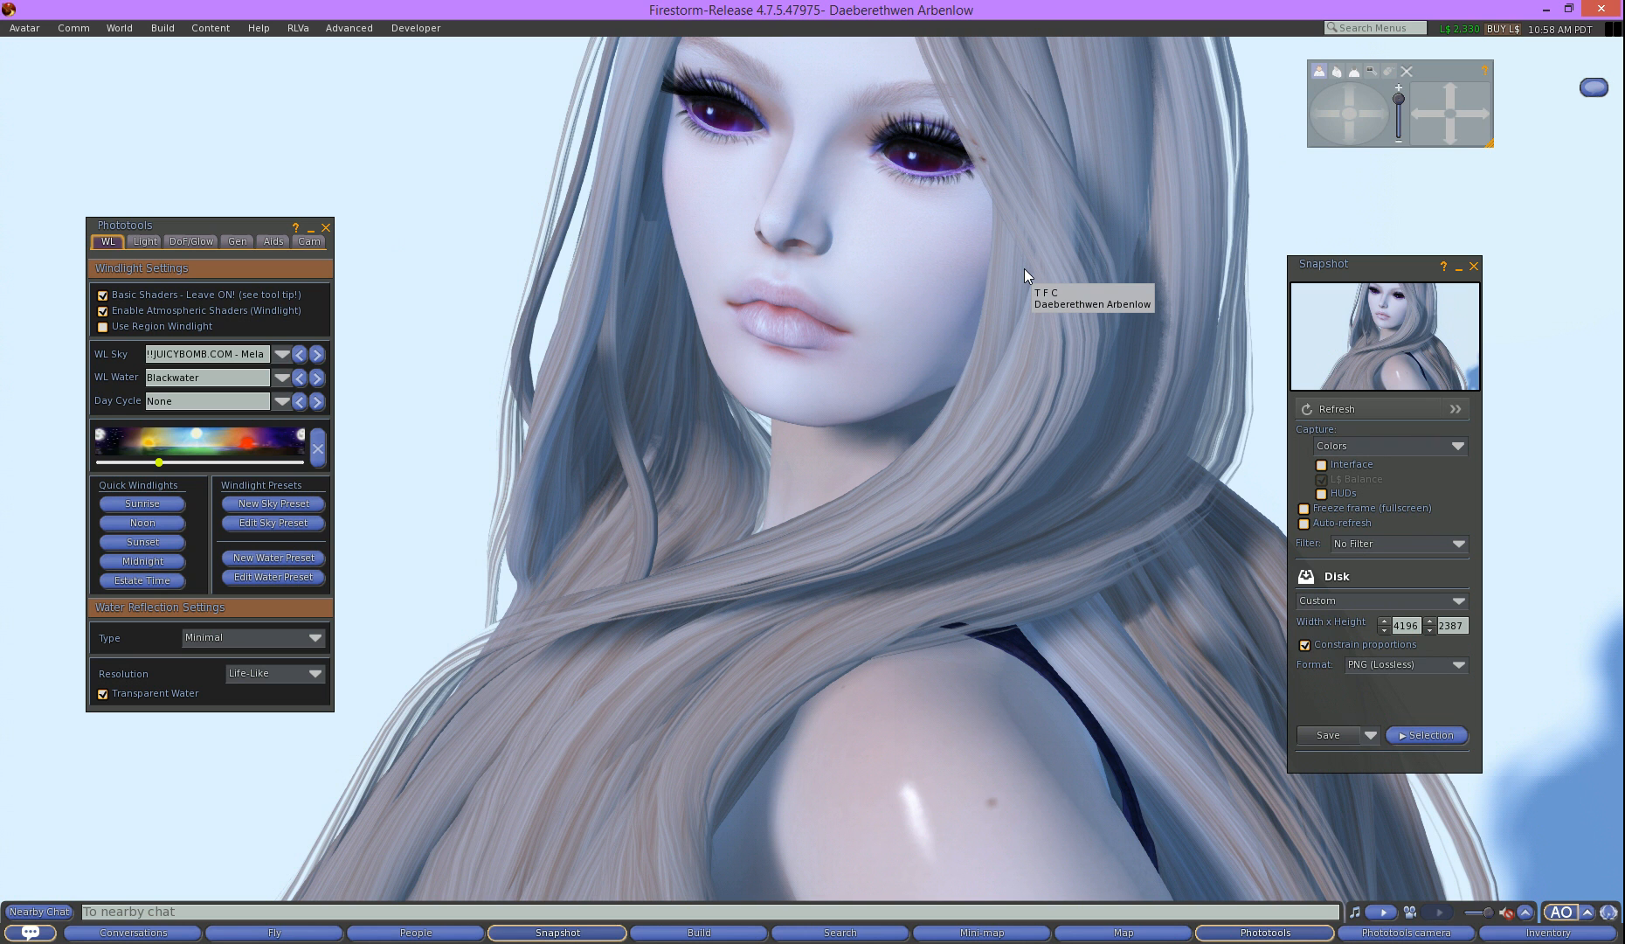
mouse_move(1428, 715)
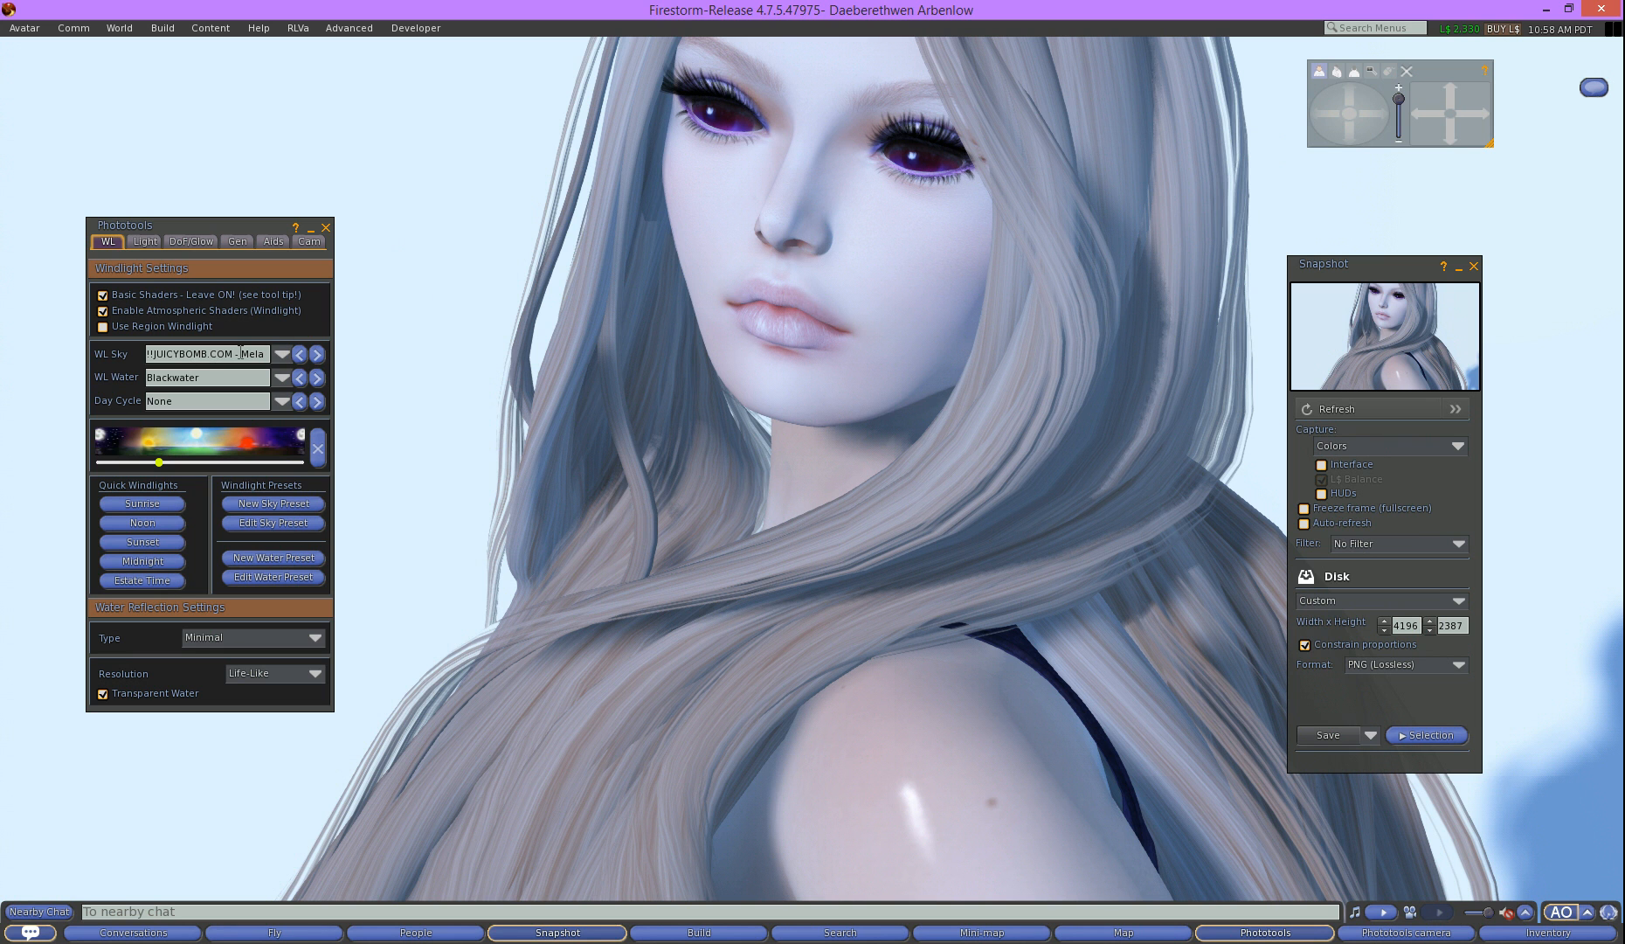
mouse_move(433, 145)
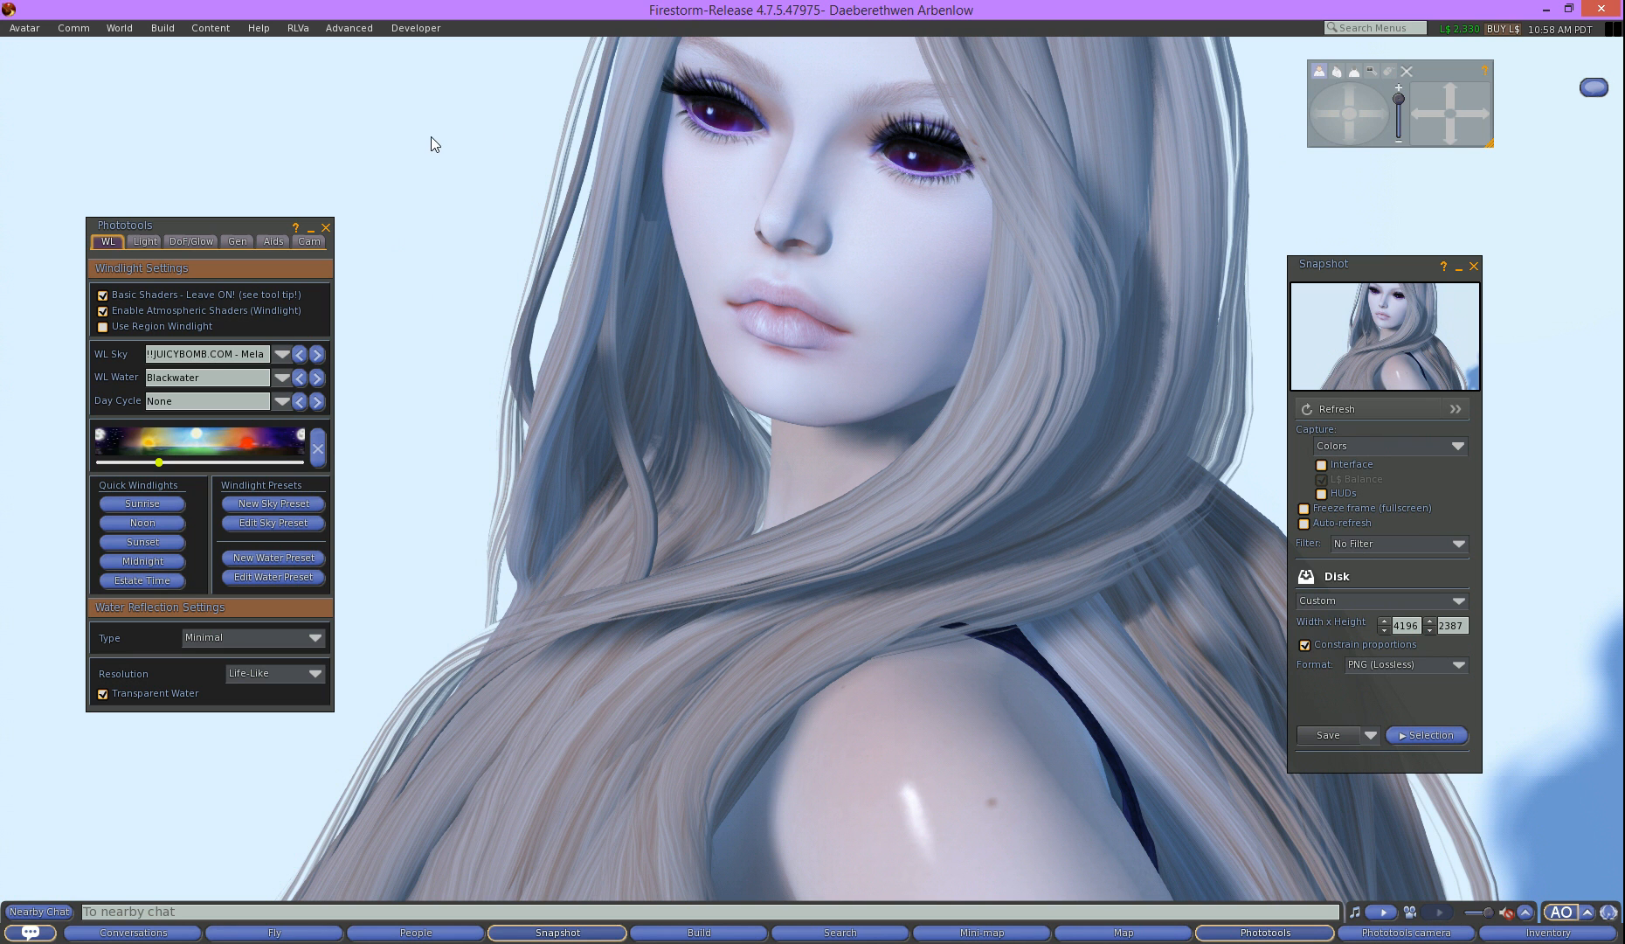
mouse_move(172, 245)
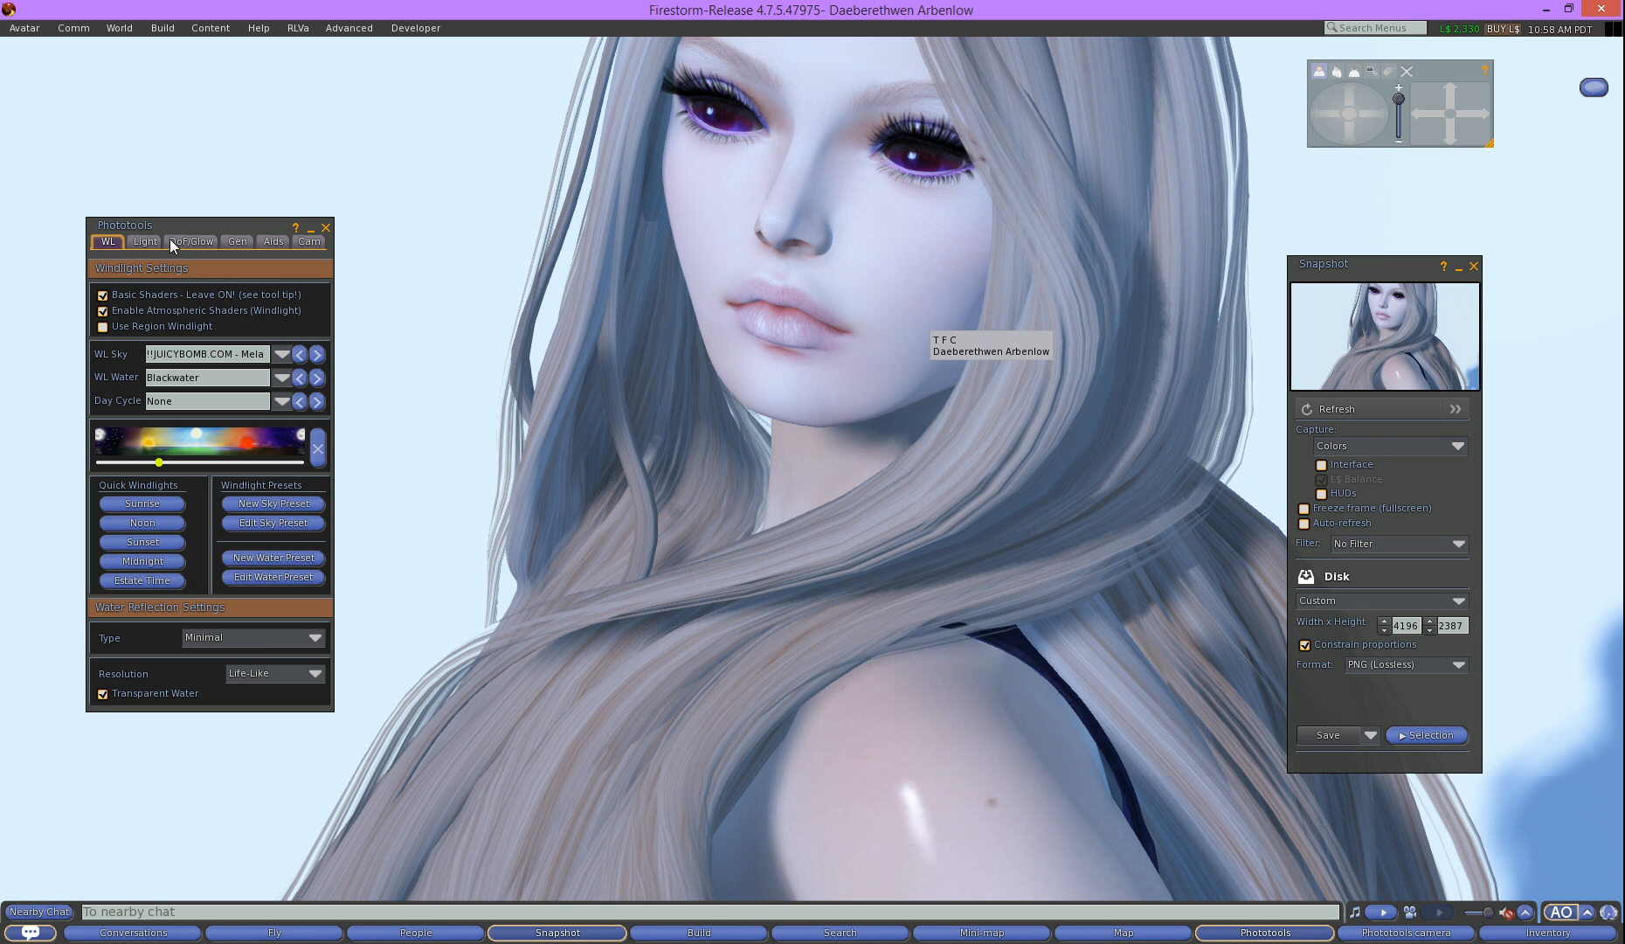
Check the Phototools Light settings, return to WL, and save the blue-toned portrait snapshot
left_click(145, 242)
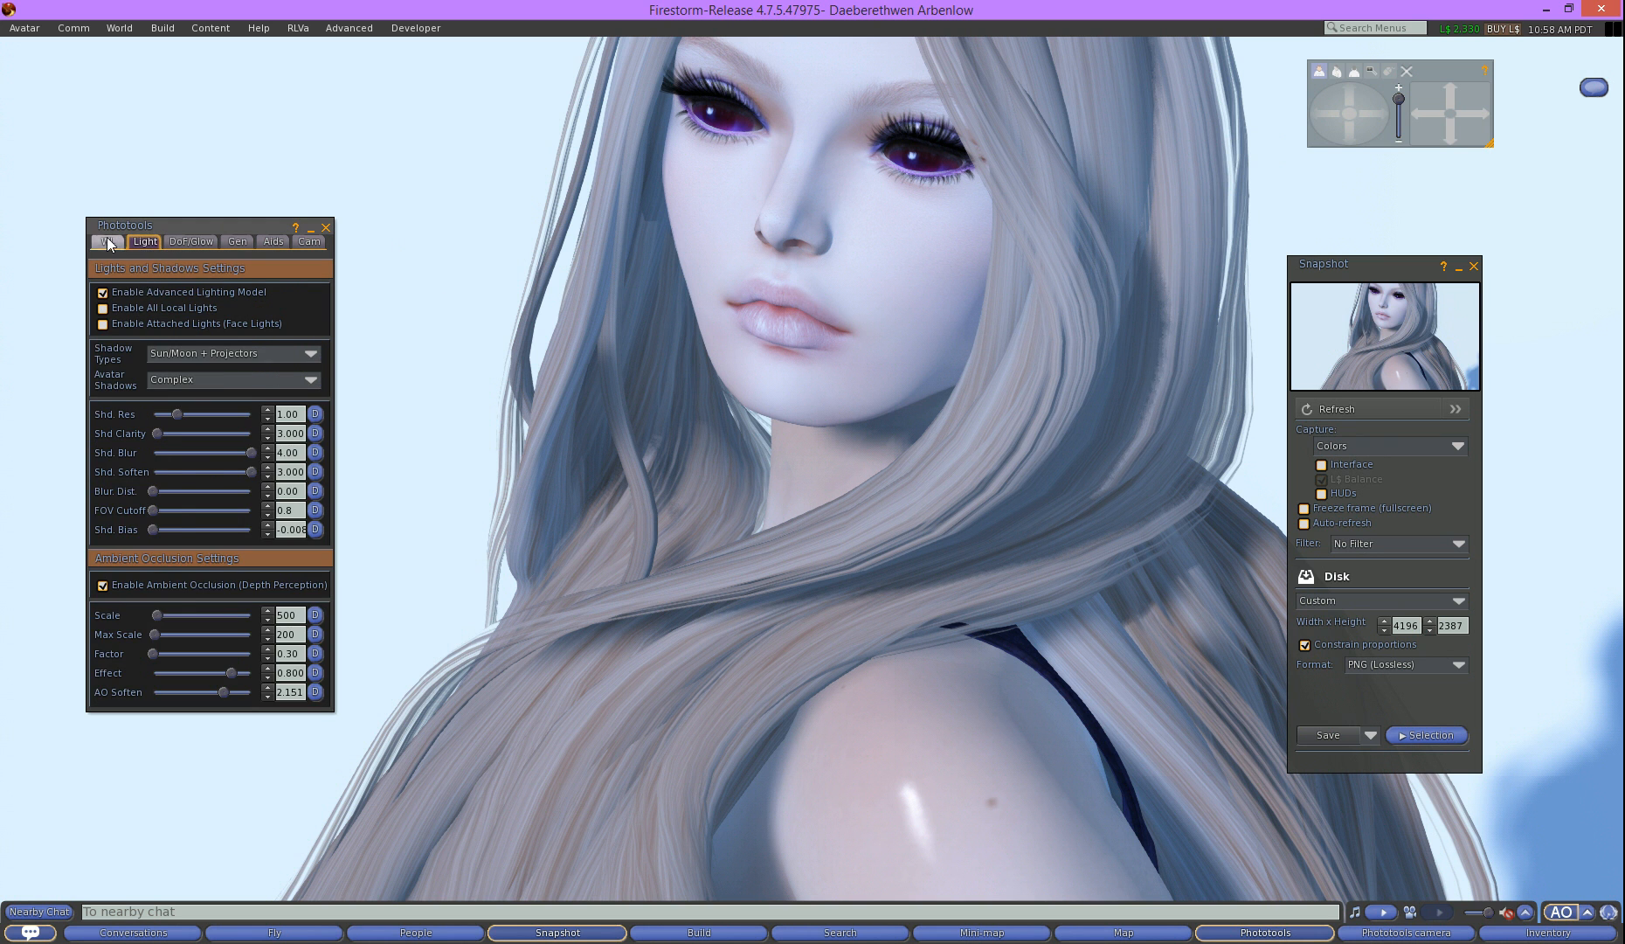
left_click(108, 240)
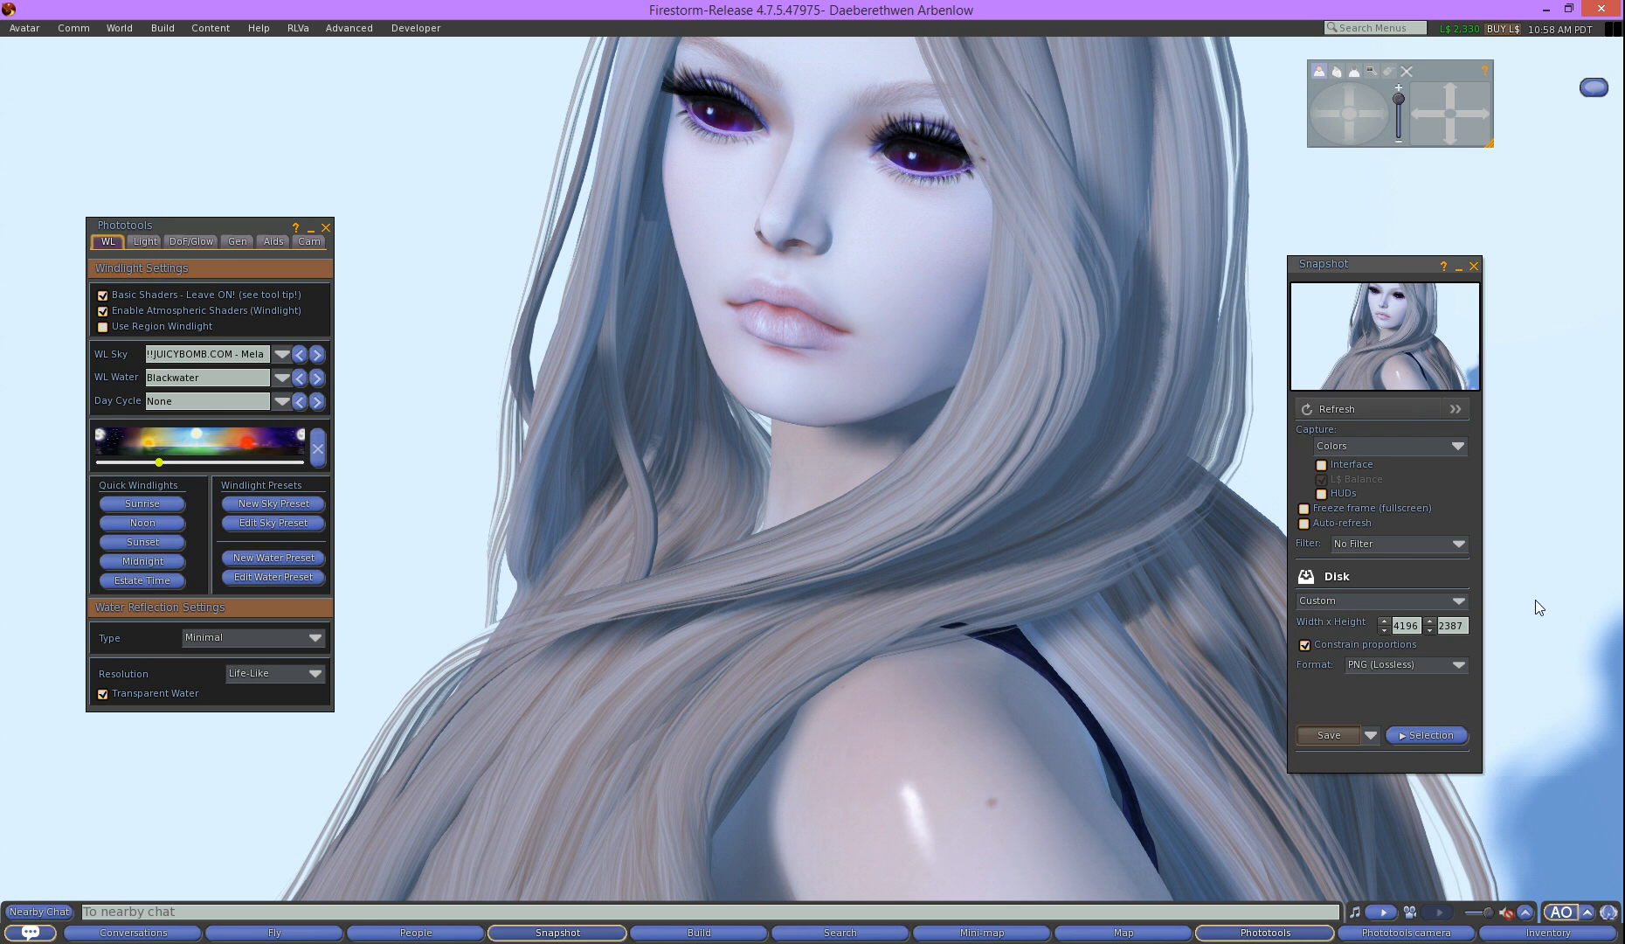
mouse_move(1535, 599)
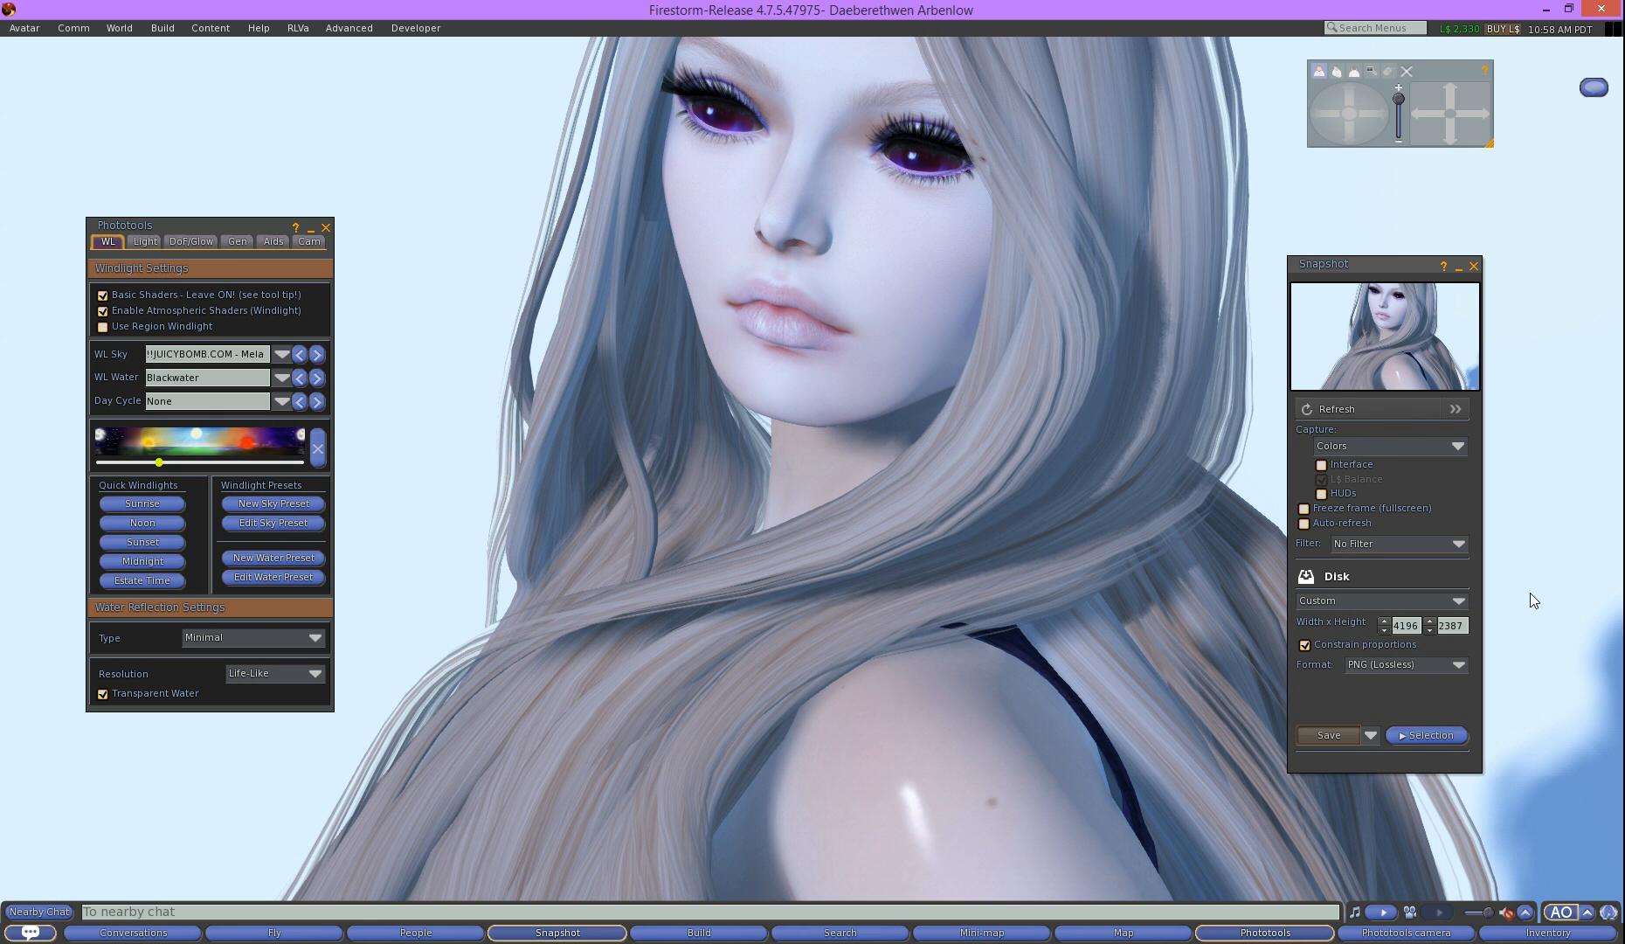
left_click(1328, 734)
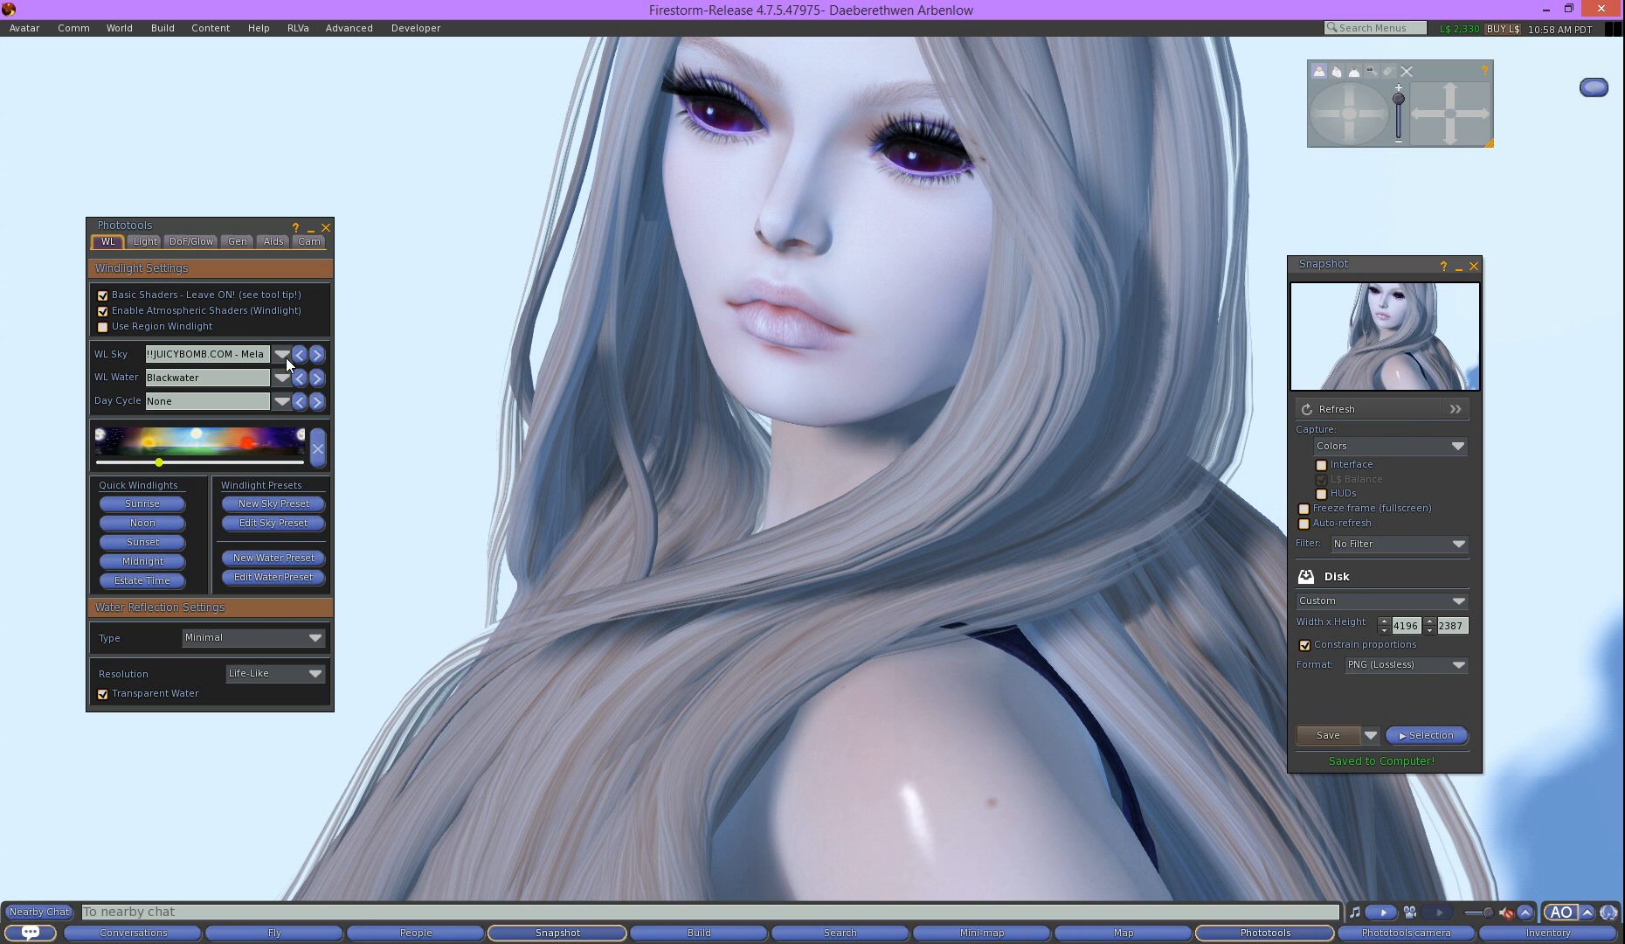
Step the WL Sky preset from Ambient Dark to Ambient Grey and dismiss the avatar pie menu
left_click(283, 353)
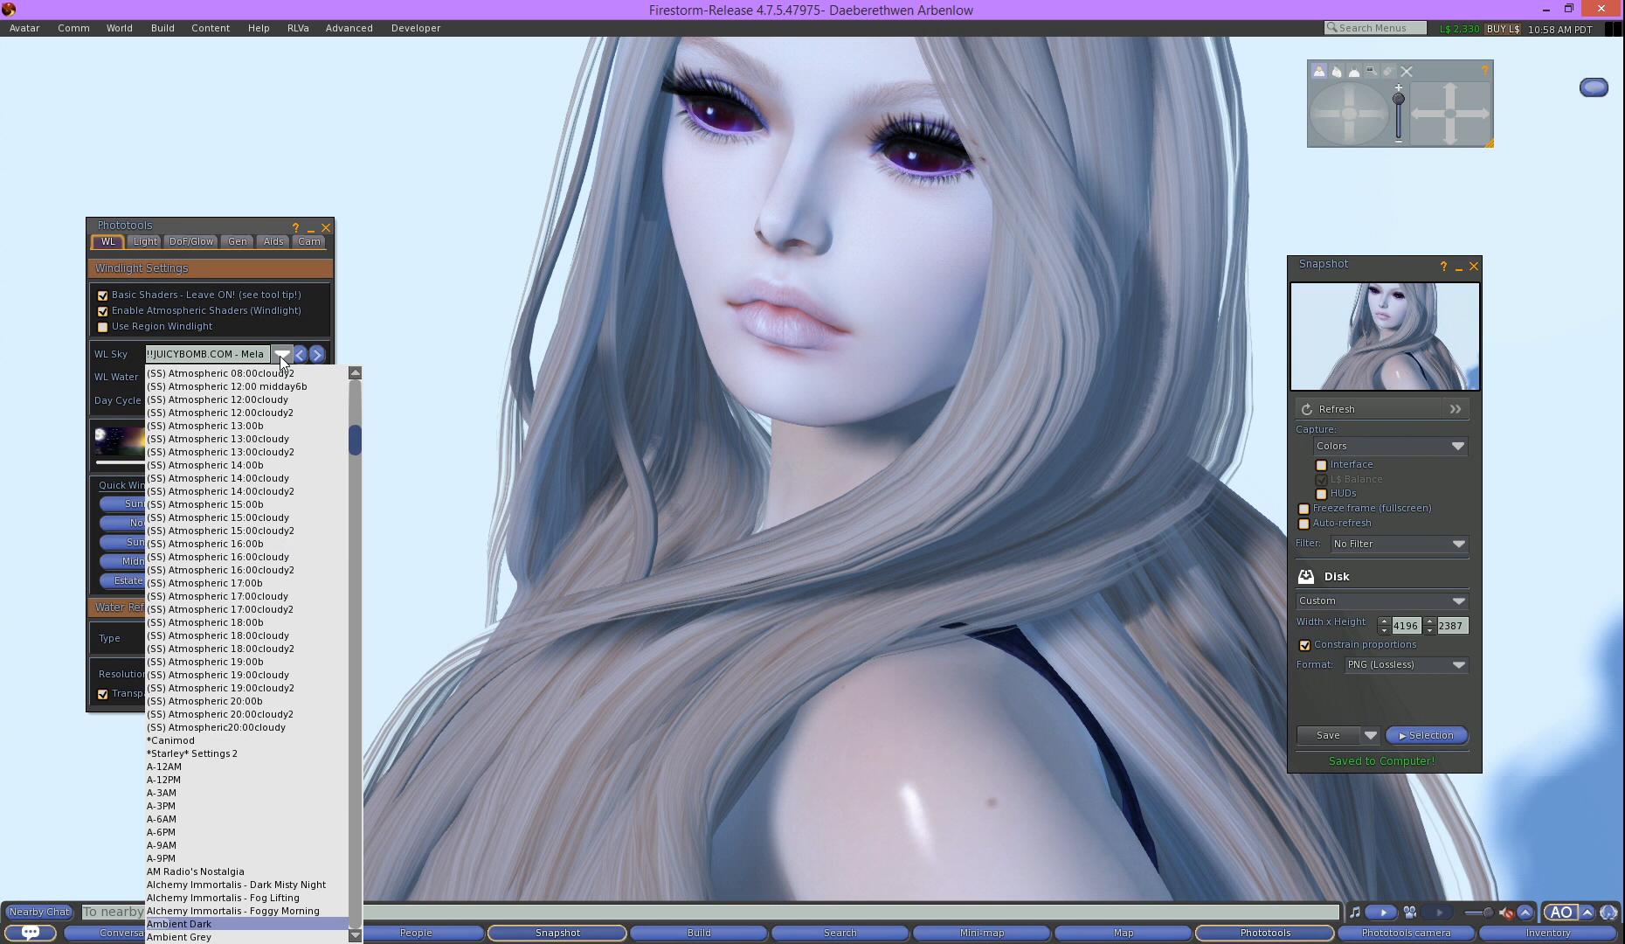
mouse_move(176, 930)
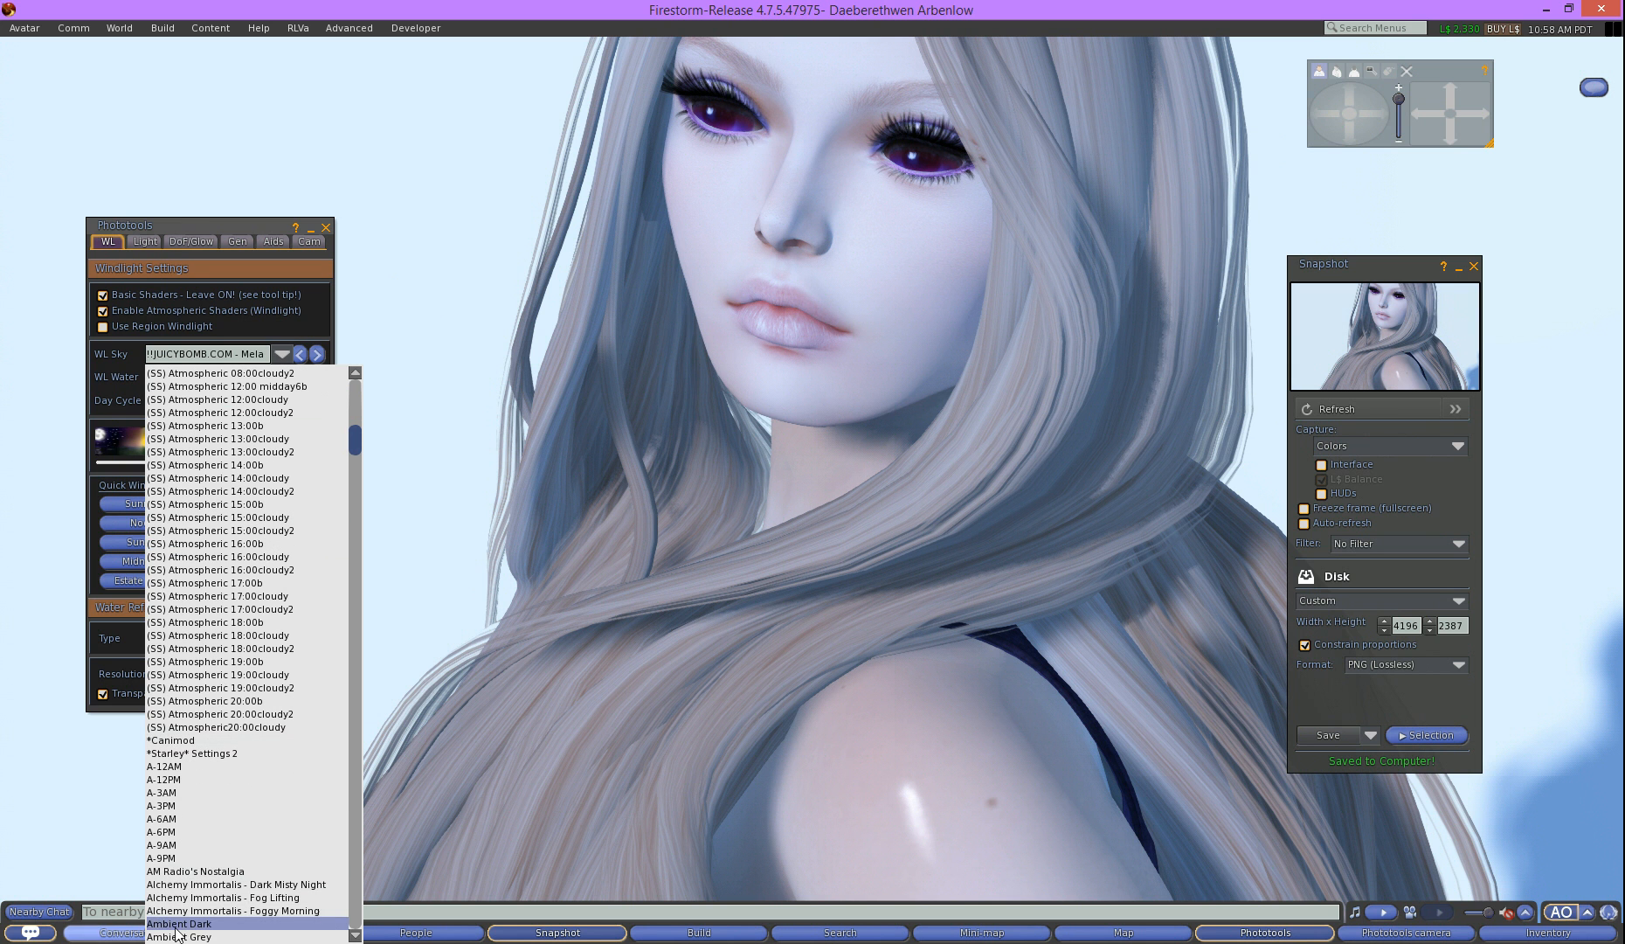
left_click(178, 922)
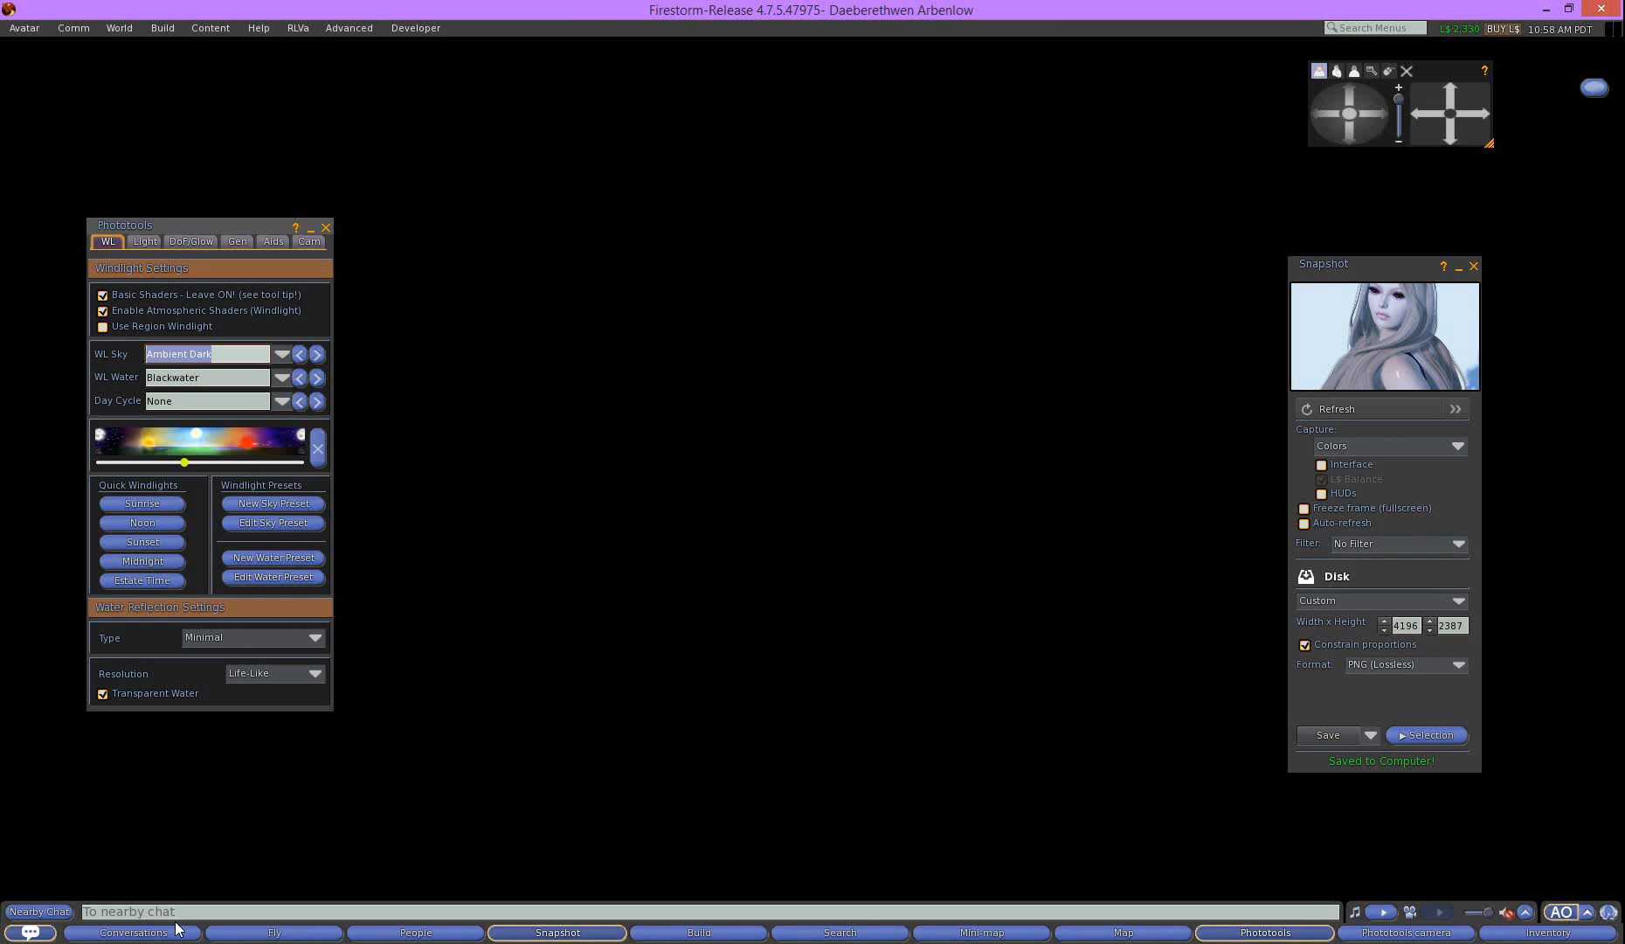
mouse_move(376, 596)
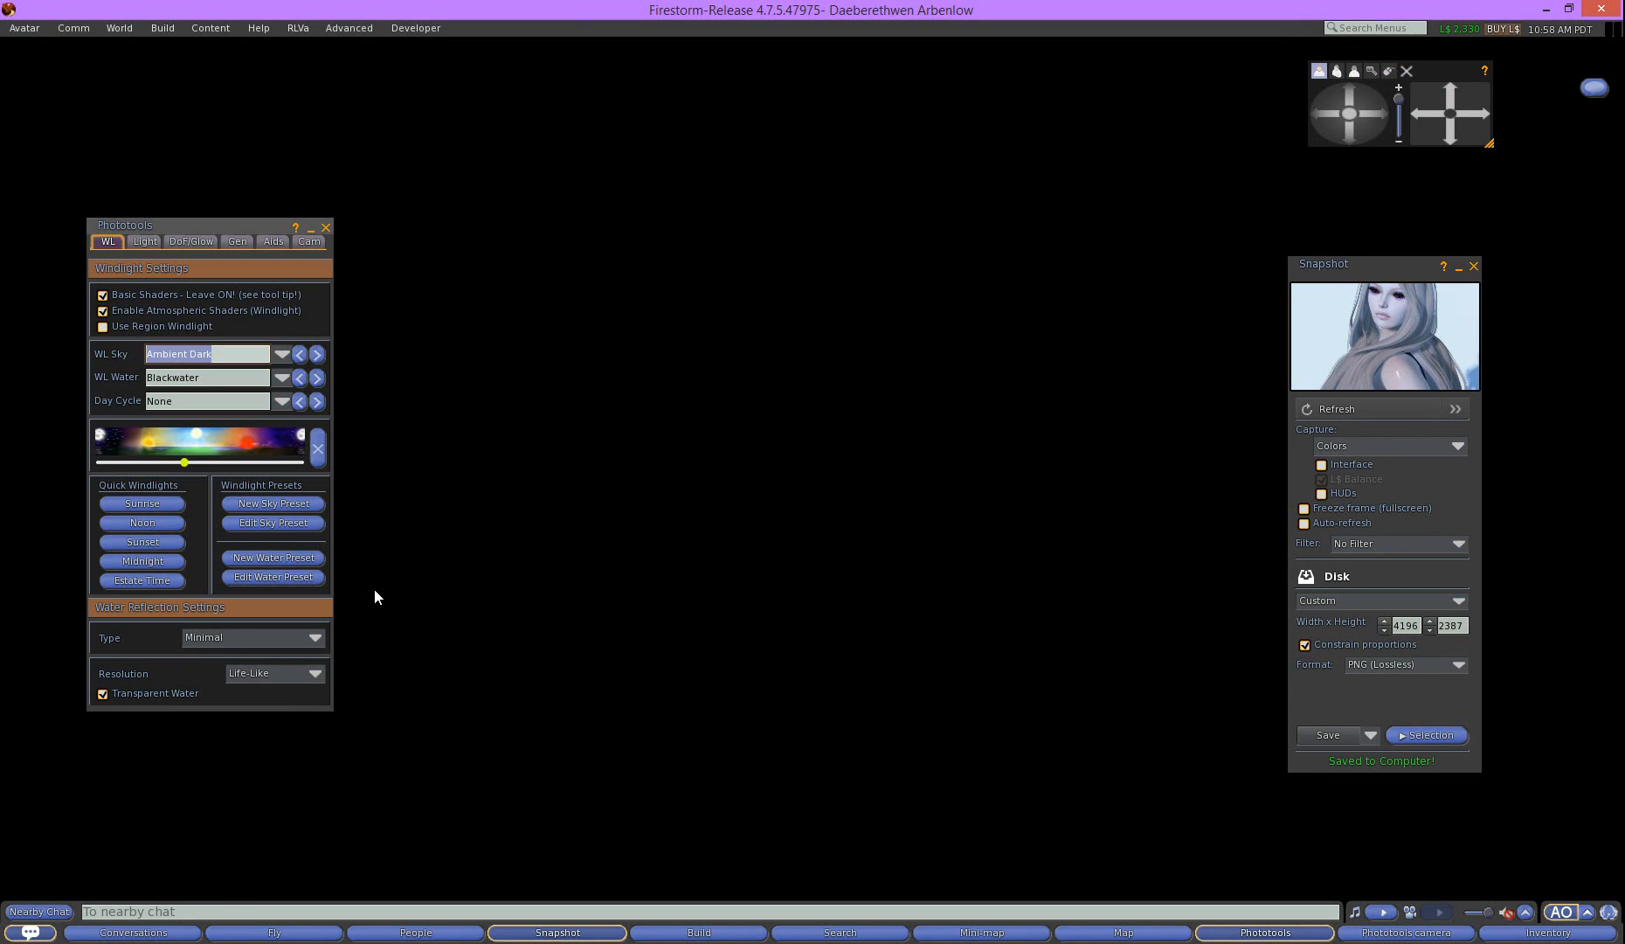
left_click(317, 354)
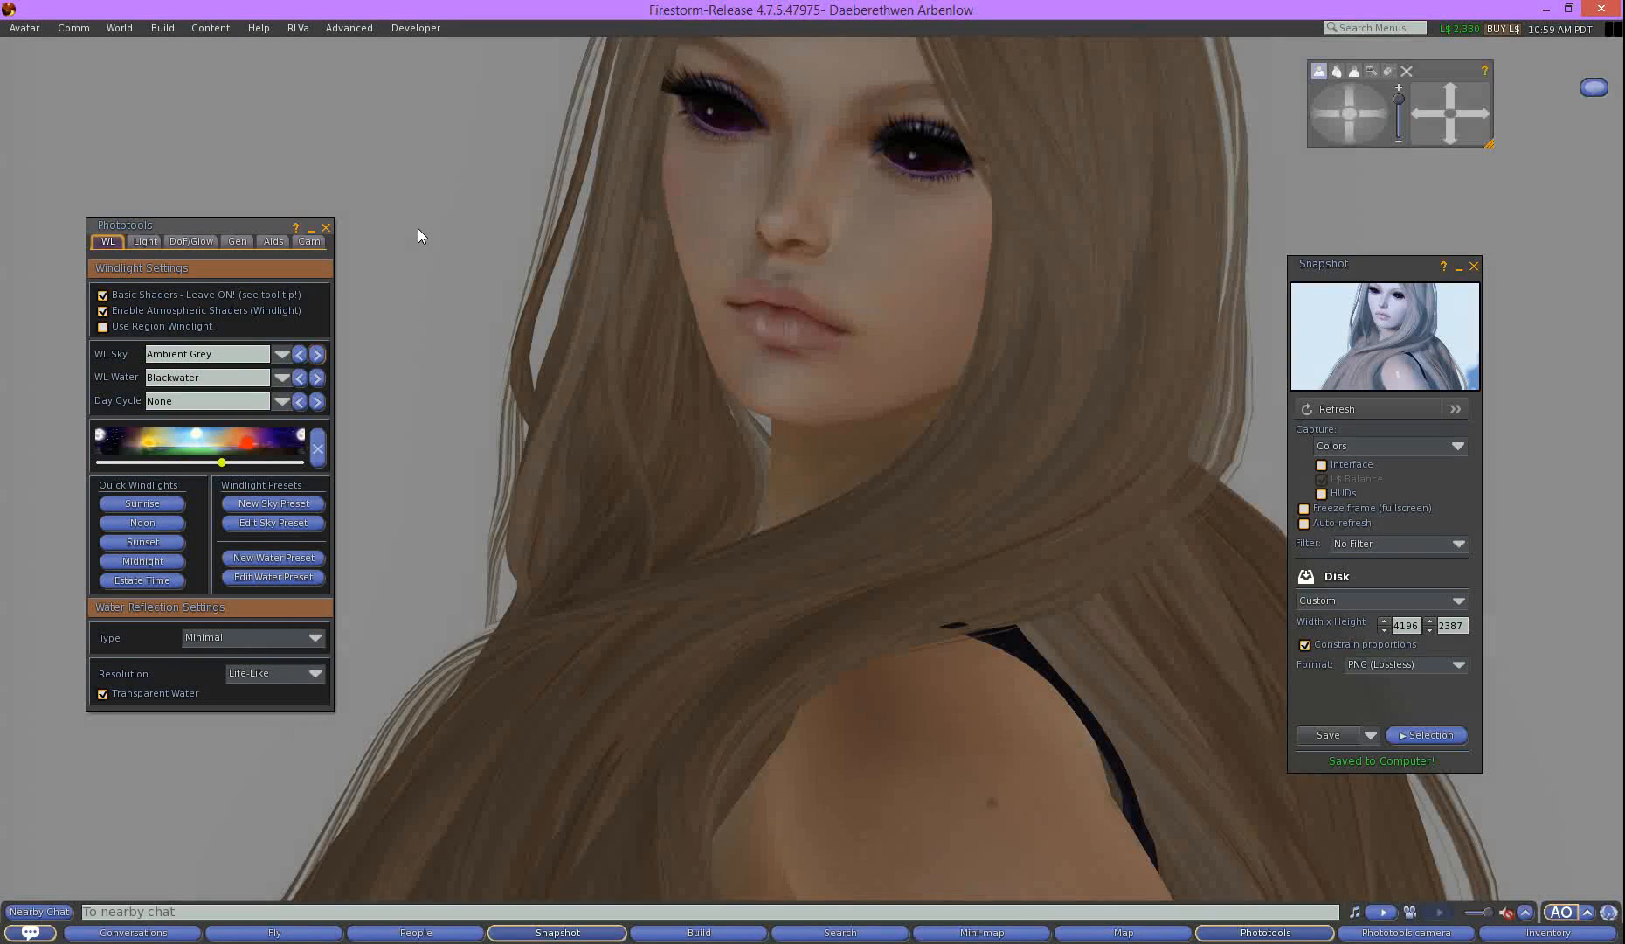
right_click(422, 226)
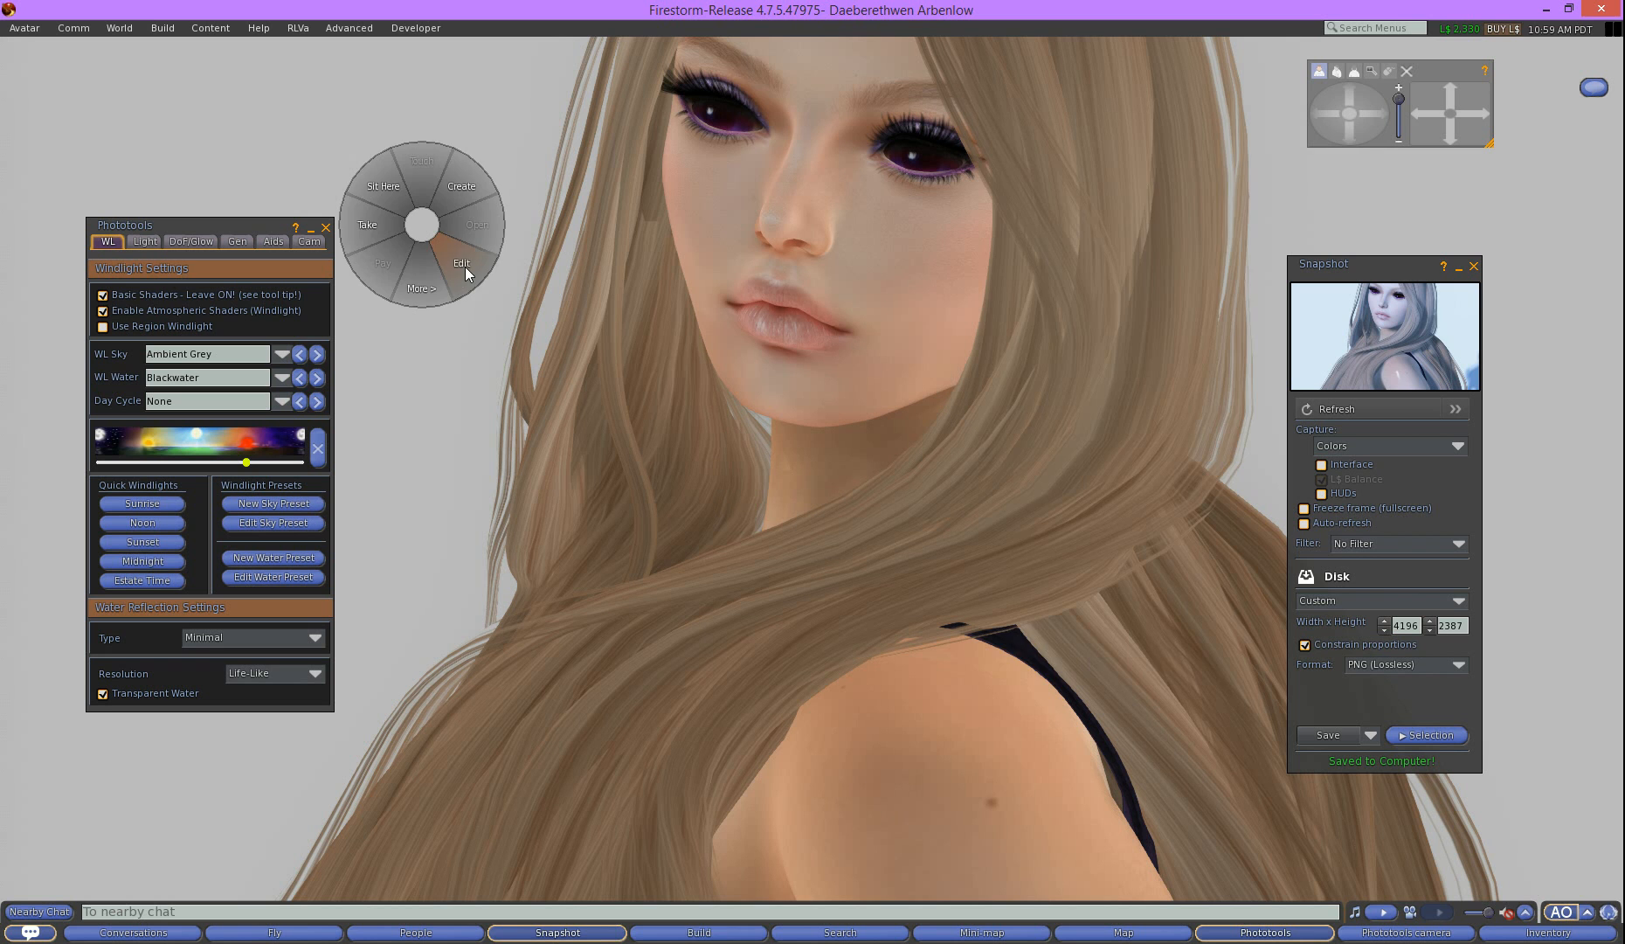
left_click(461, 261)
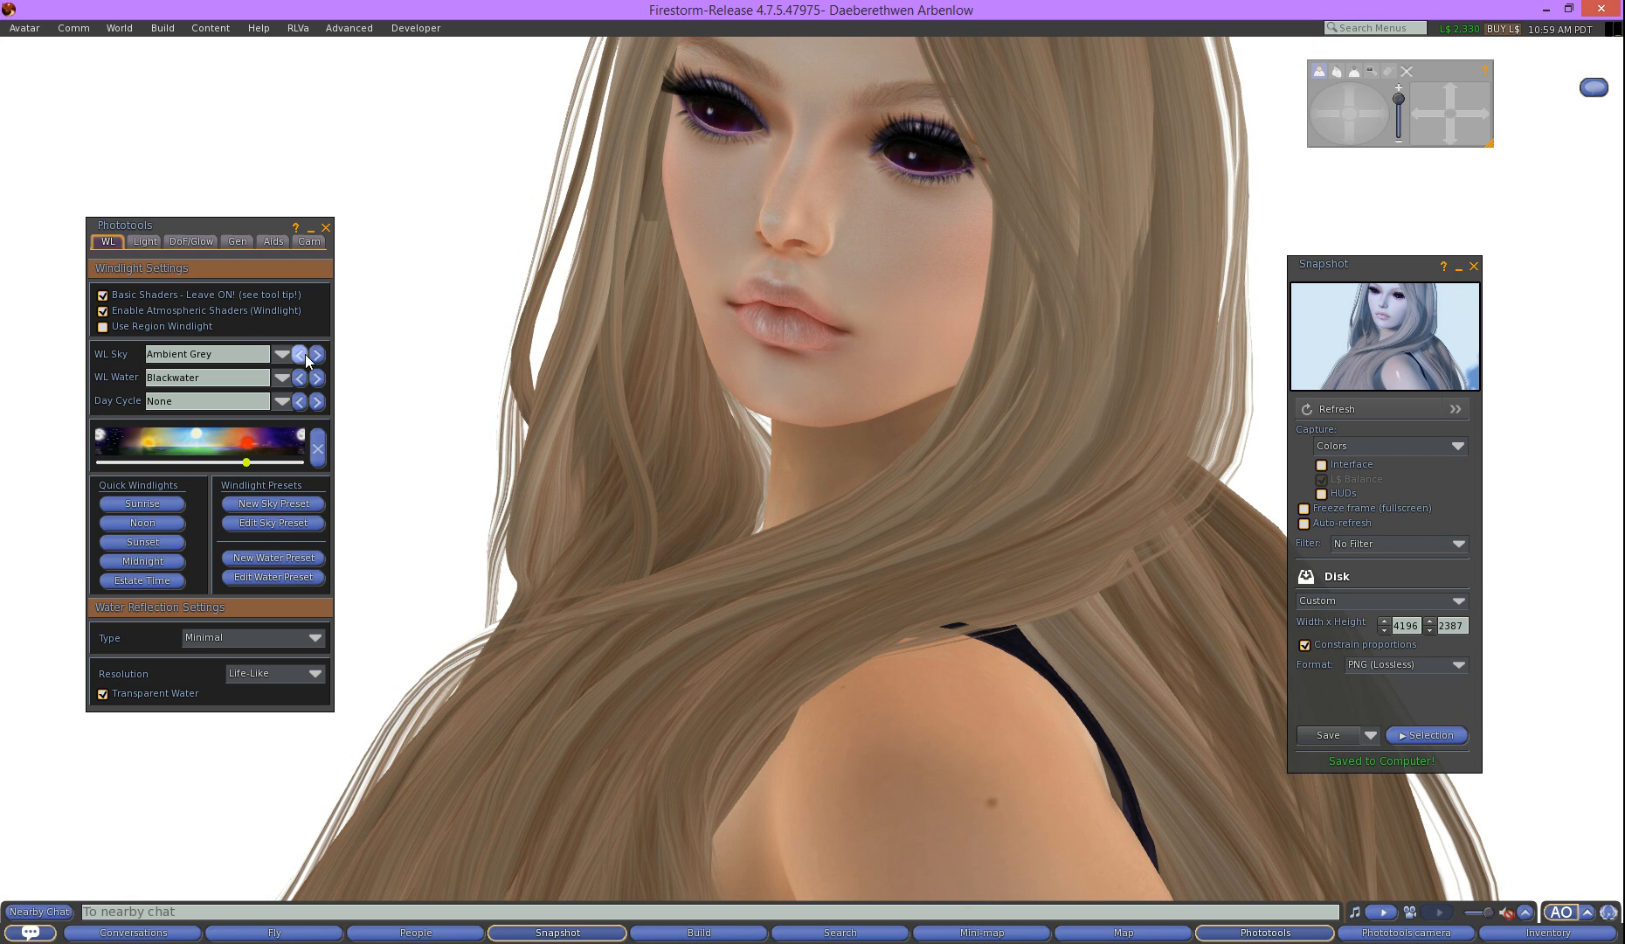
Set WL Sky to Ambient Dark, refresh the snapshot preview, and save the silhouette snapshot
left_click(317, 354)
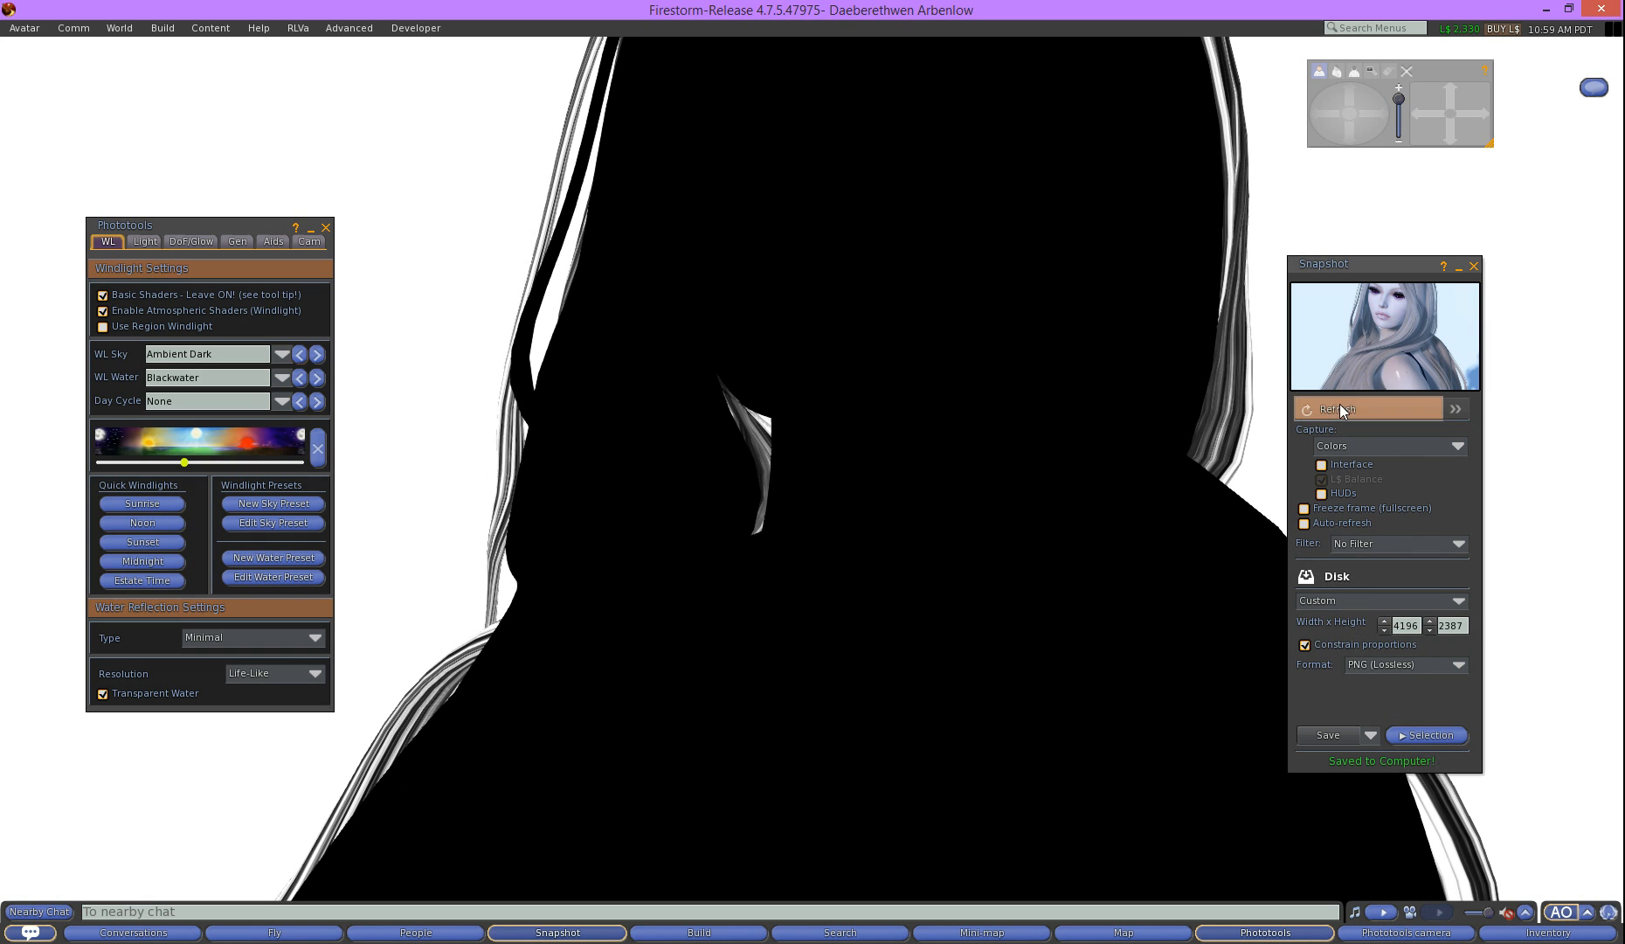
left_click(1336, 407)
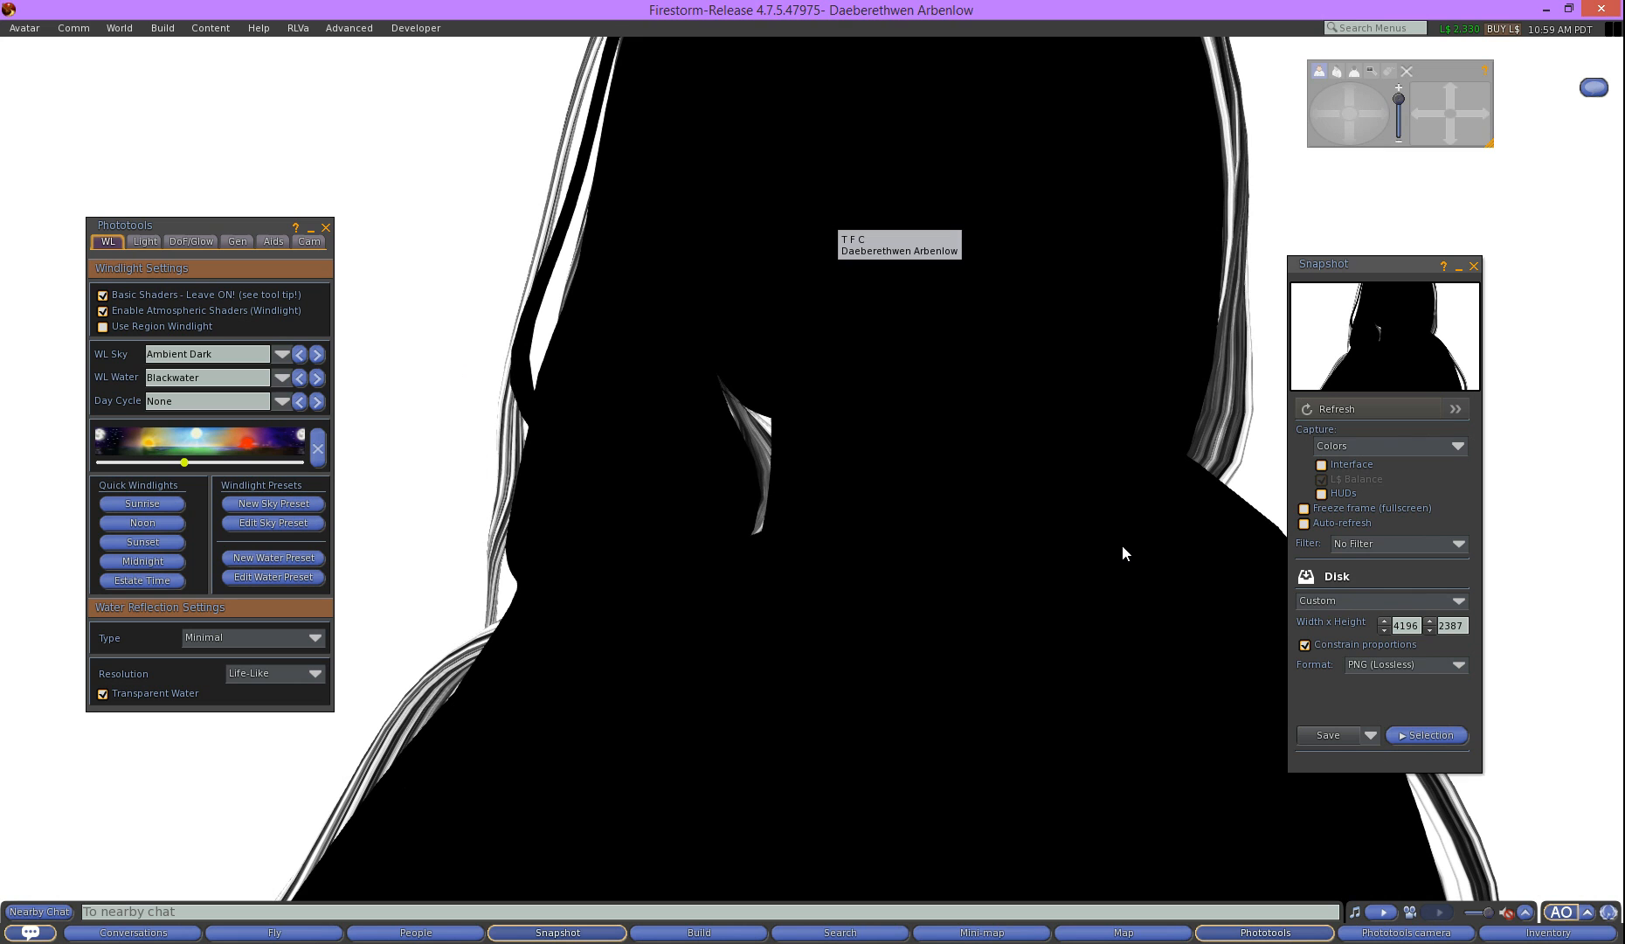
mouse_move(341, 793)
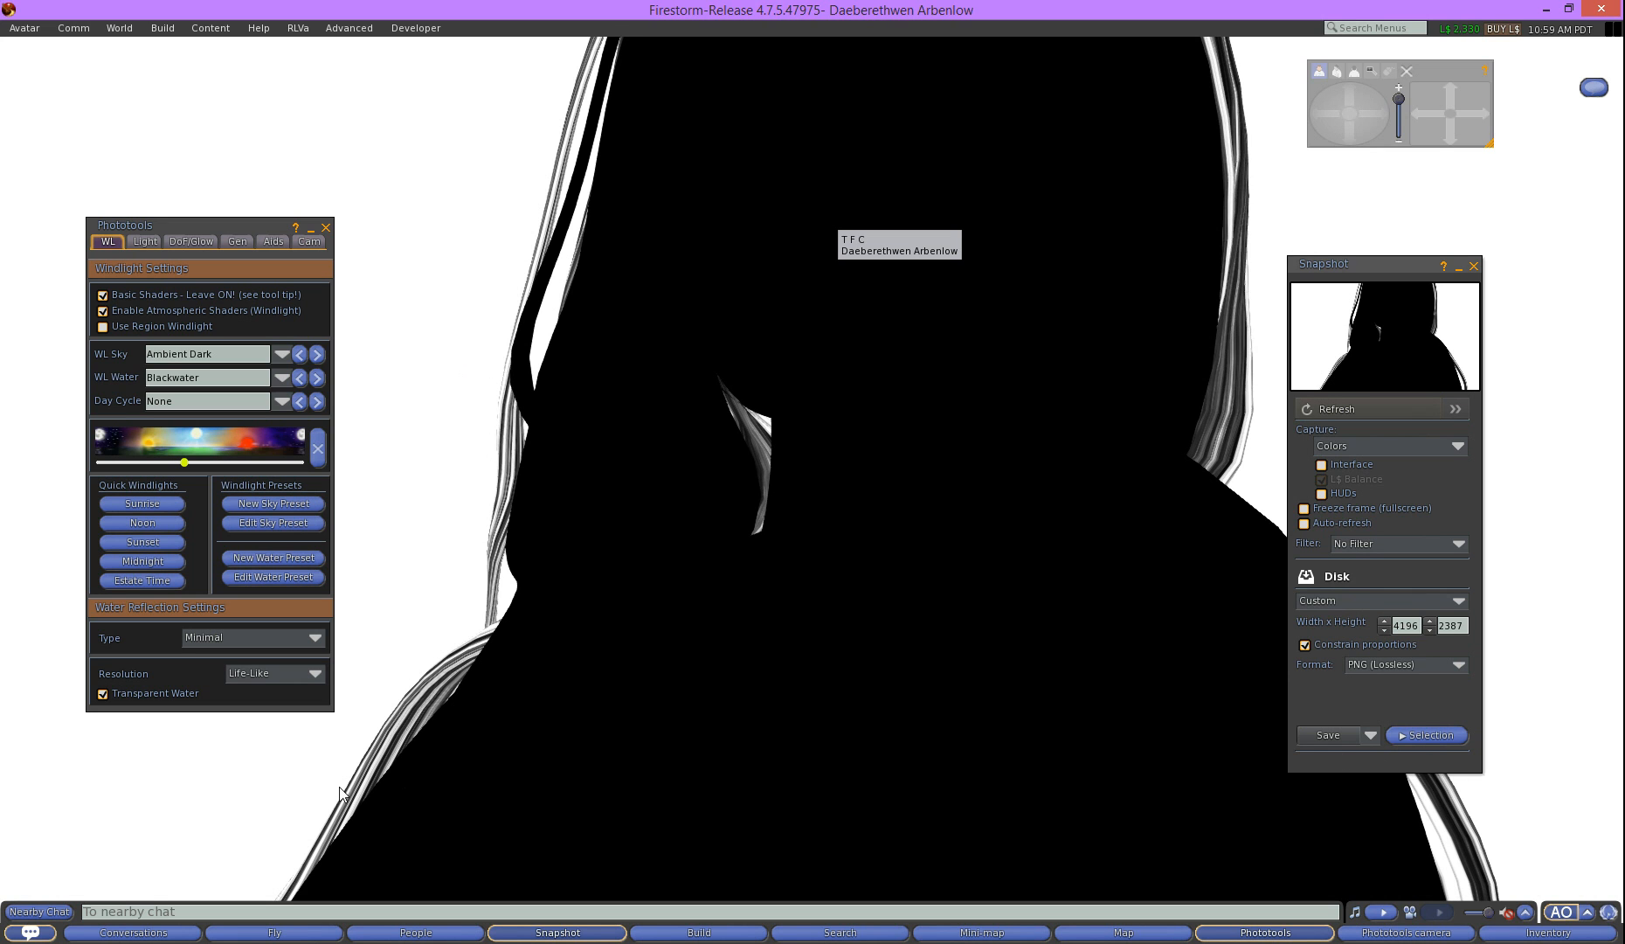
mouse_move(1329, 734)
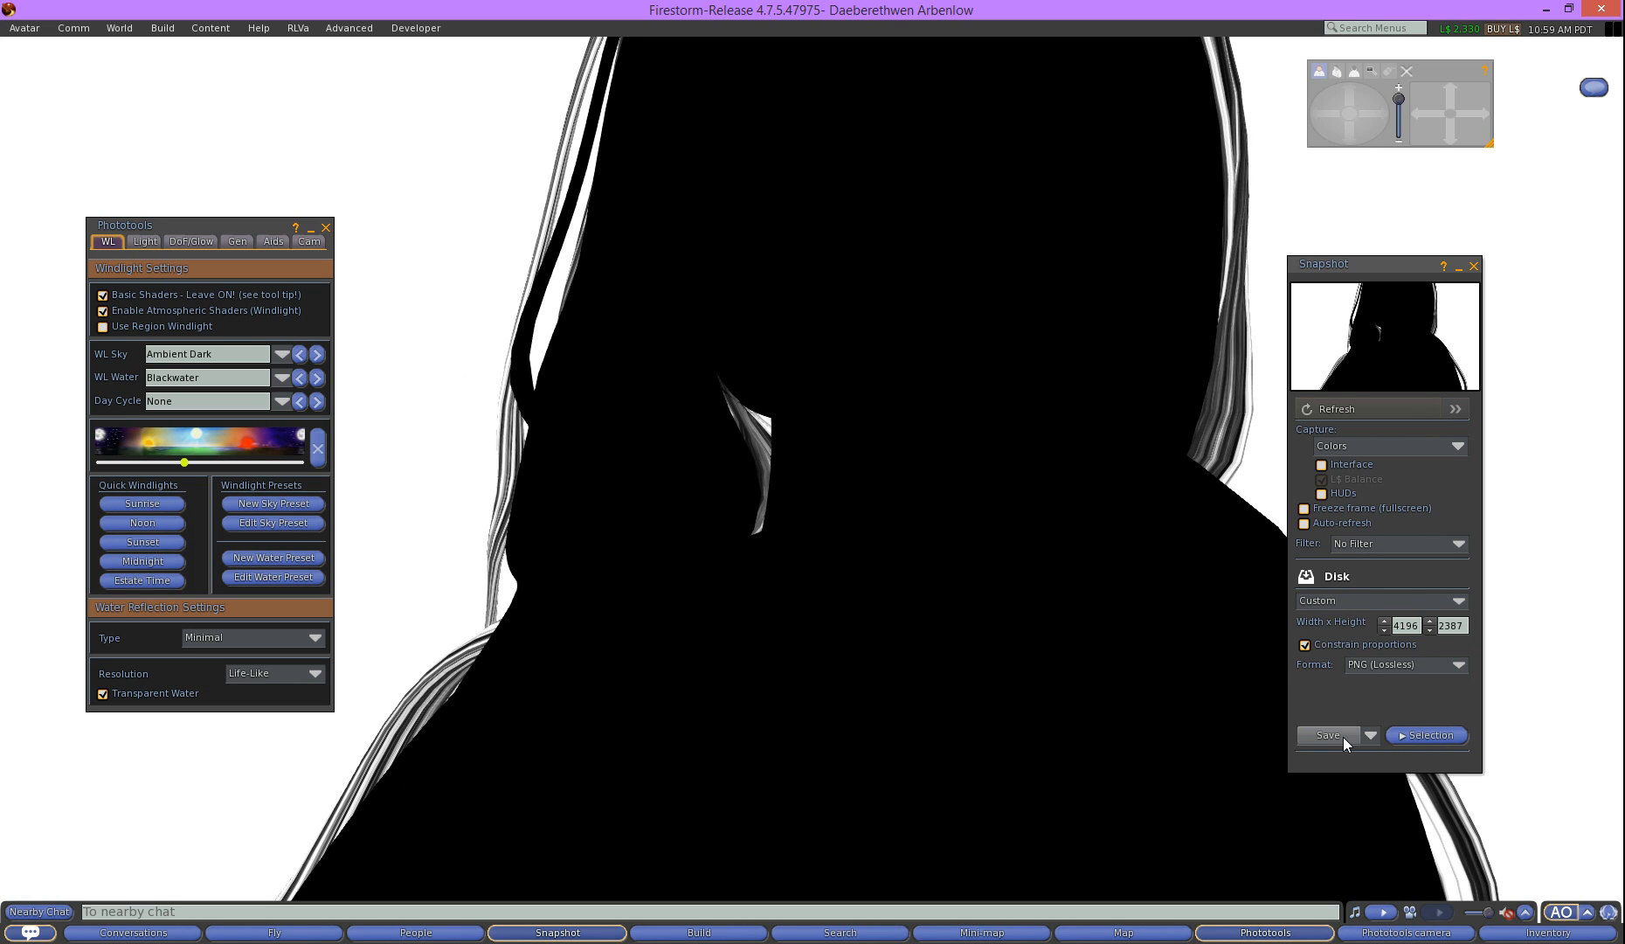
left_click(1328, 734)
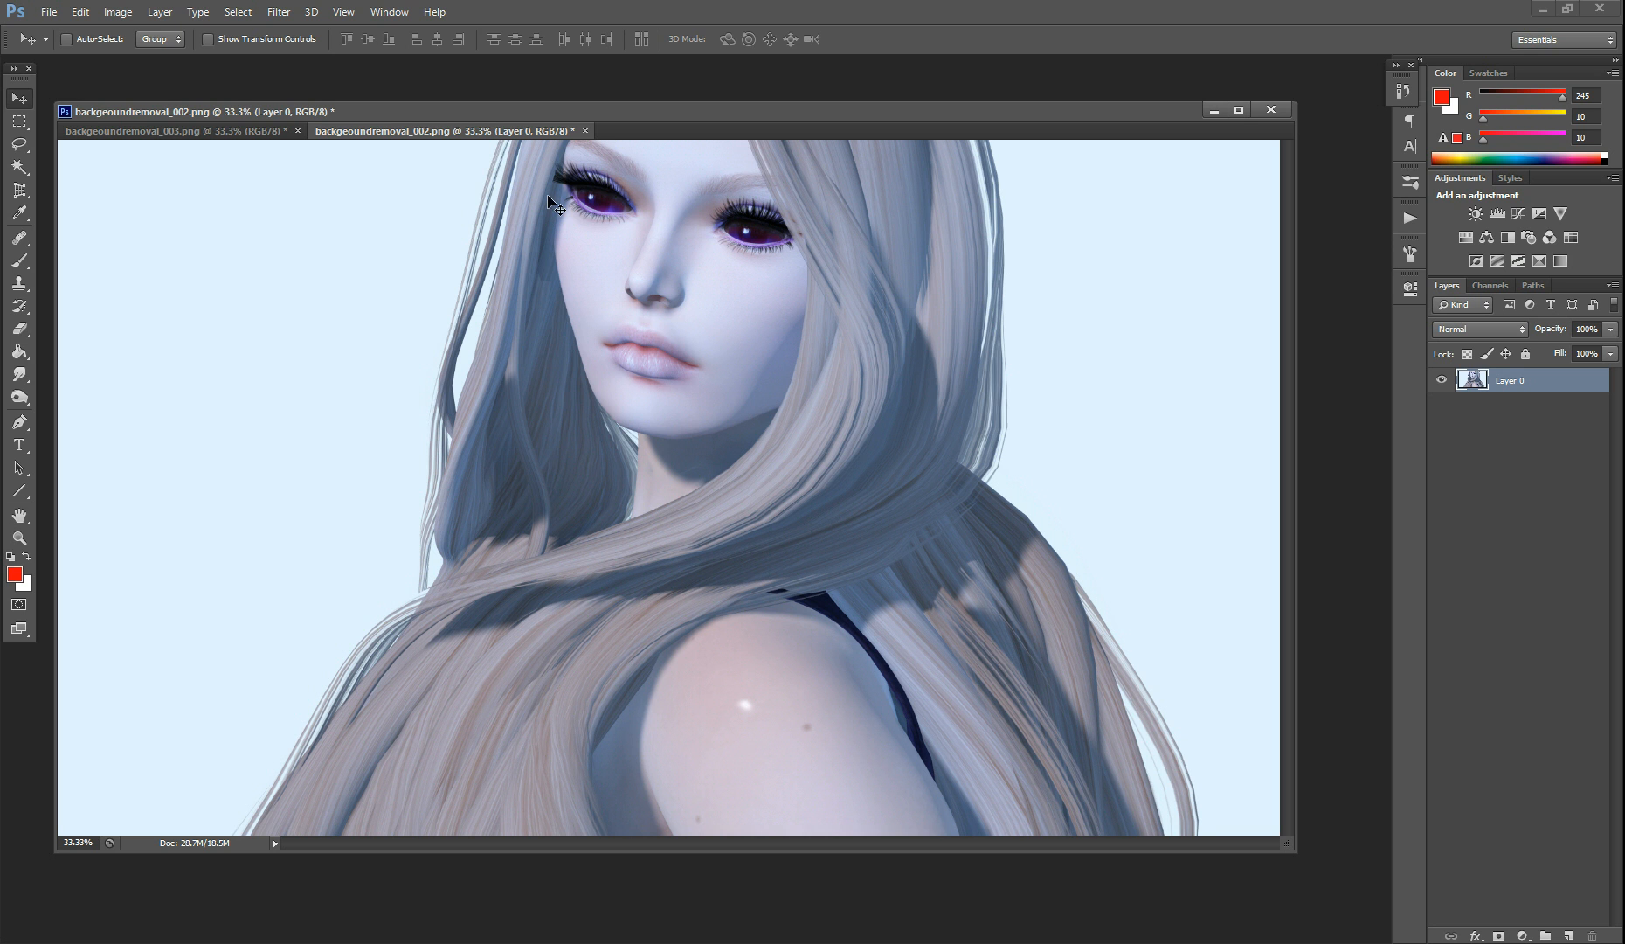
Invert the silhouette image with Ctrl+I until it shows a white figure on black
left_click(133, 131)
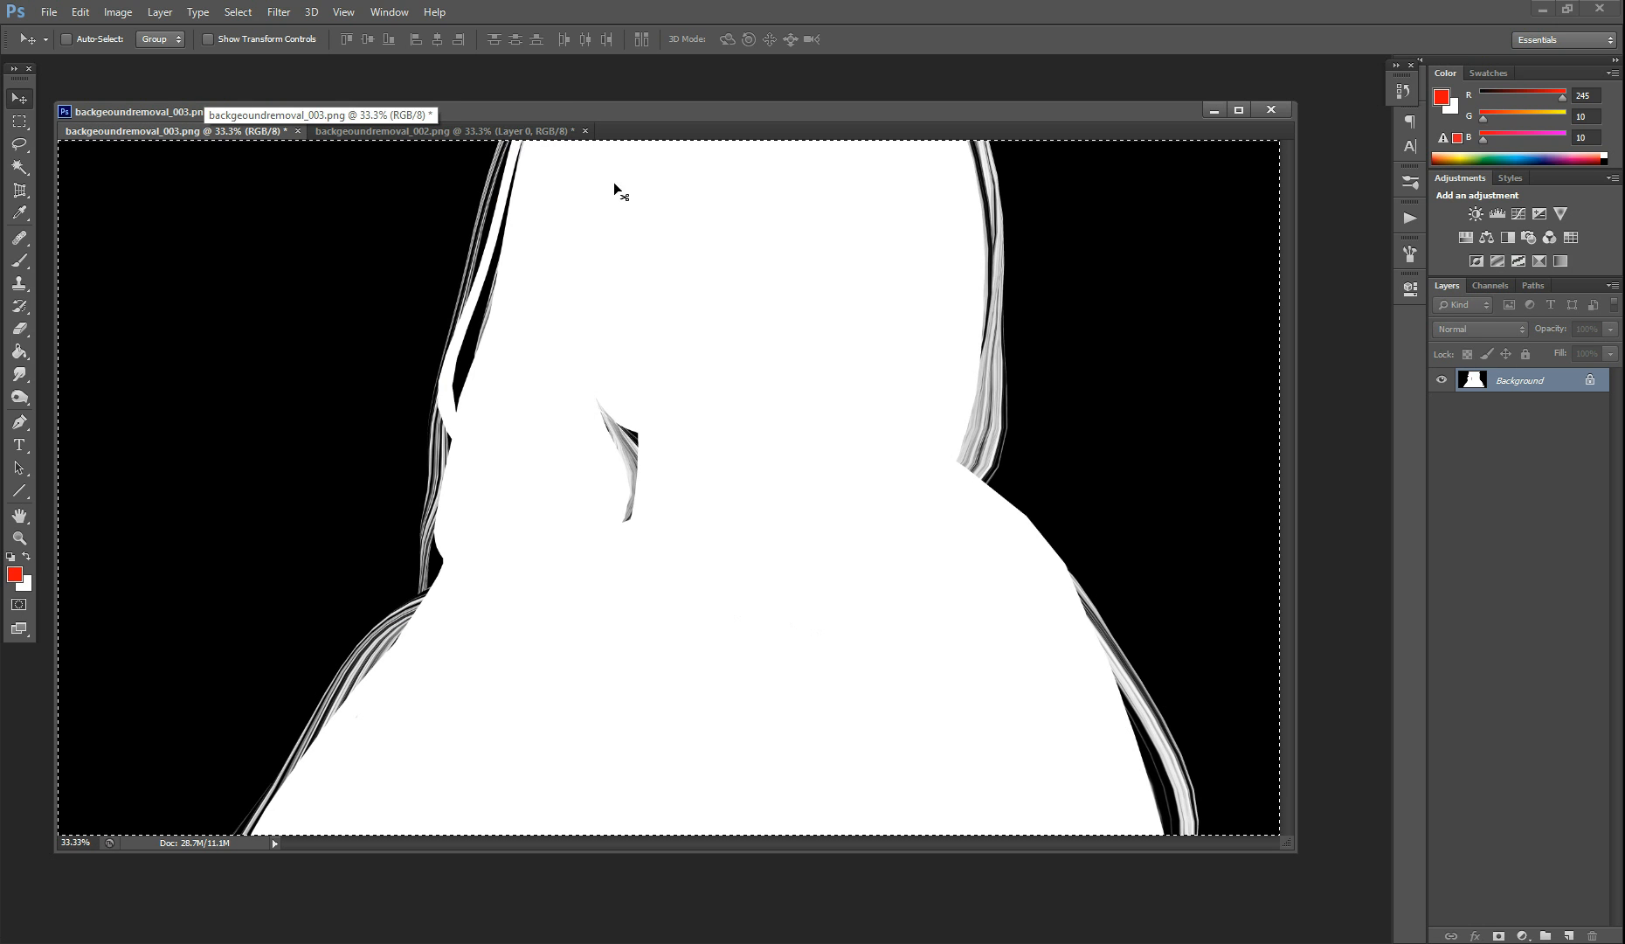
mouse_move(897, 297)
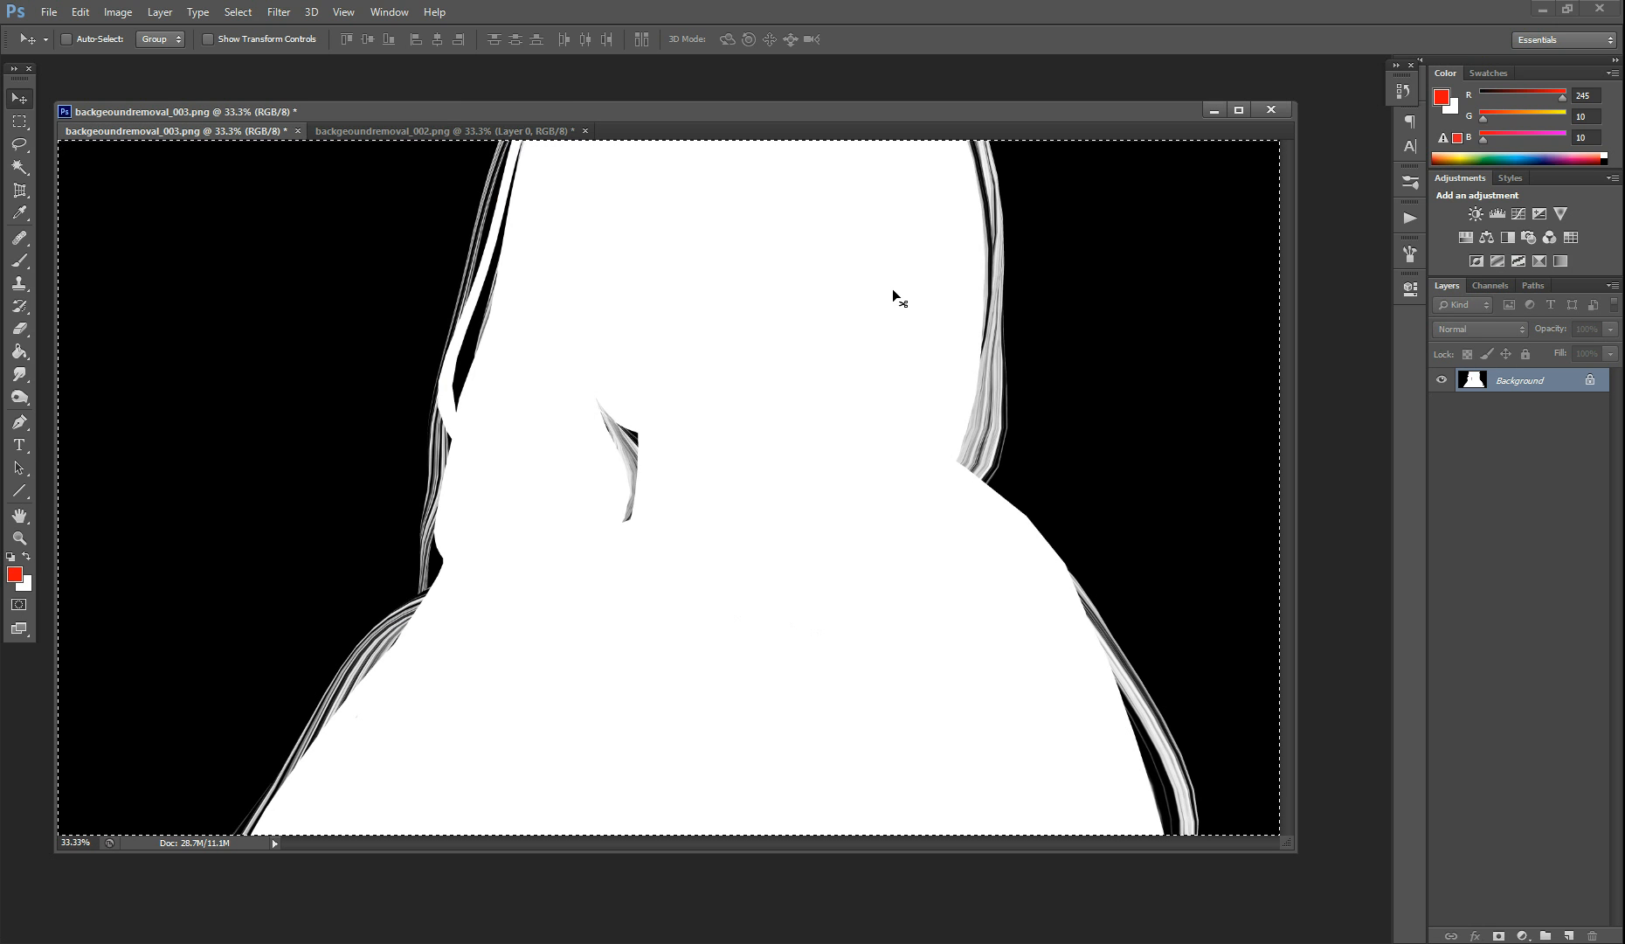
key("ctrl+i")
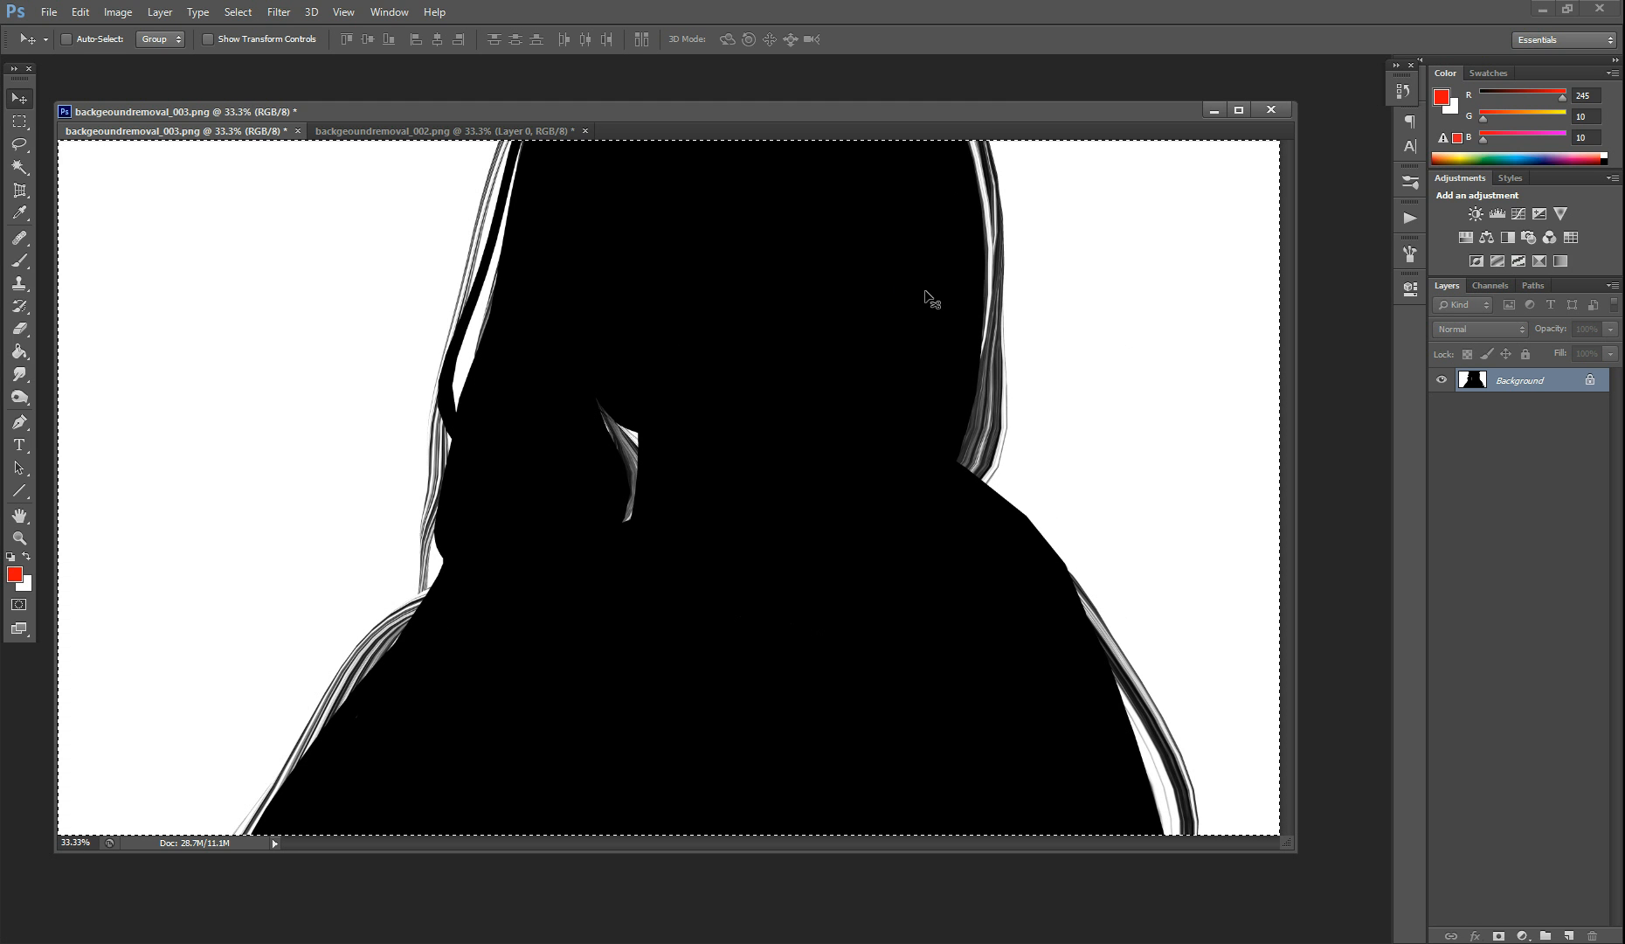
mouse_move(1389, 237)
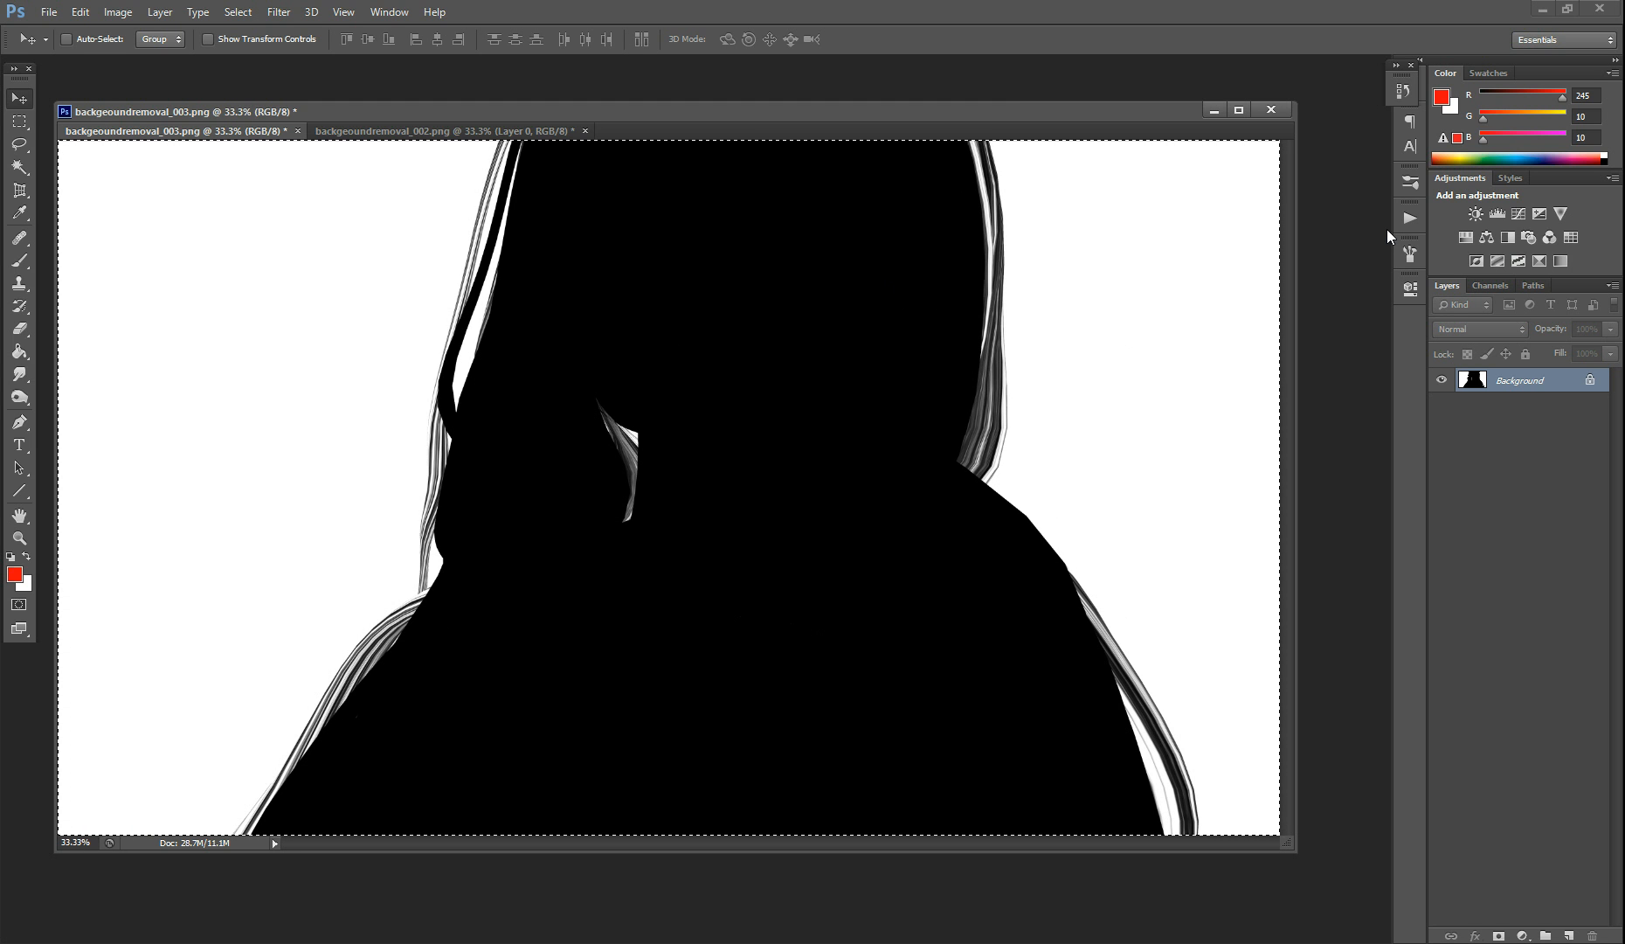
mouse_move(455, 342)
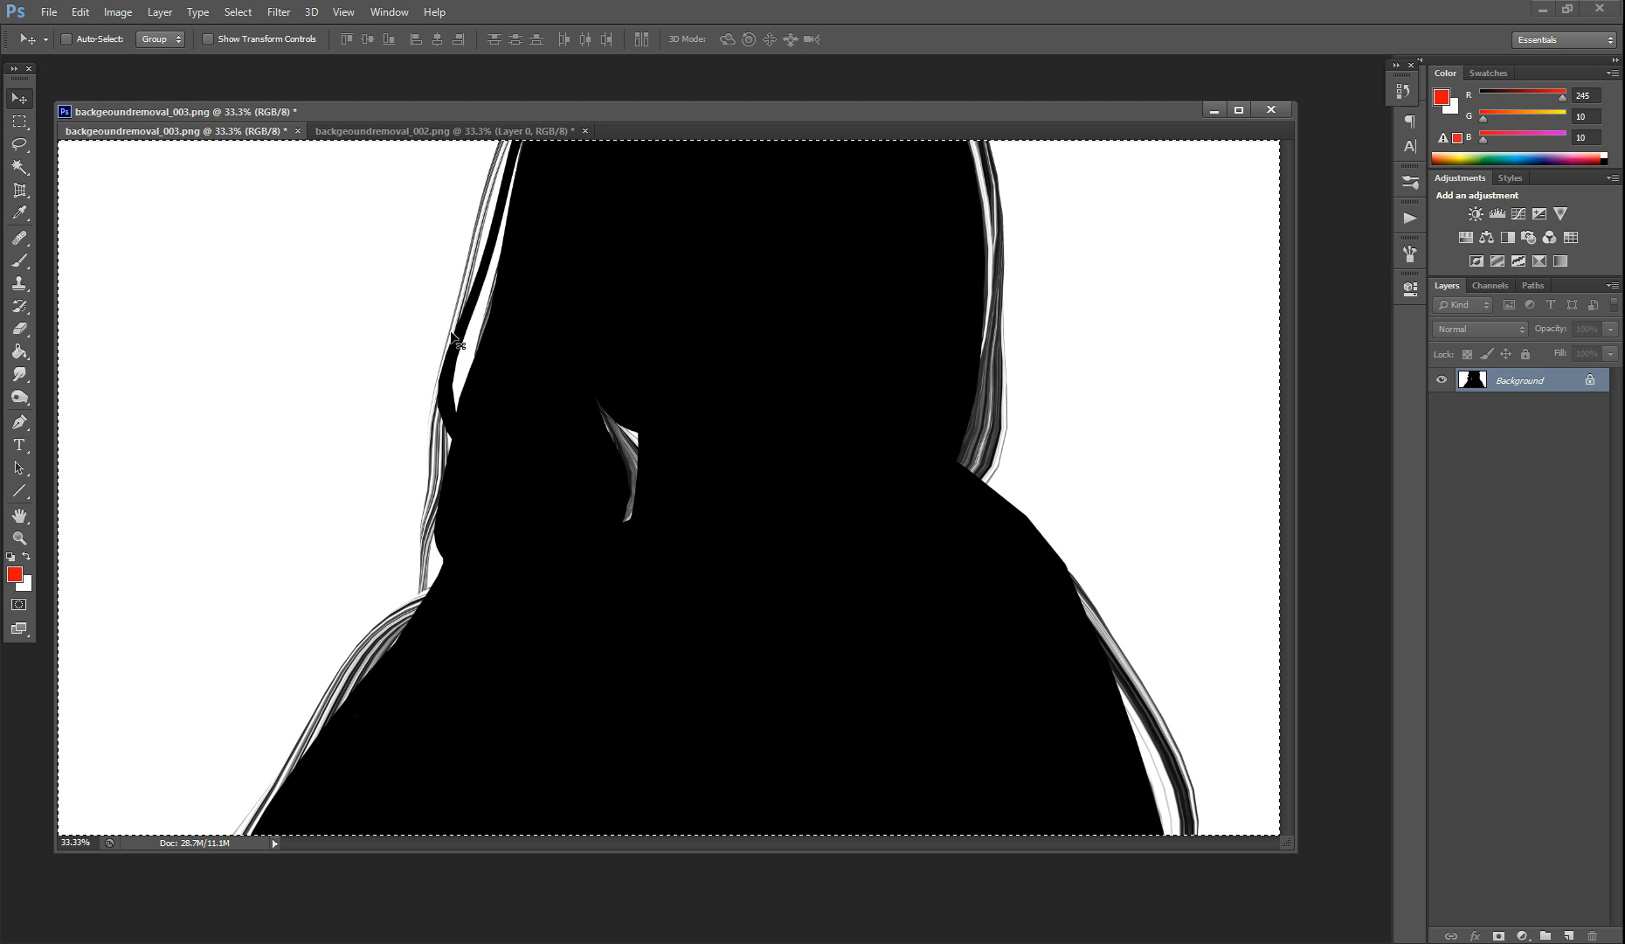
mouse_move(591, 459)
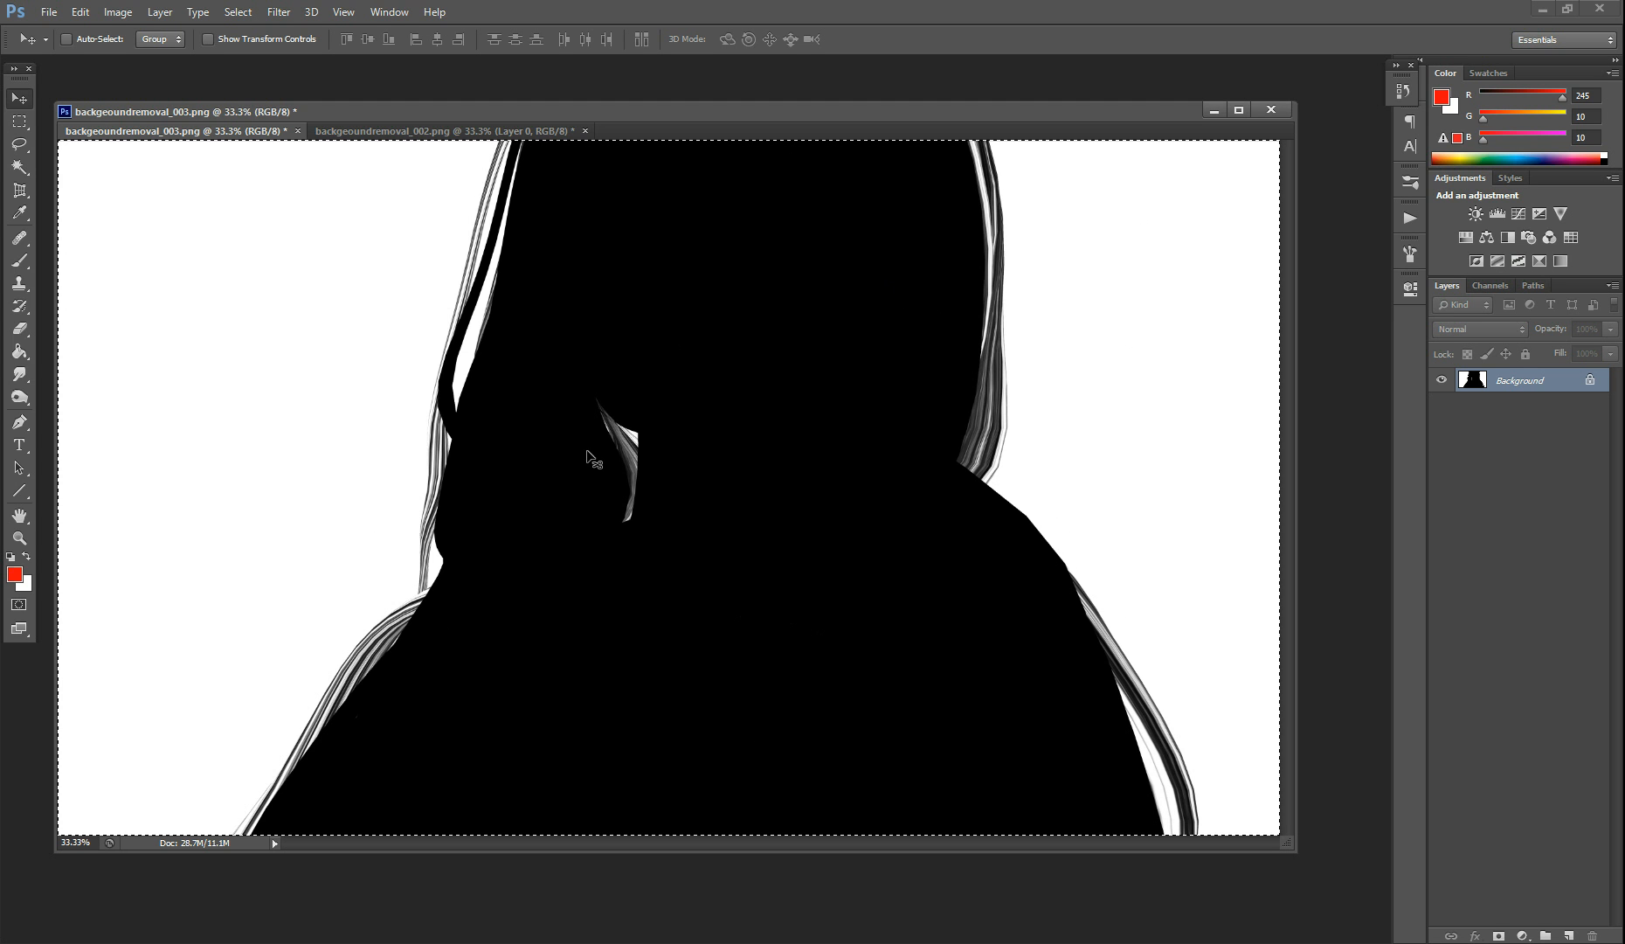
mouse_move(1096, 416)
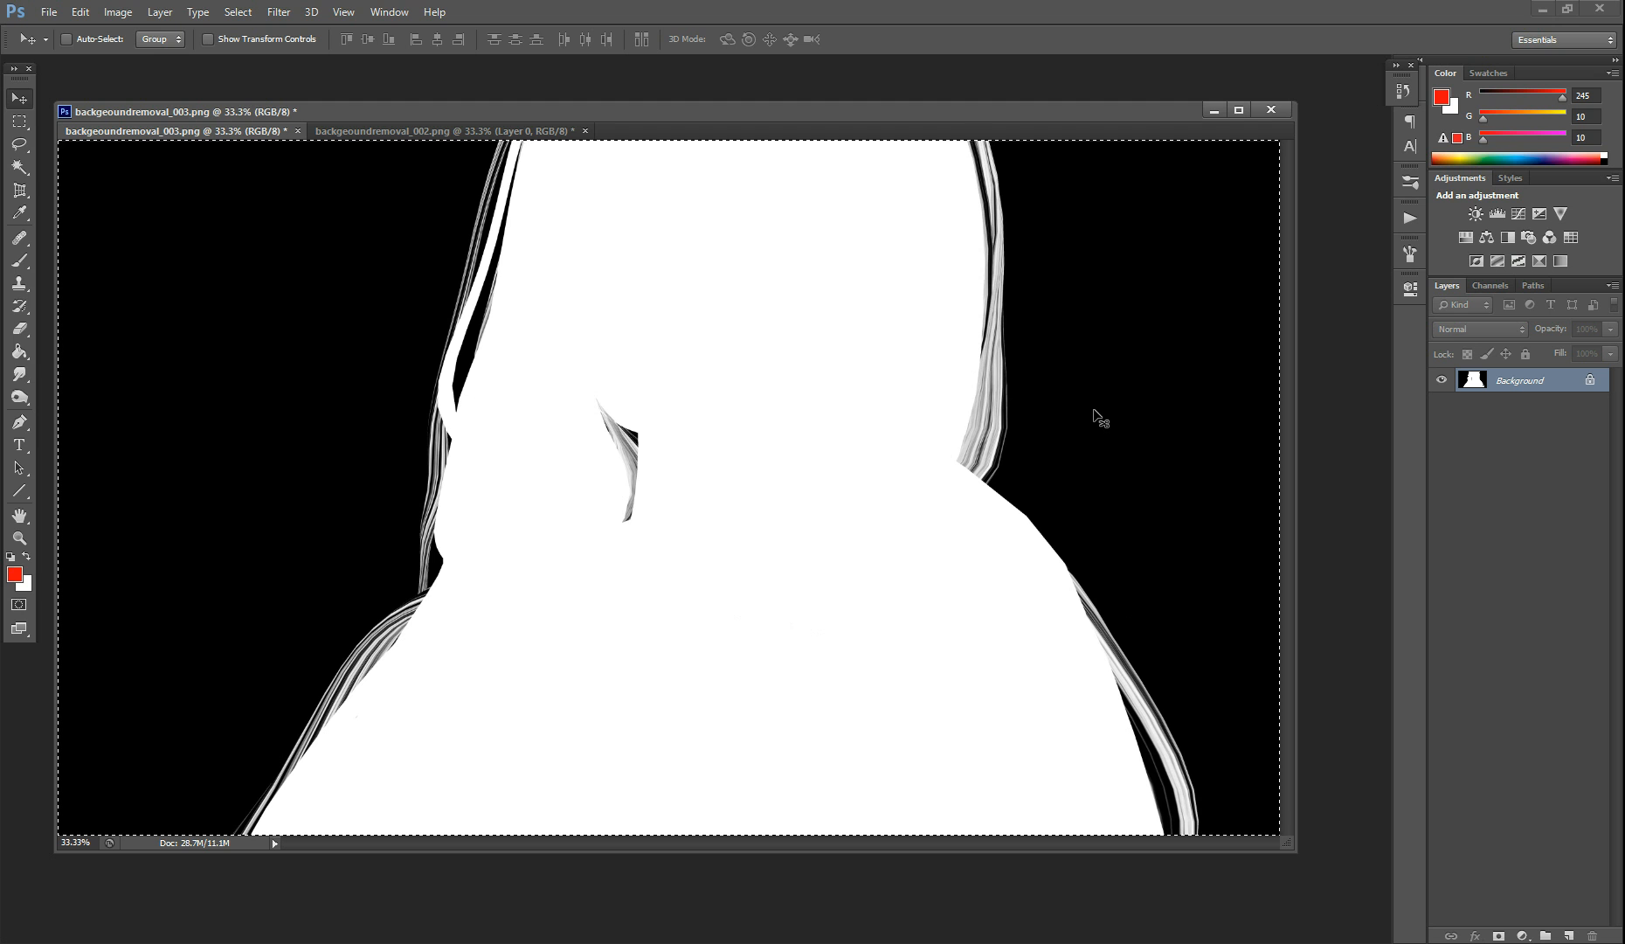
mouse_move(527, 257)
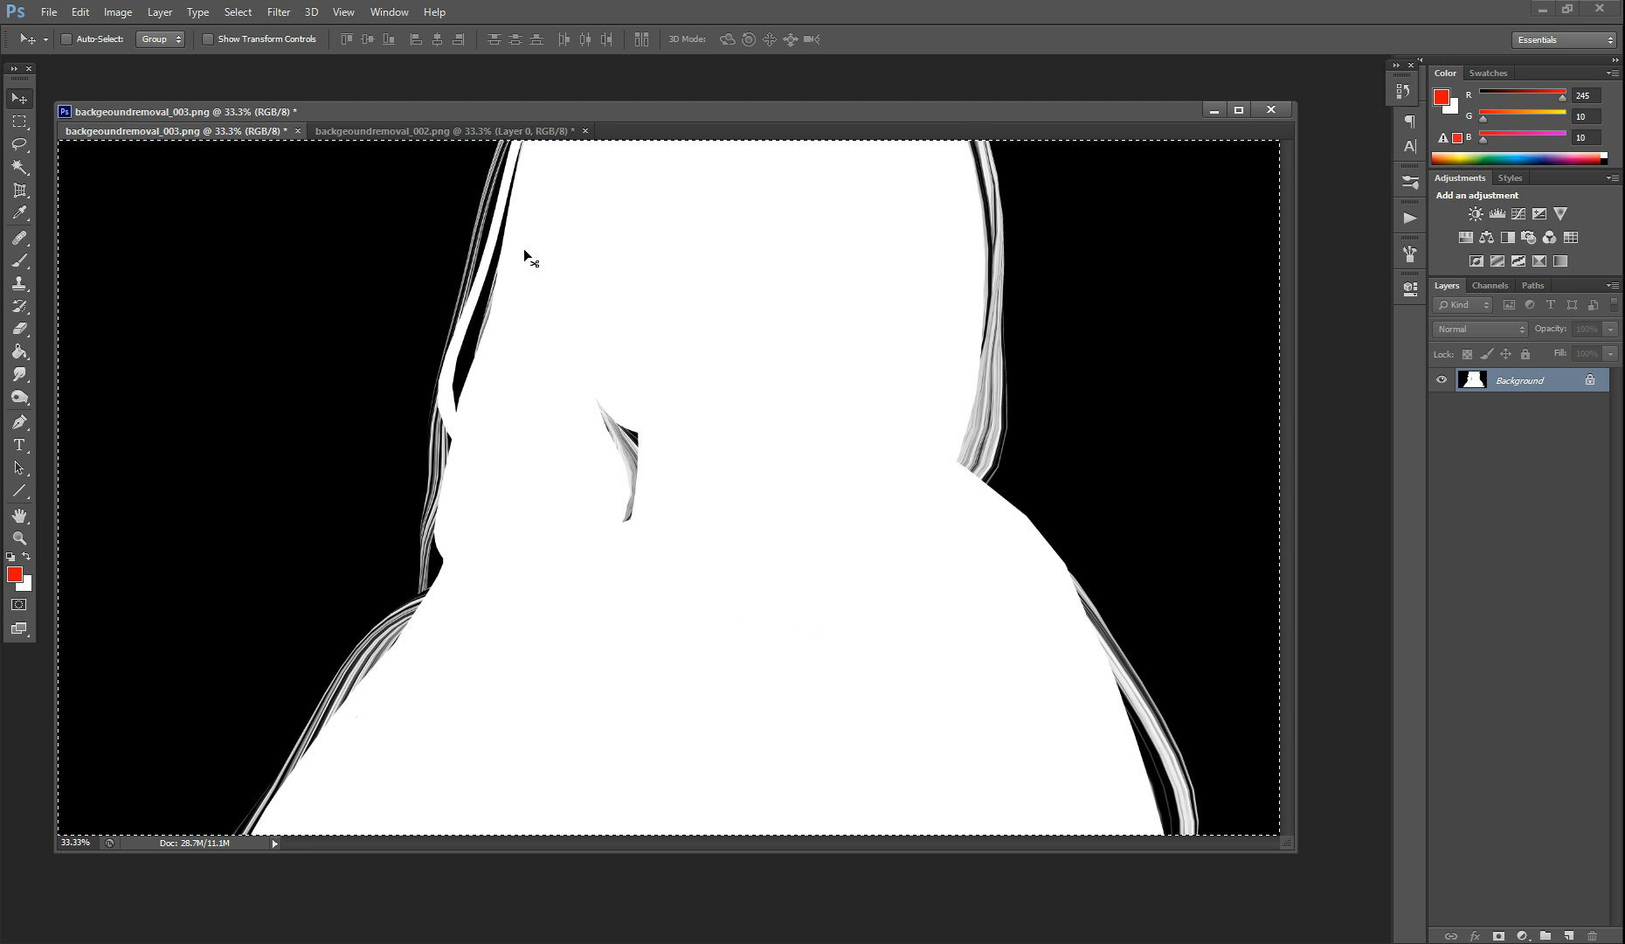
mouse_move(691, 289)
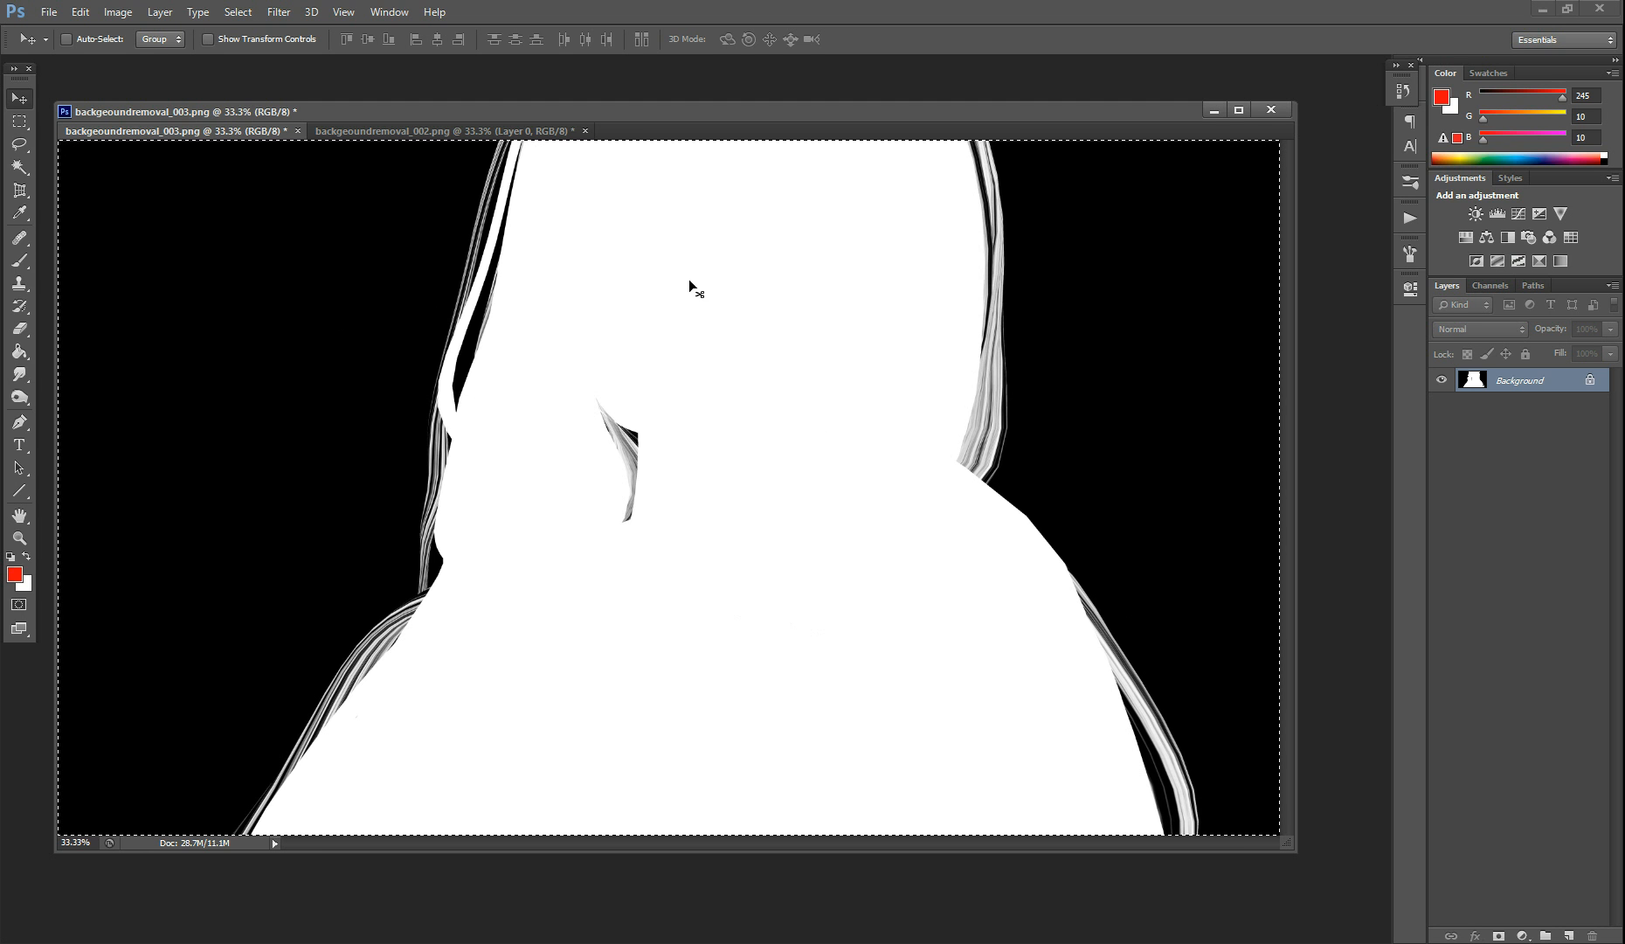
key("ctrl+i")
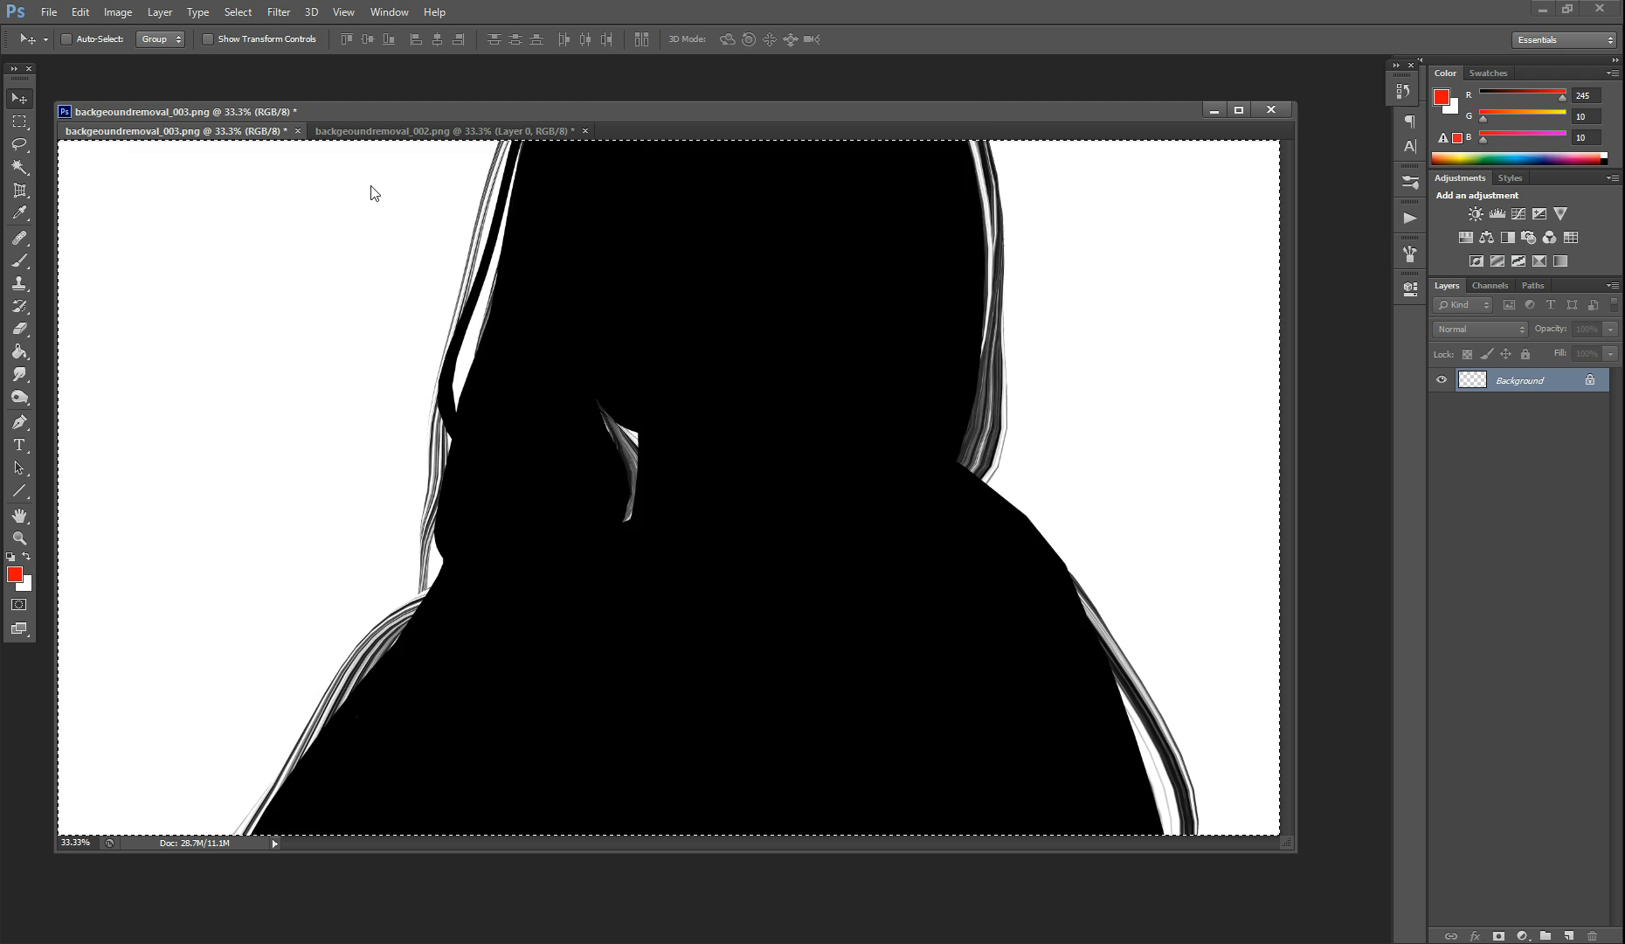
key("ctrl+i")
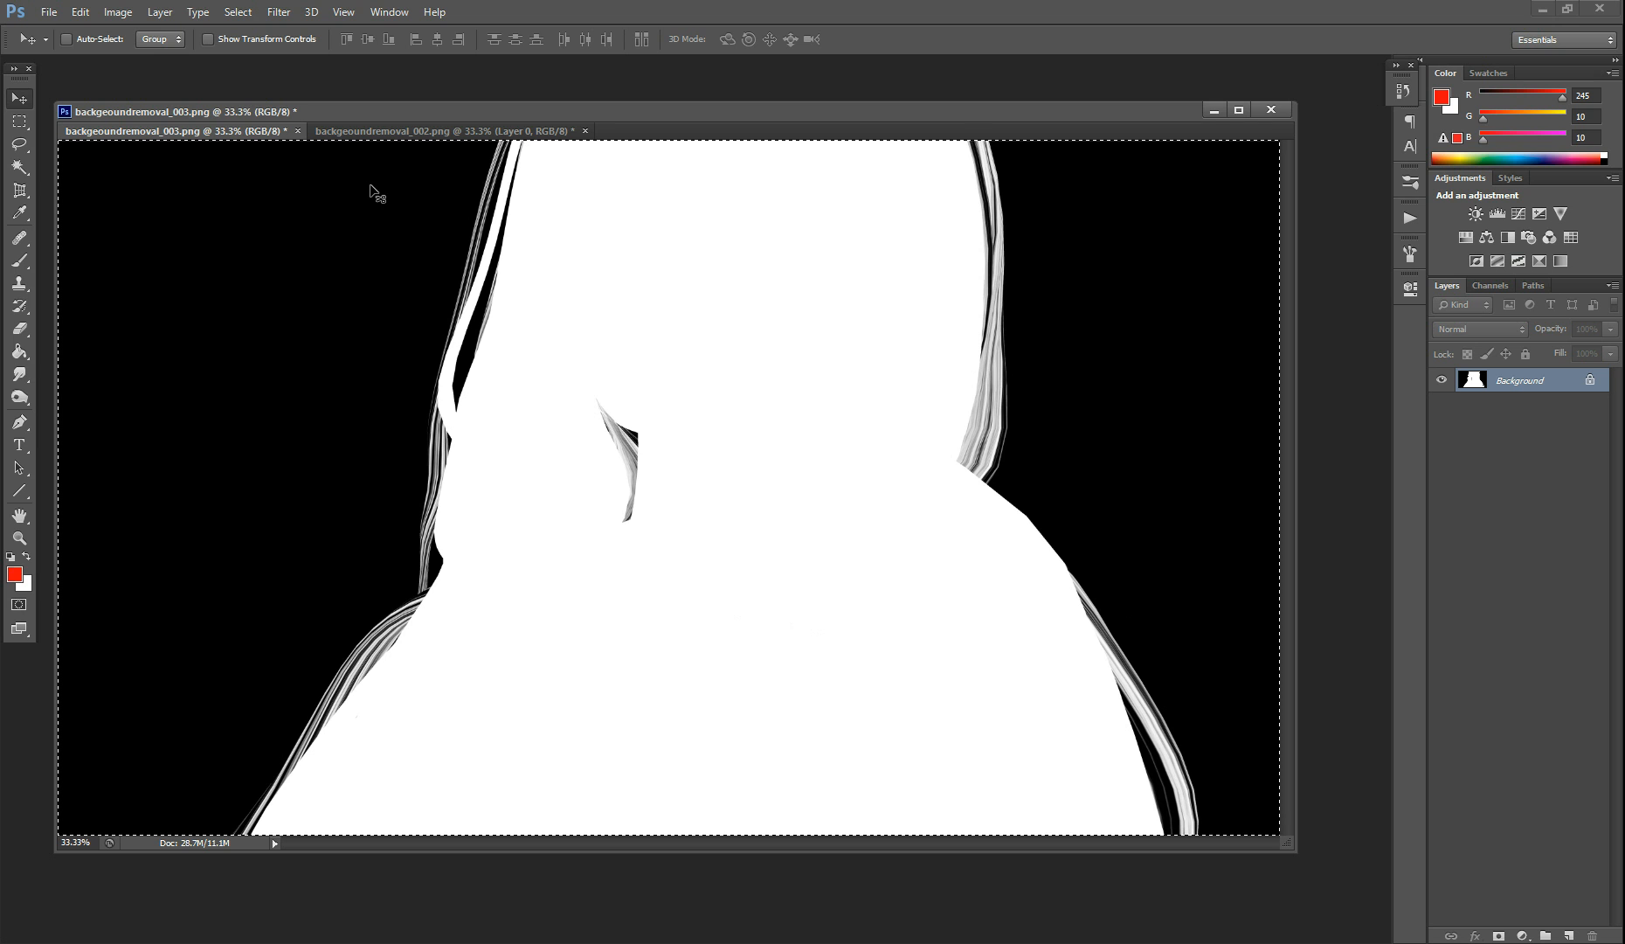
mouse_move(1187, 278)
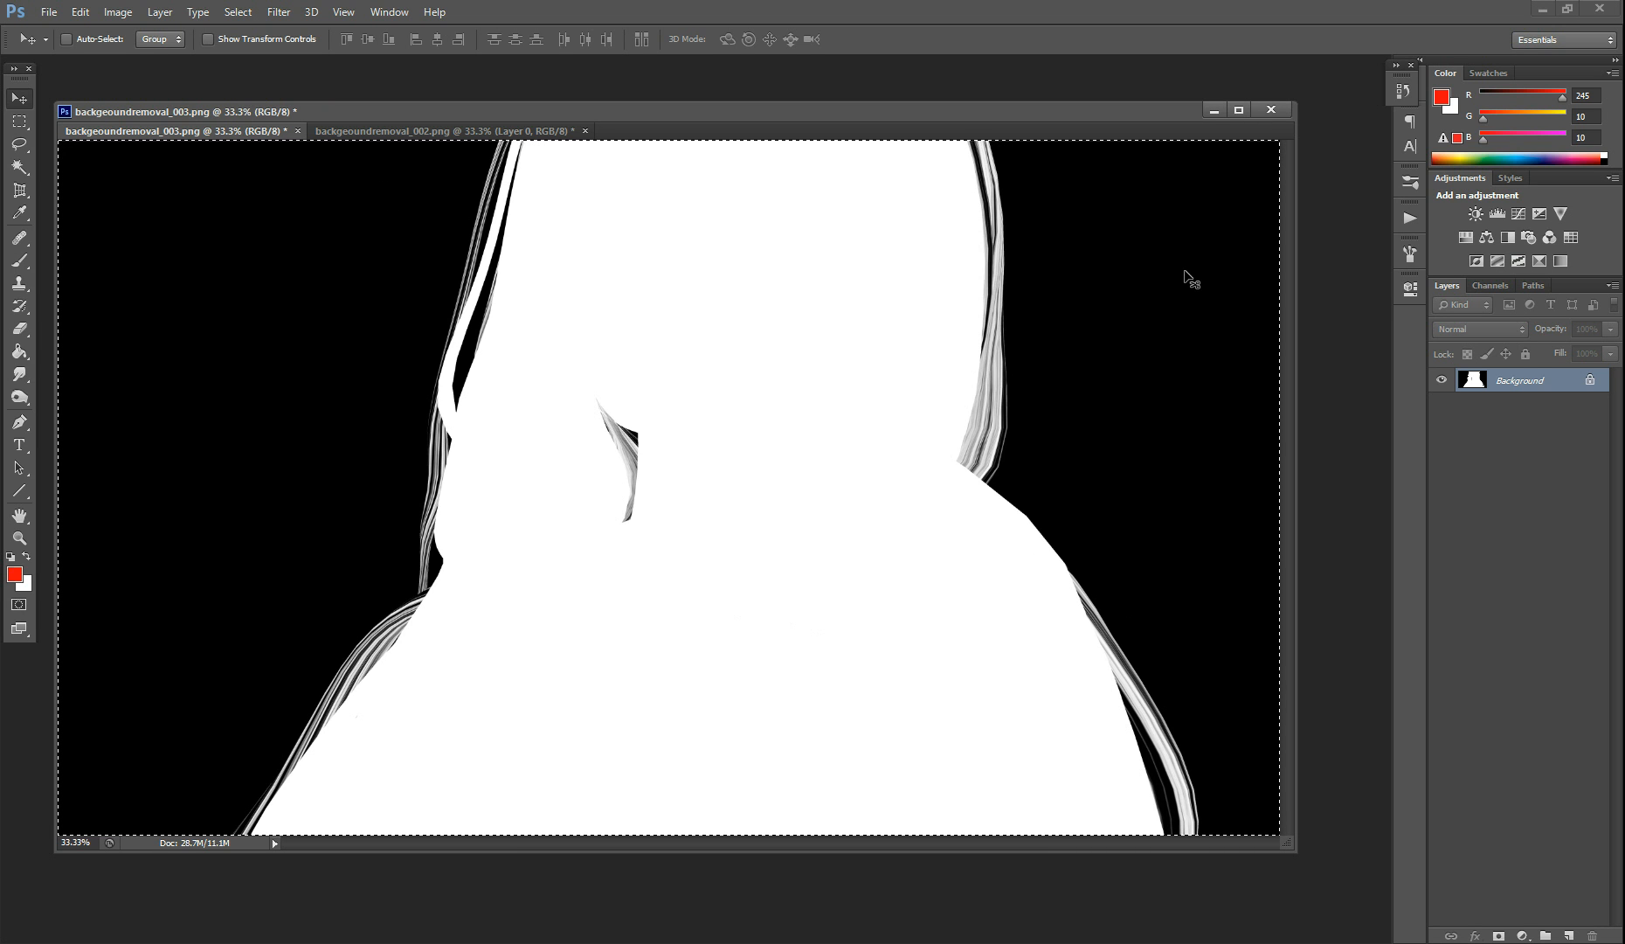
mouse_move(402, 122)
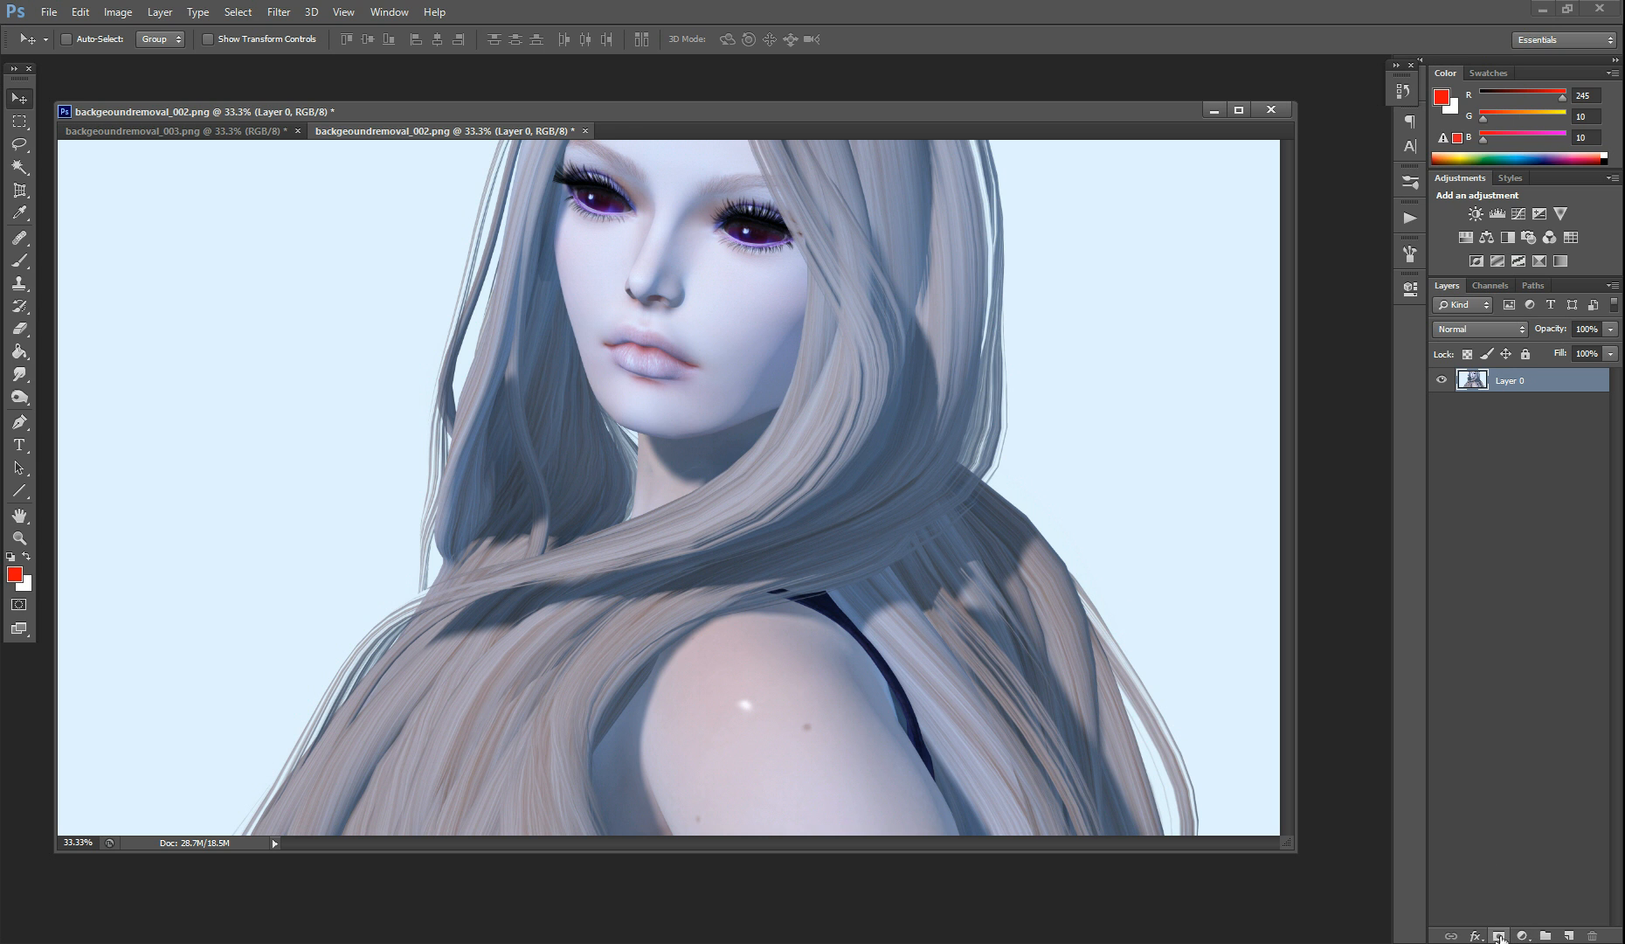
Add a blank layer mask to the avatar portrait layer
left_click(1525, 936)
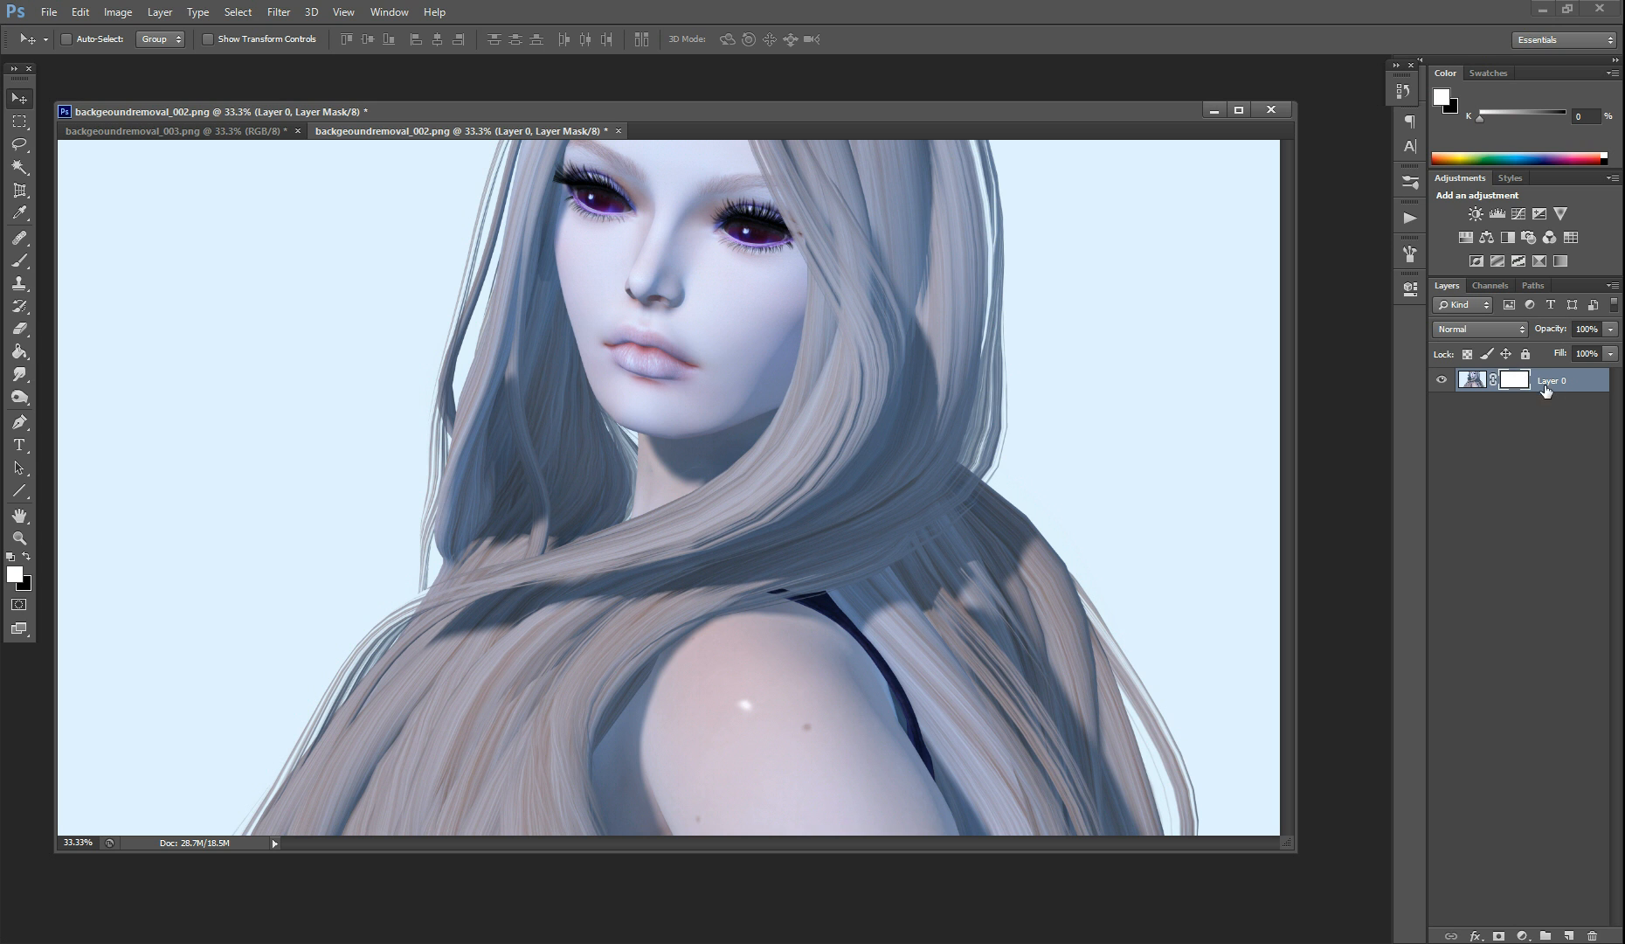
mouse_move(1599, 524)
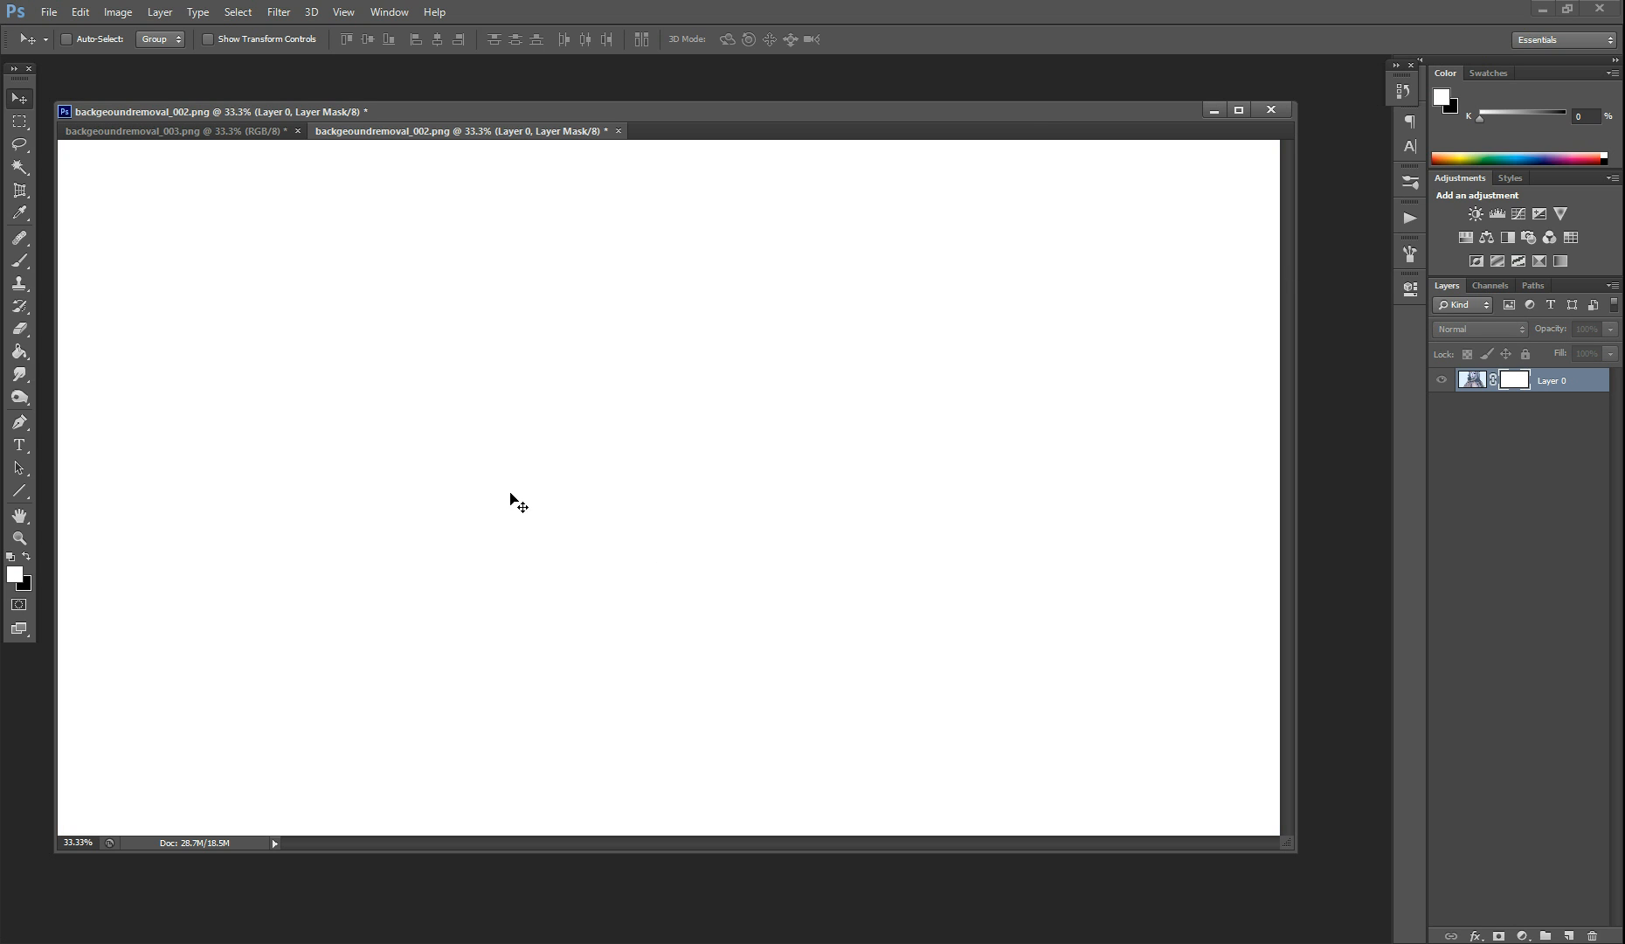
mouse_move(629, 379)
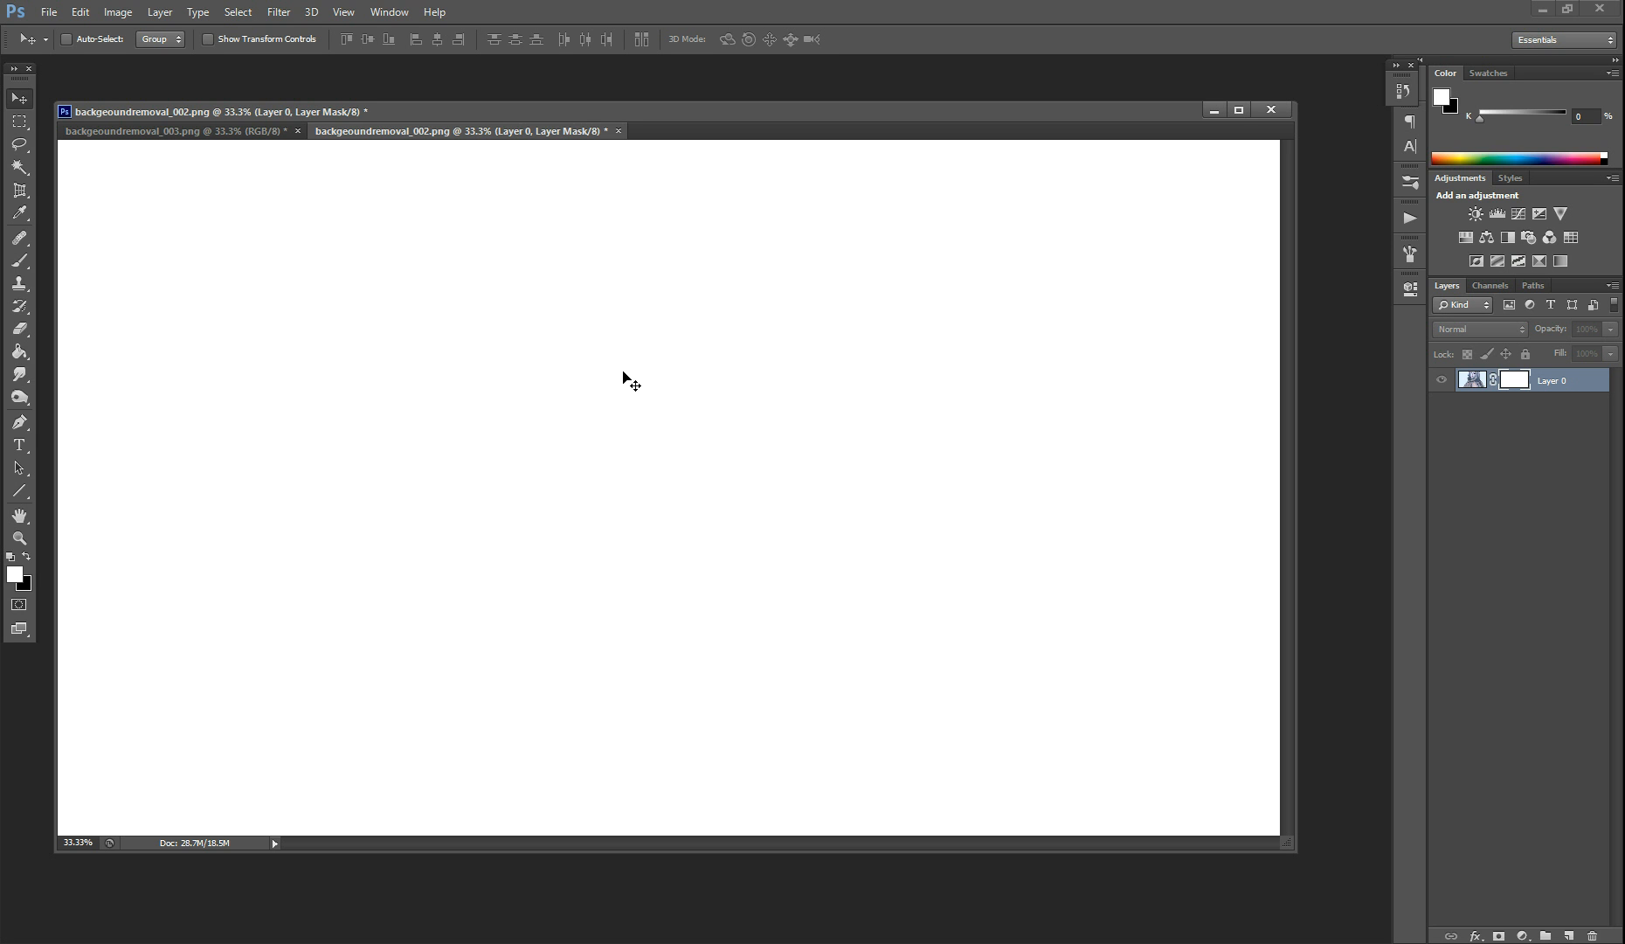
mouse_move(618, 377)
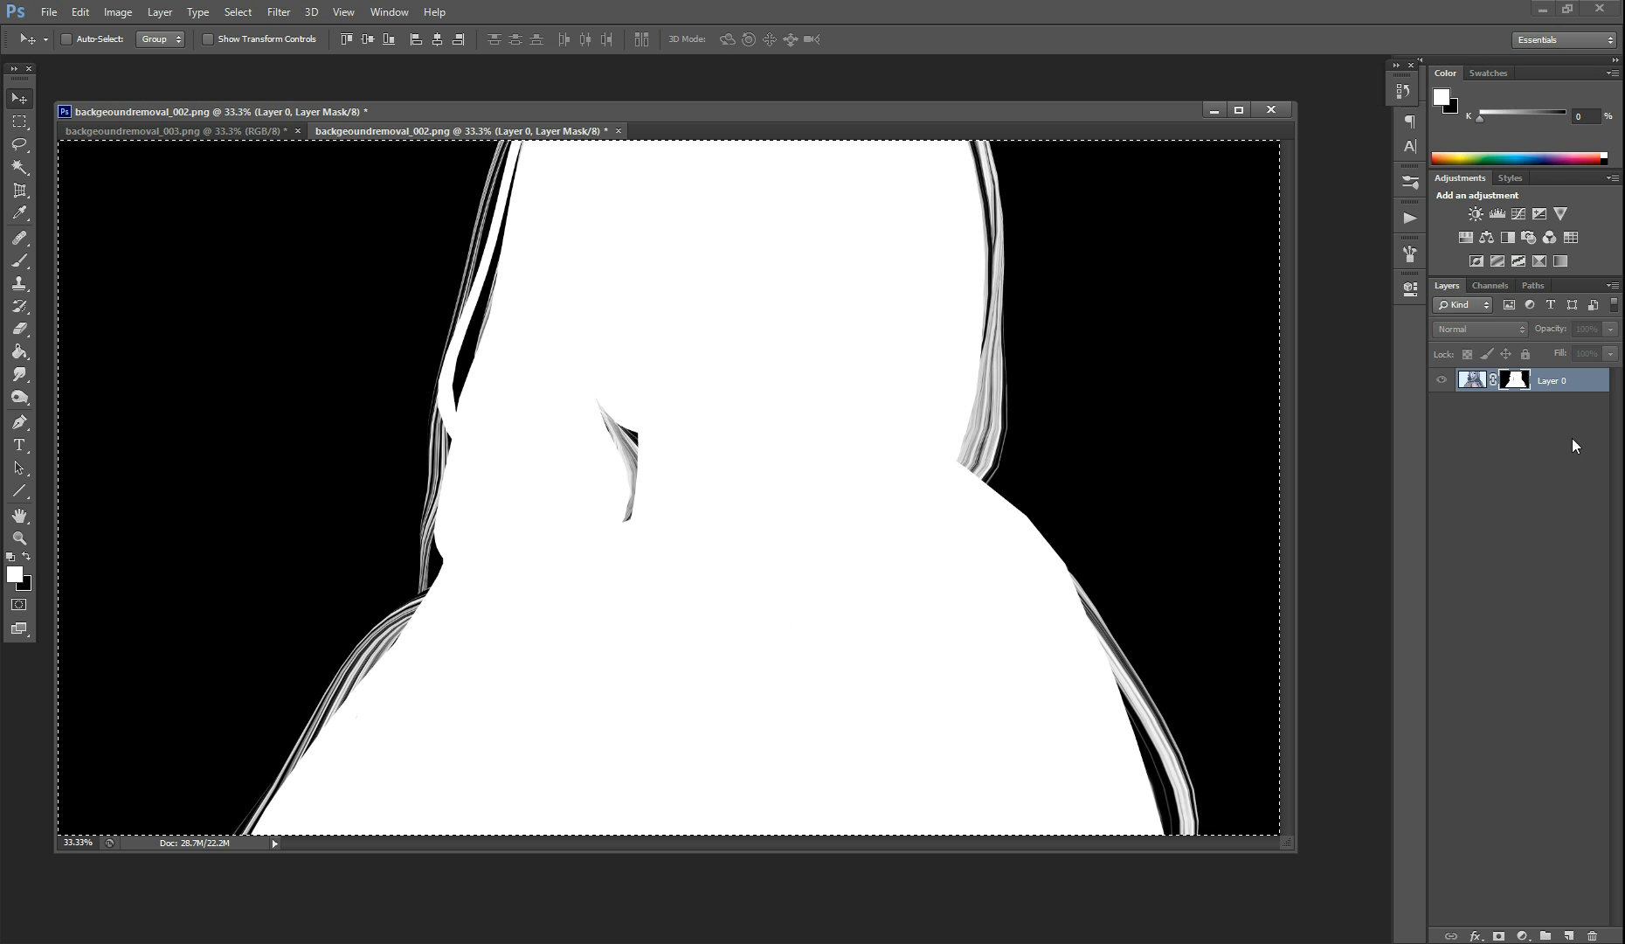
mouse_move(1514, 370)
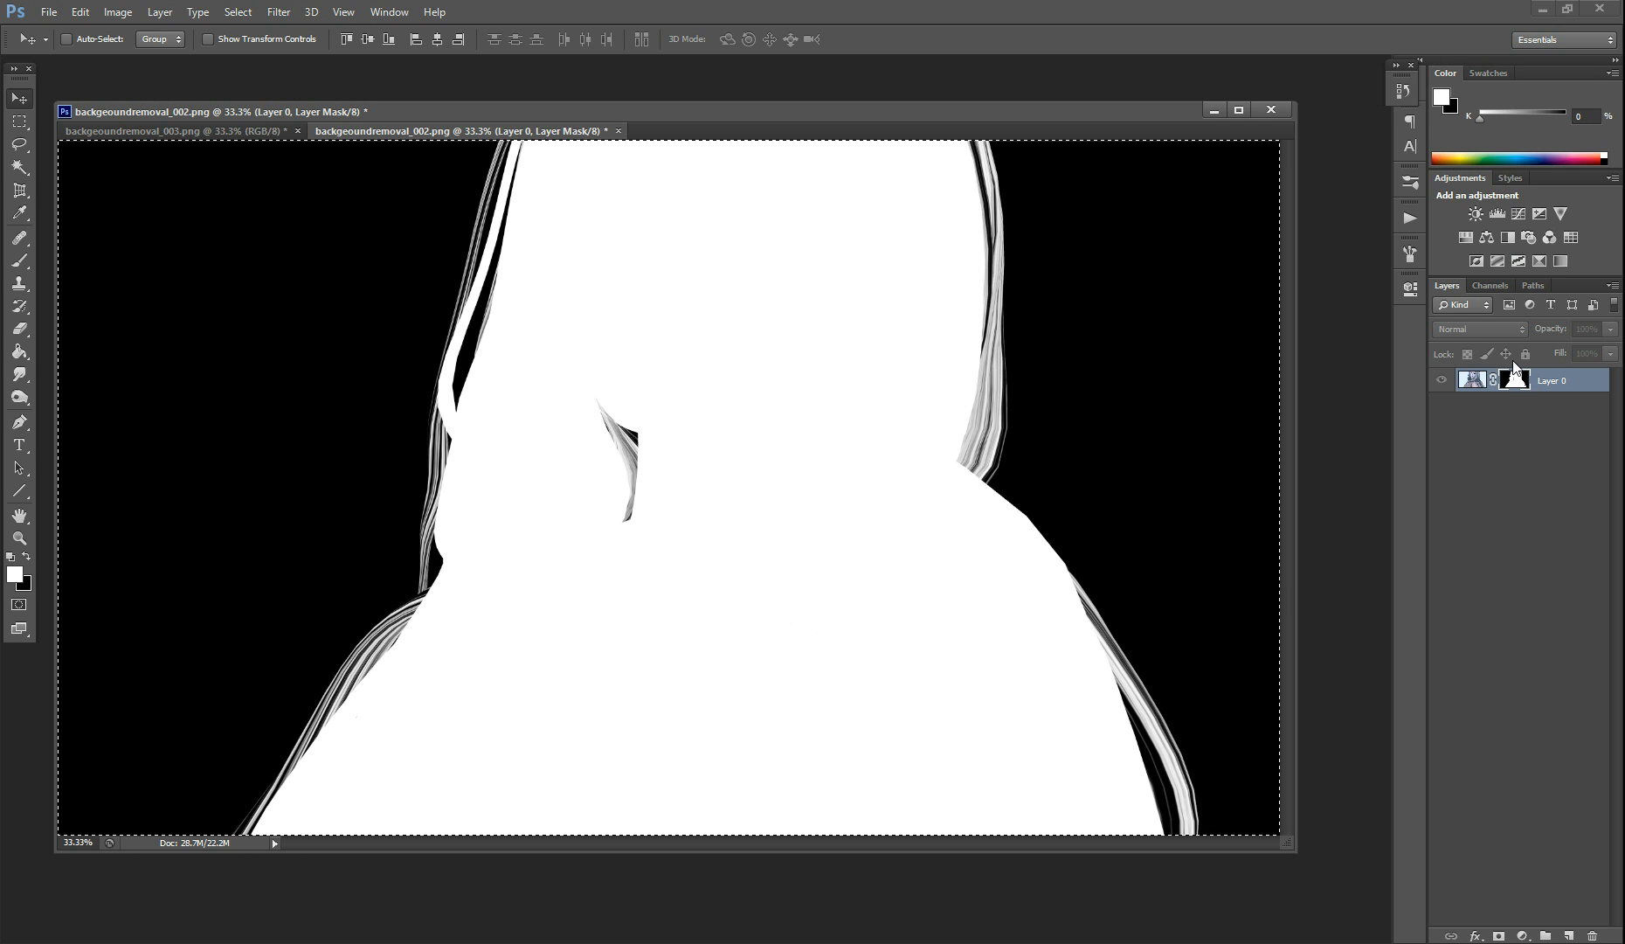
mouse_move(1513, 407)
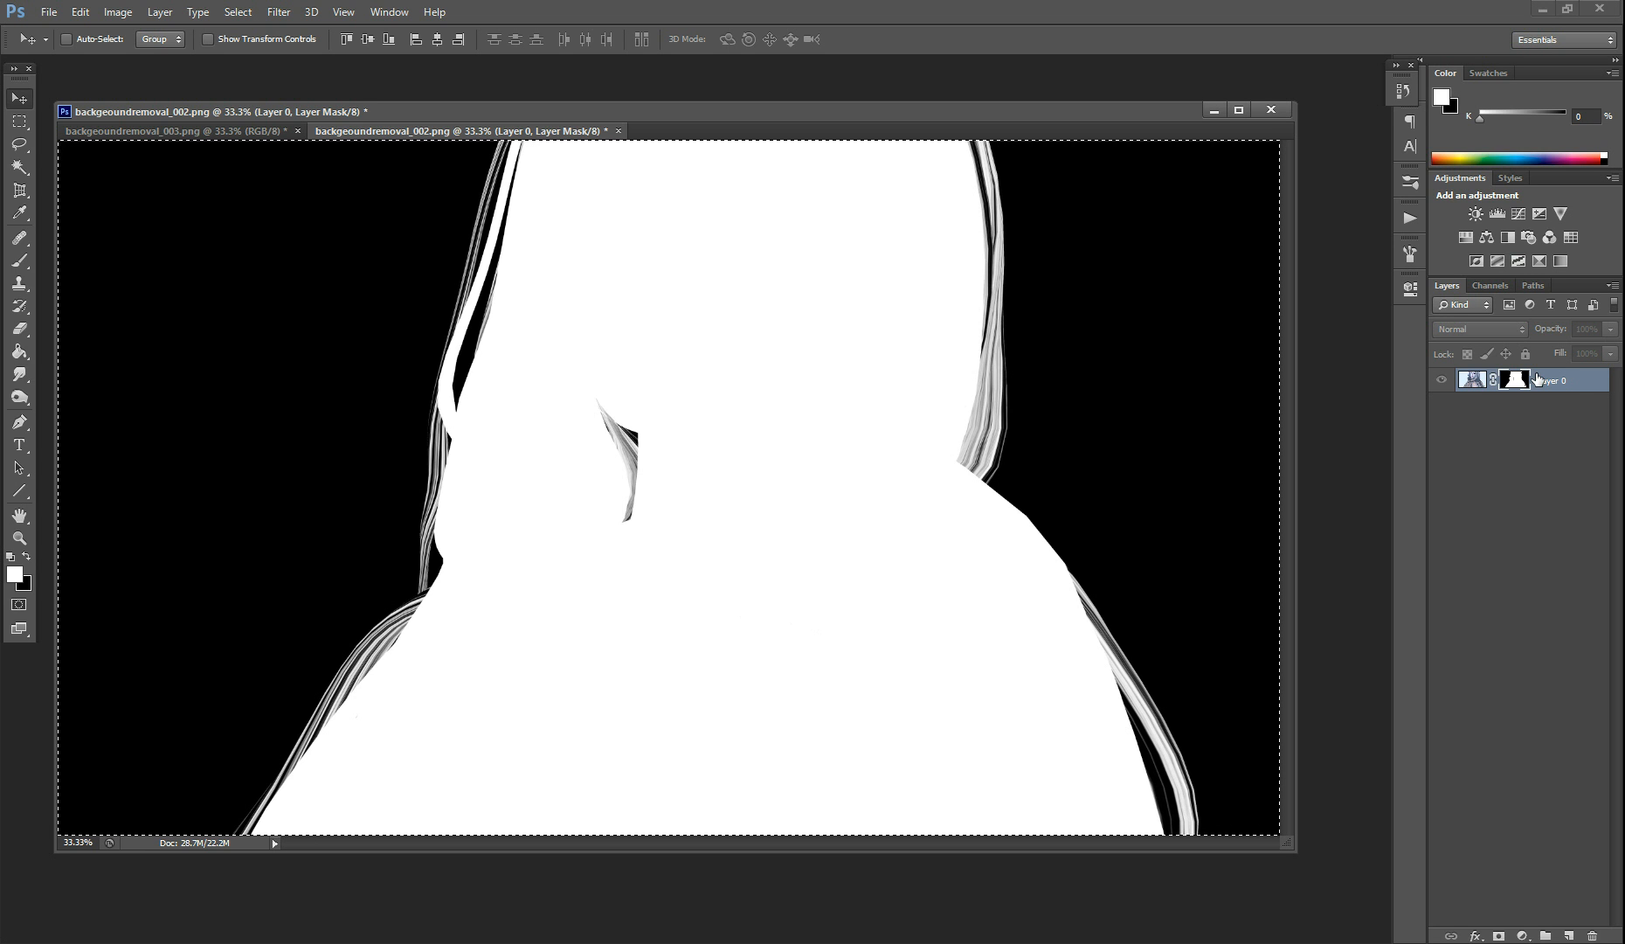
mouse_move(1552, 379)
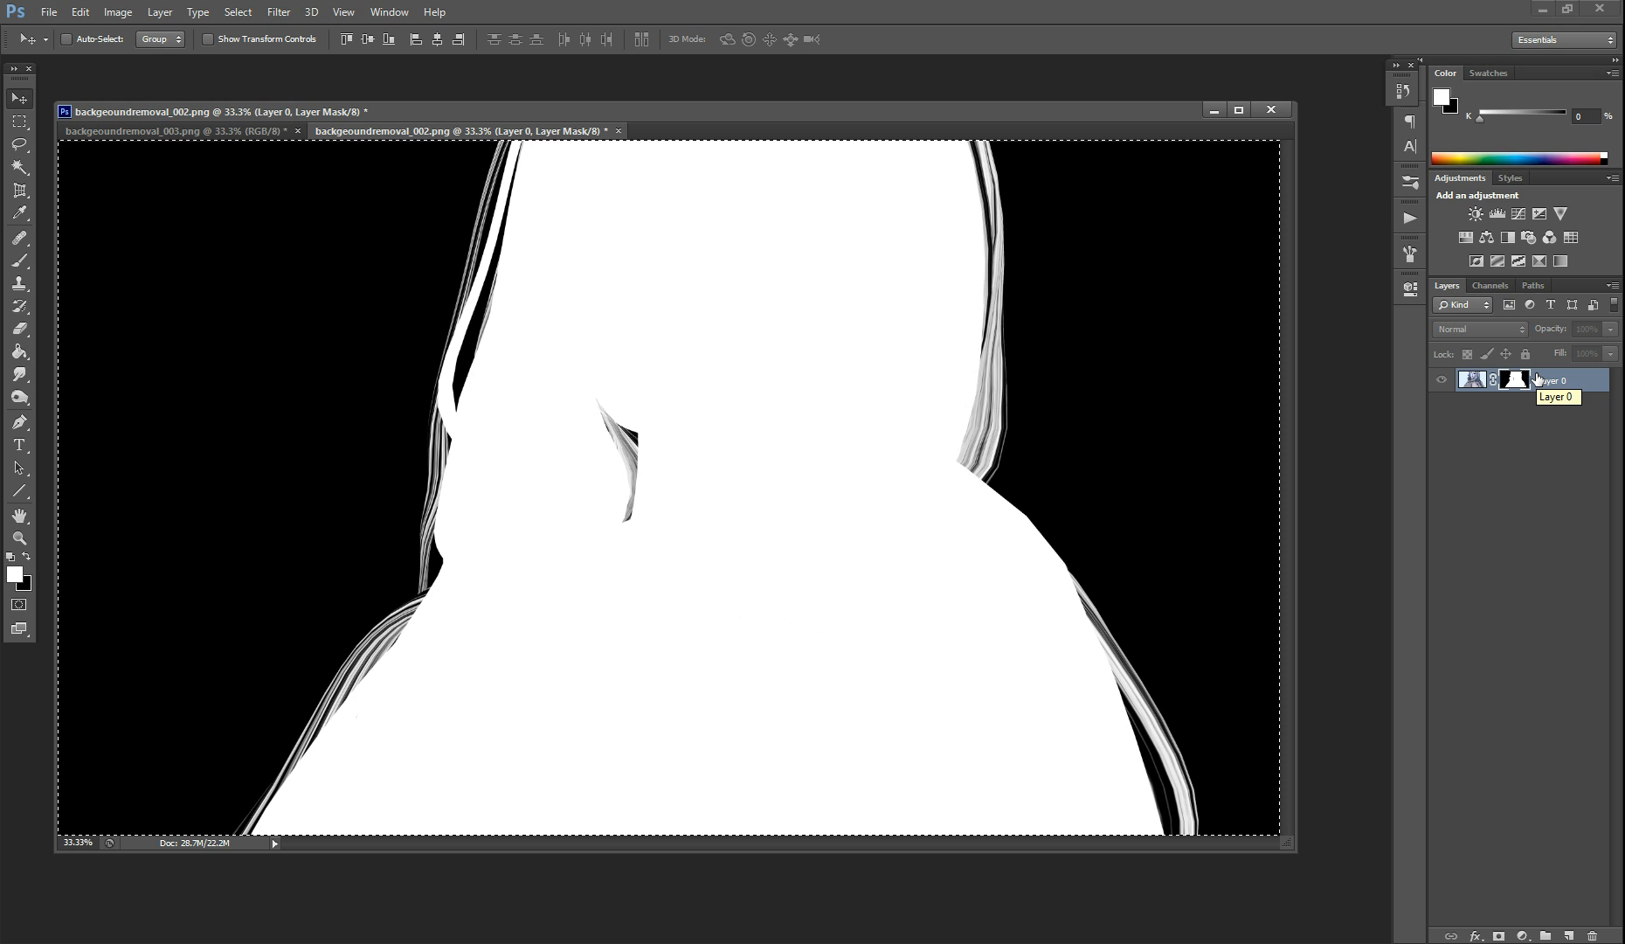
mouse_move(1514, 379)
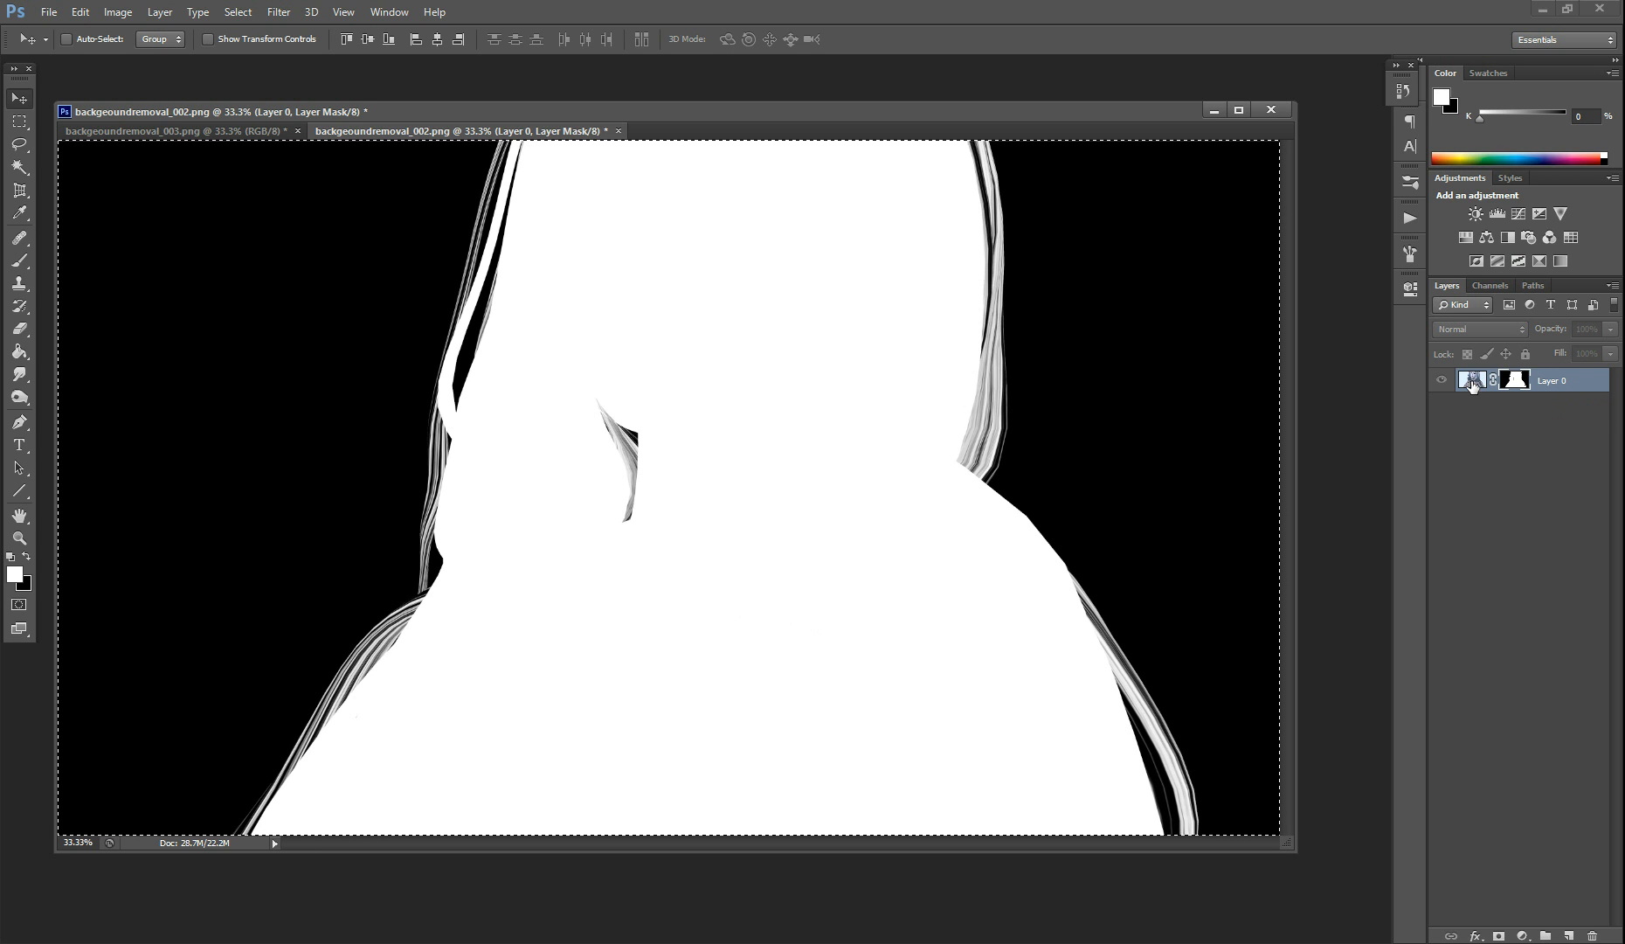
mouse_move(1474, 379)
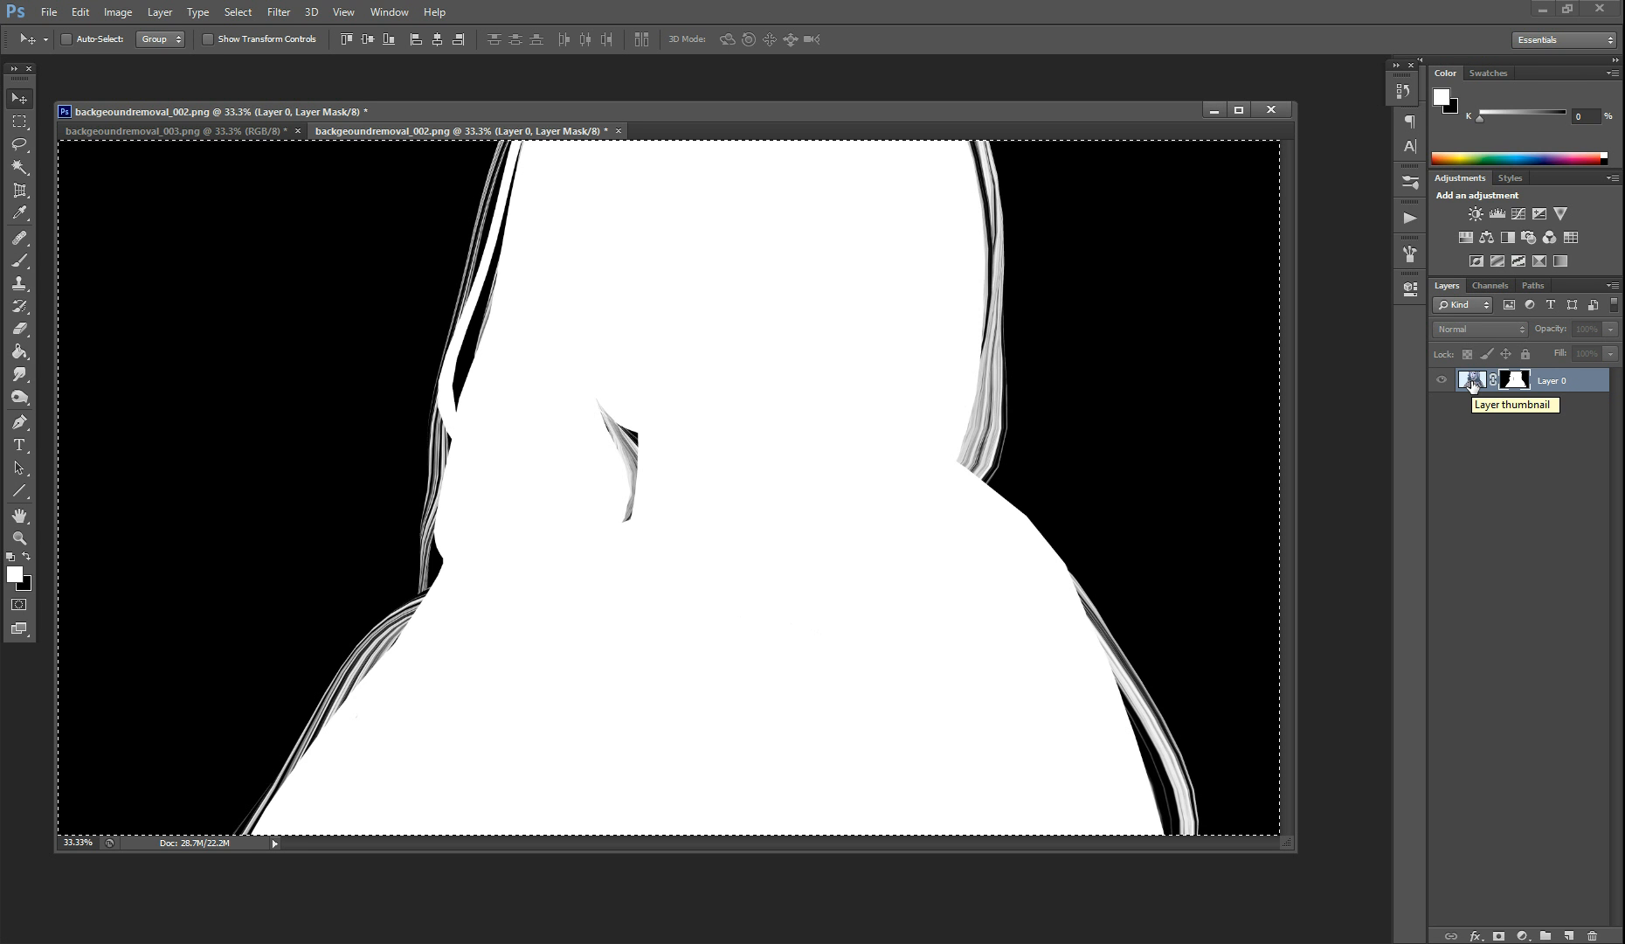
Select the portrait layer thumbnail and apply its layer mask from the mask's context menu
left_click(1474, 379)
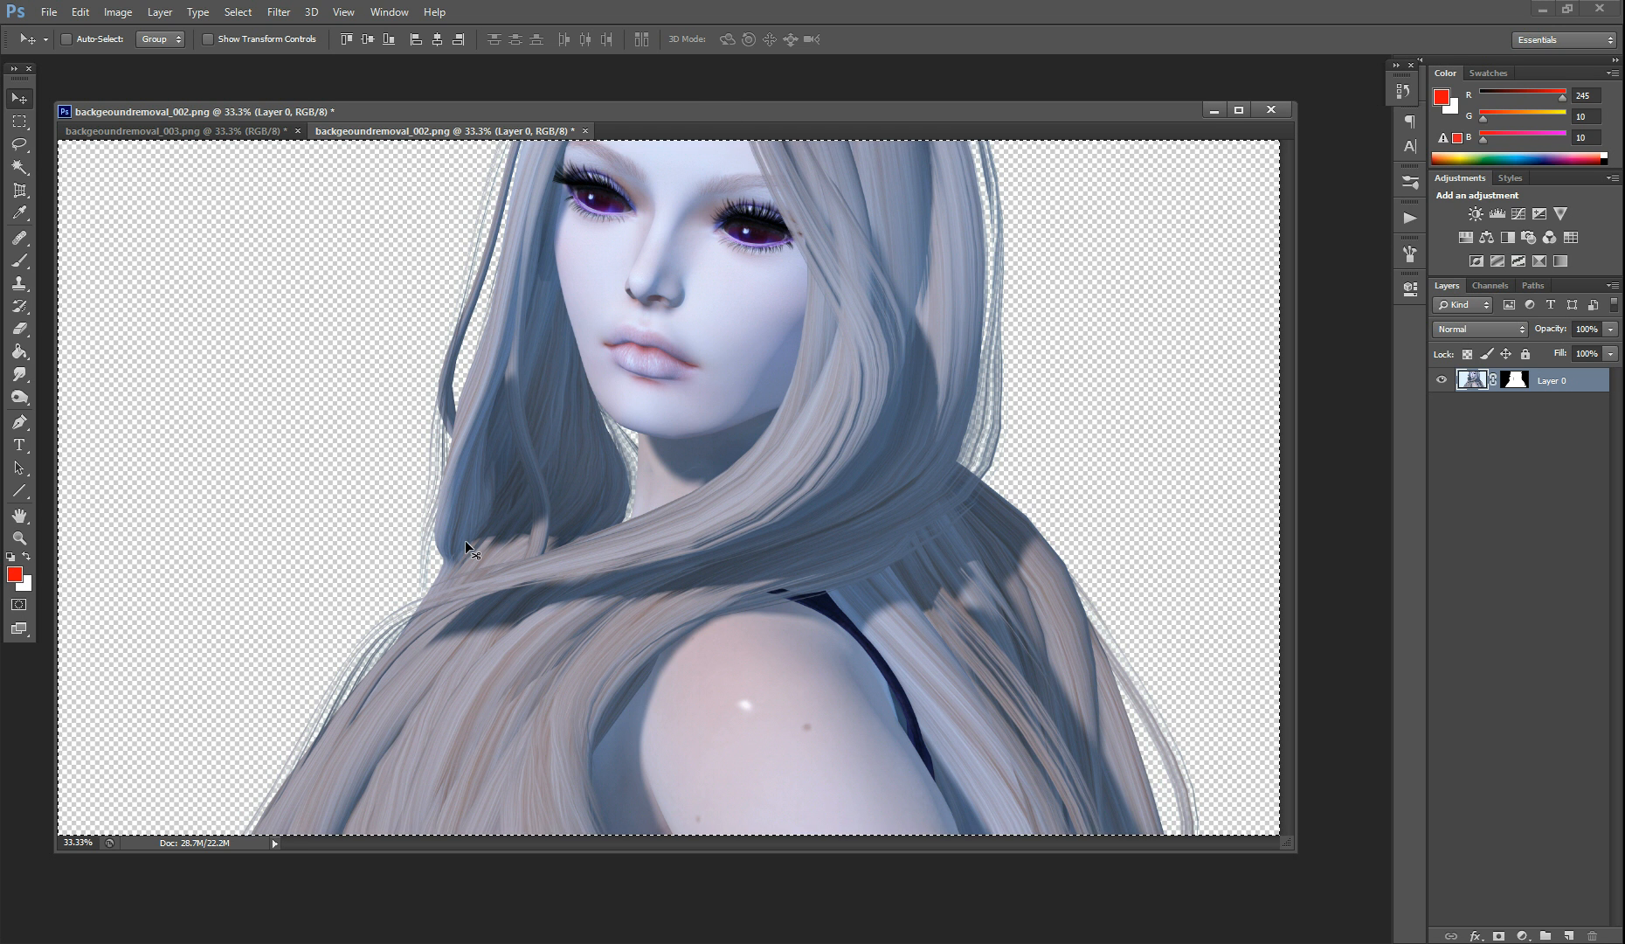
mouse_move(625, 538)
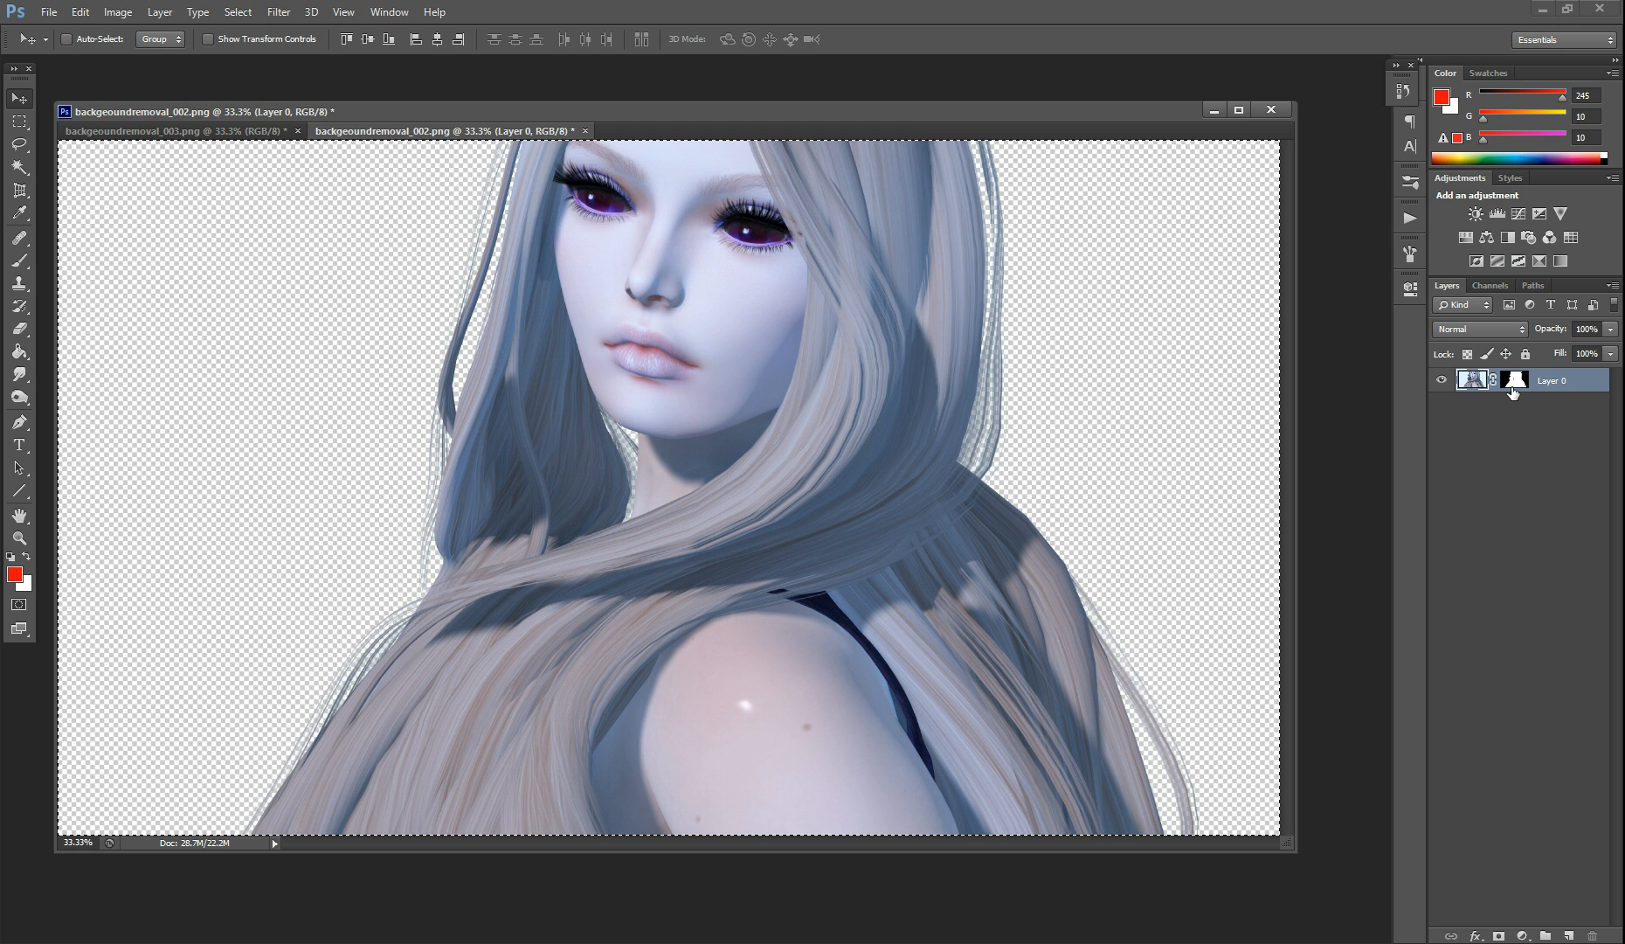
mouse_move(1514, 379)
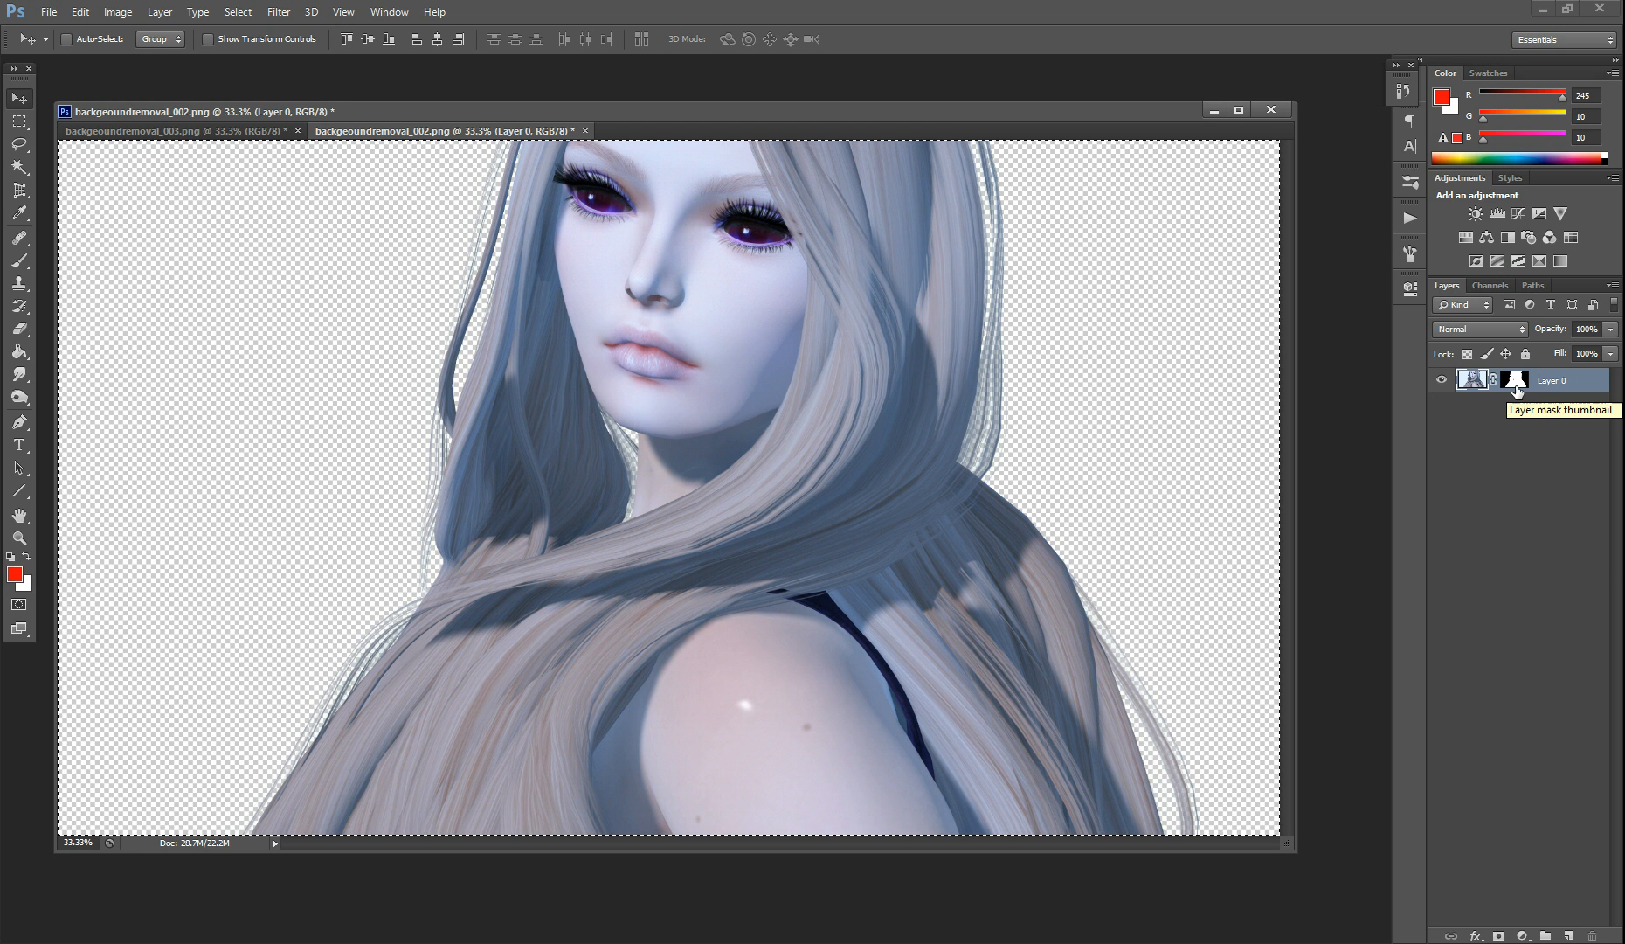
right_click(1514, 379)
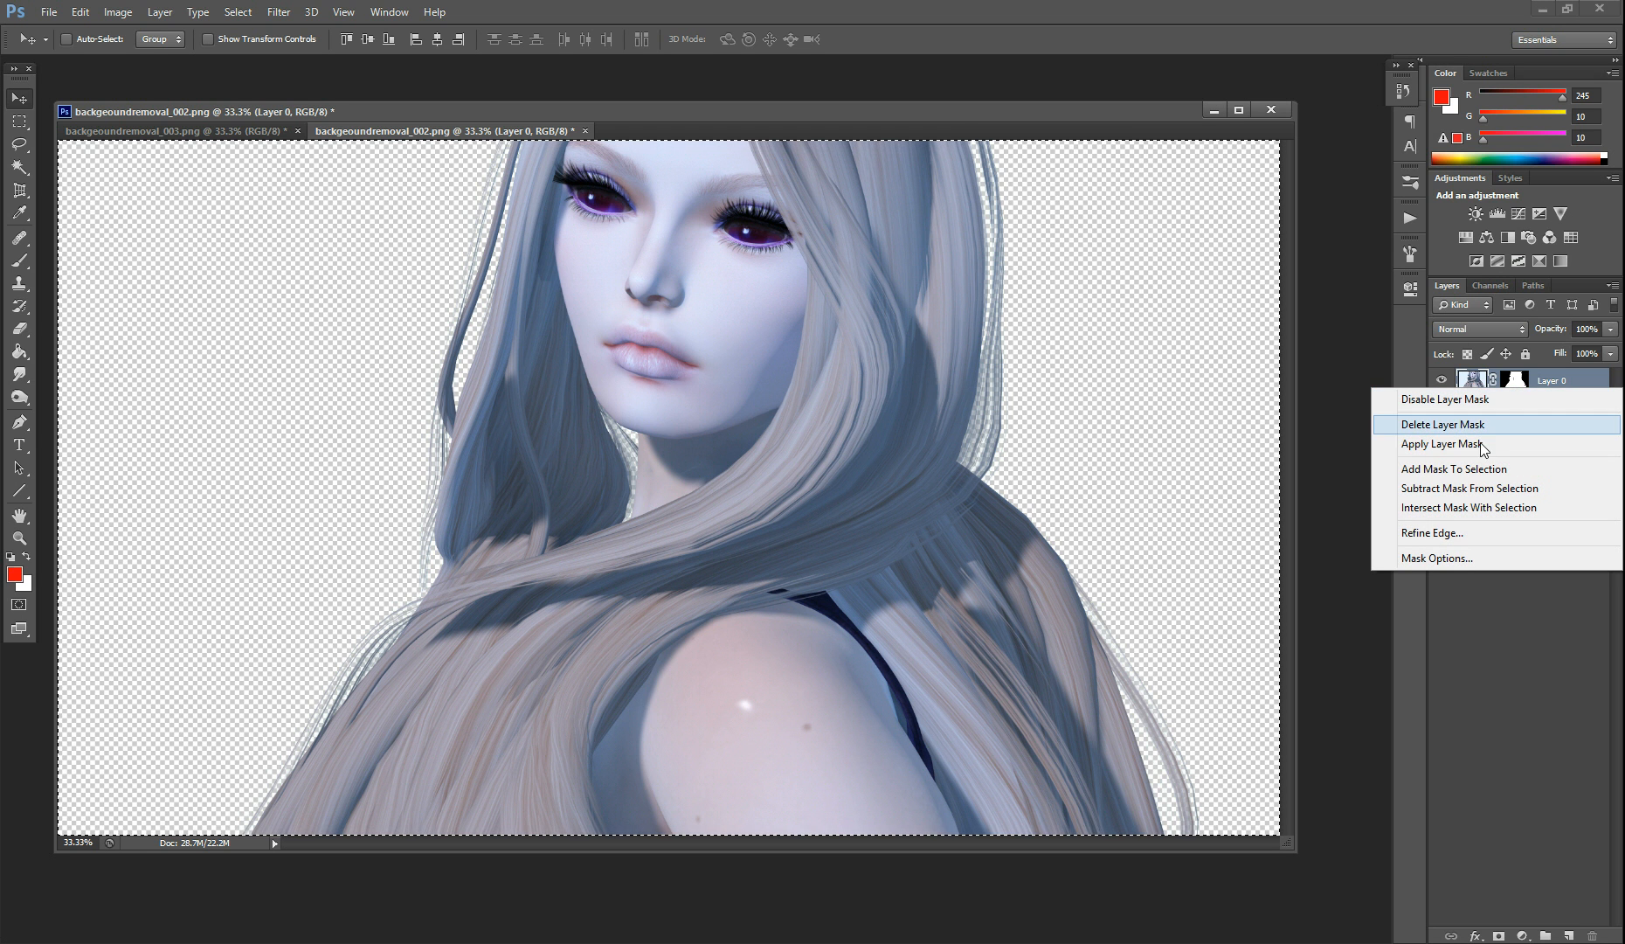
left_click(1438, 444)
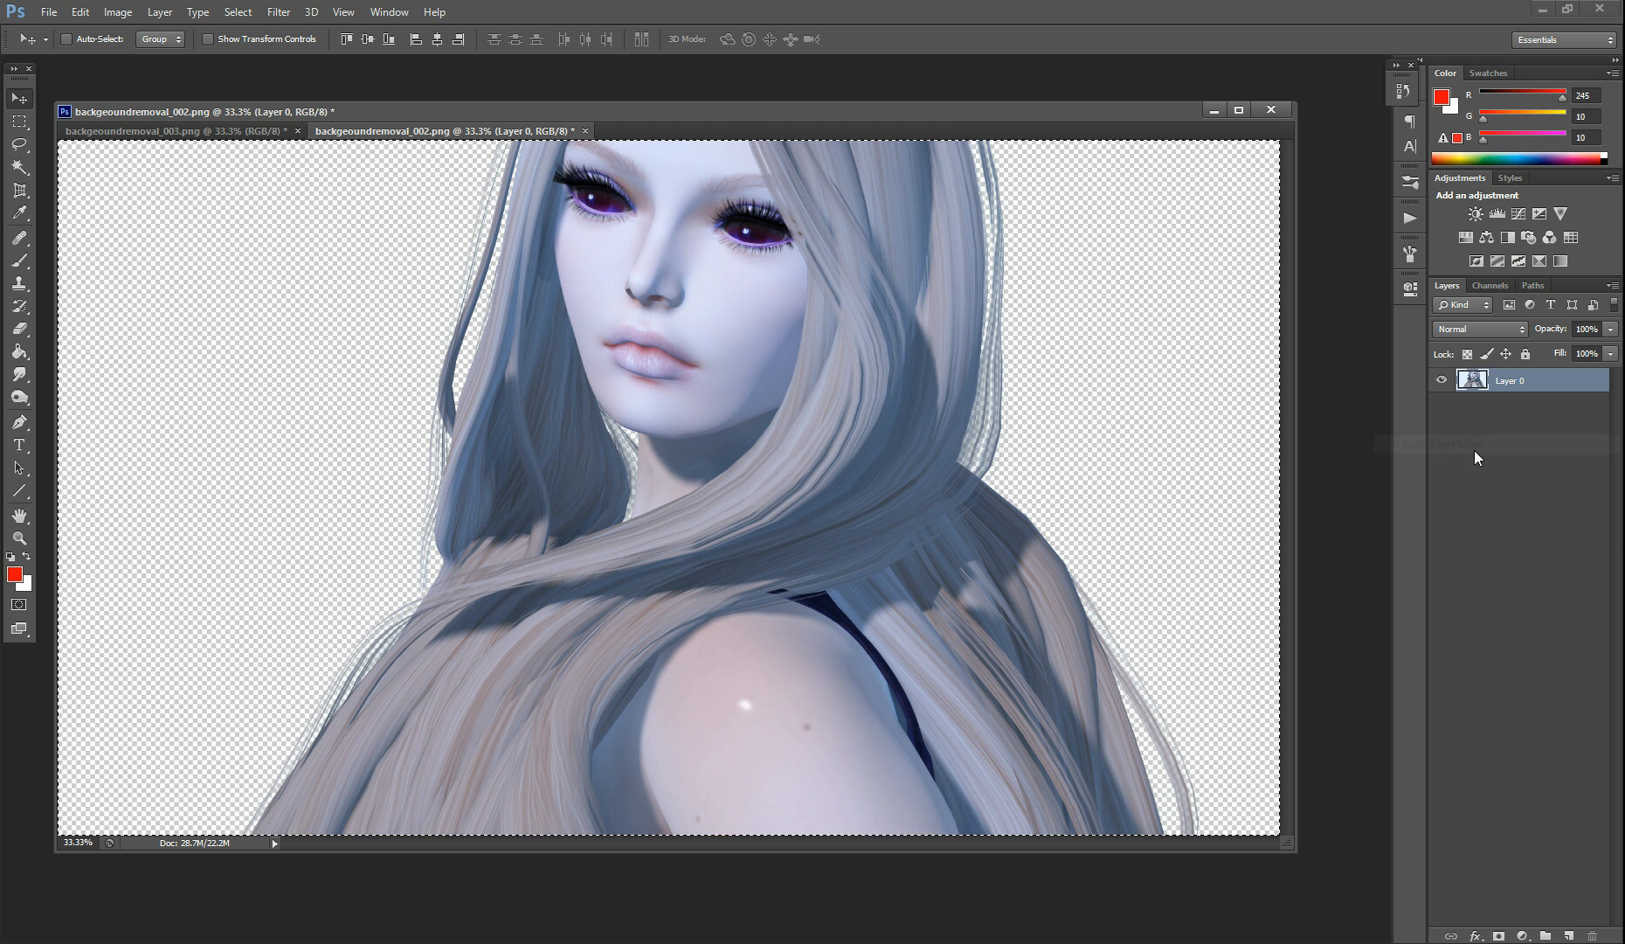
mouse_move(1393, 603)
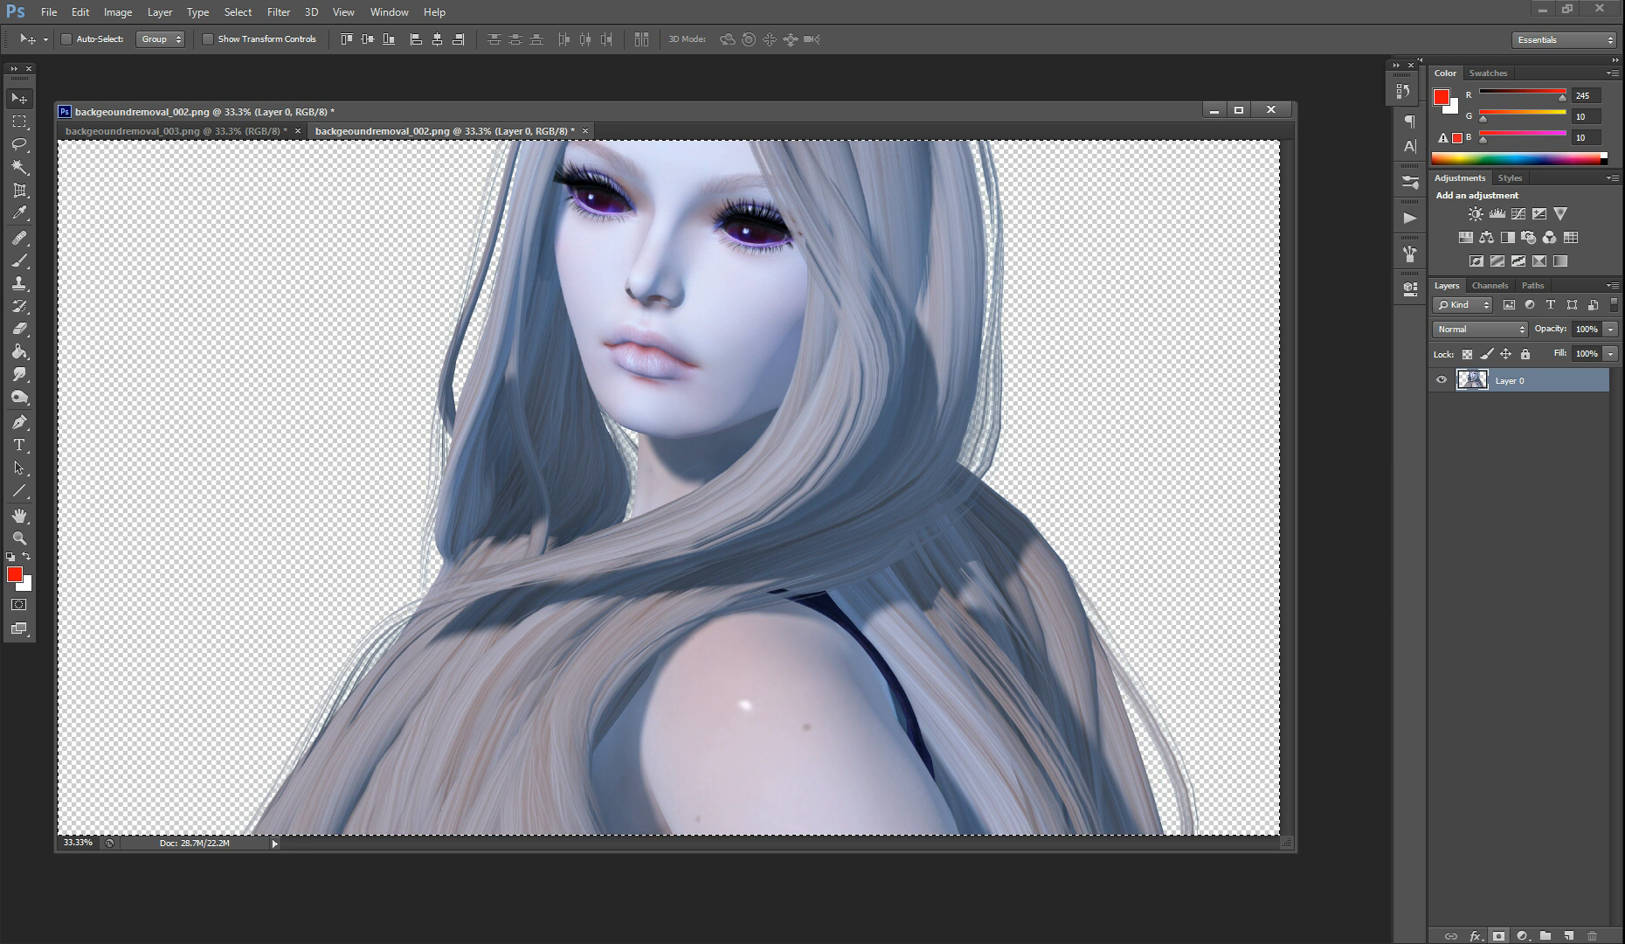
left_click(1573, 906)
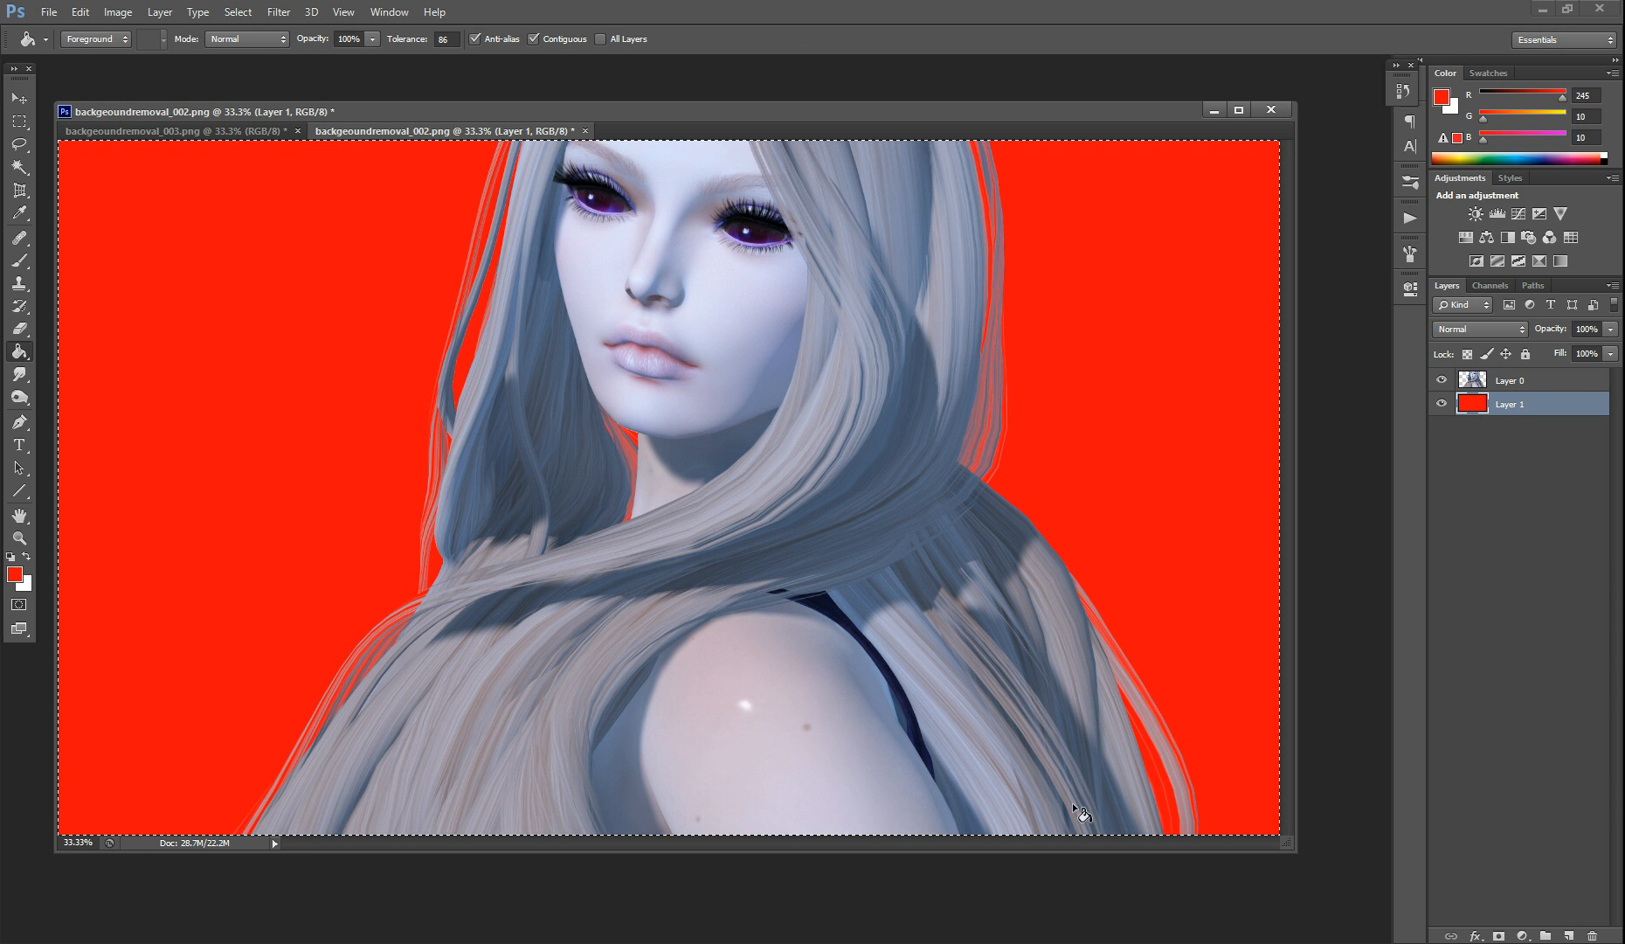
mouse_move(1021, 266)
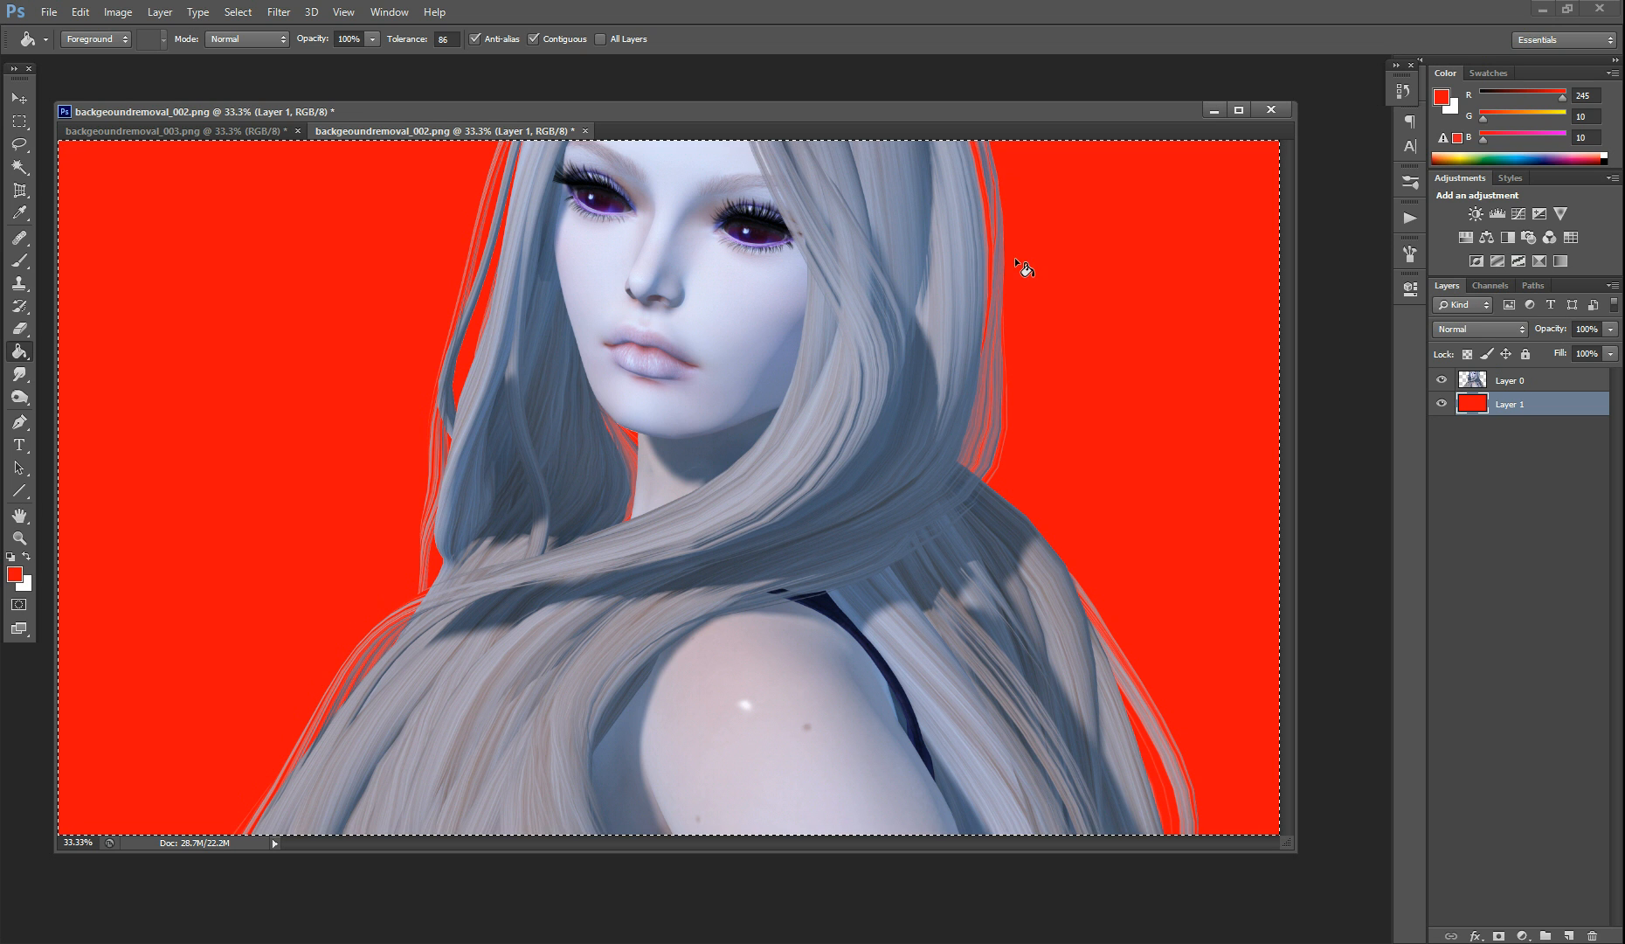
mouse_move(967, 698)
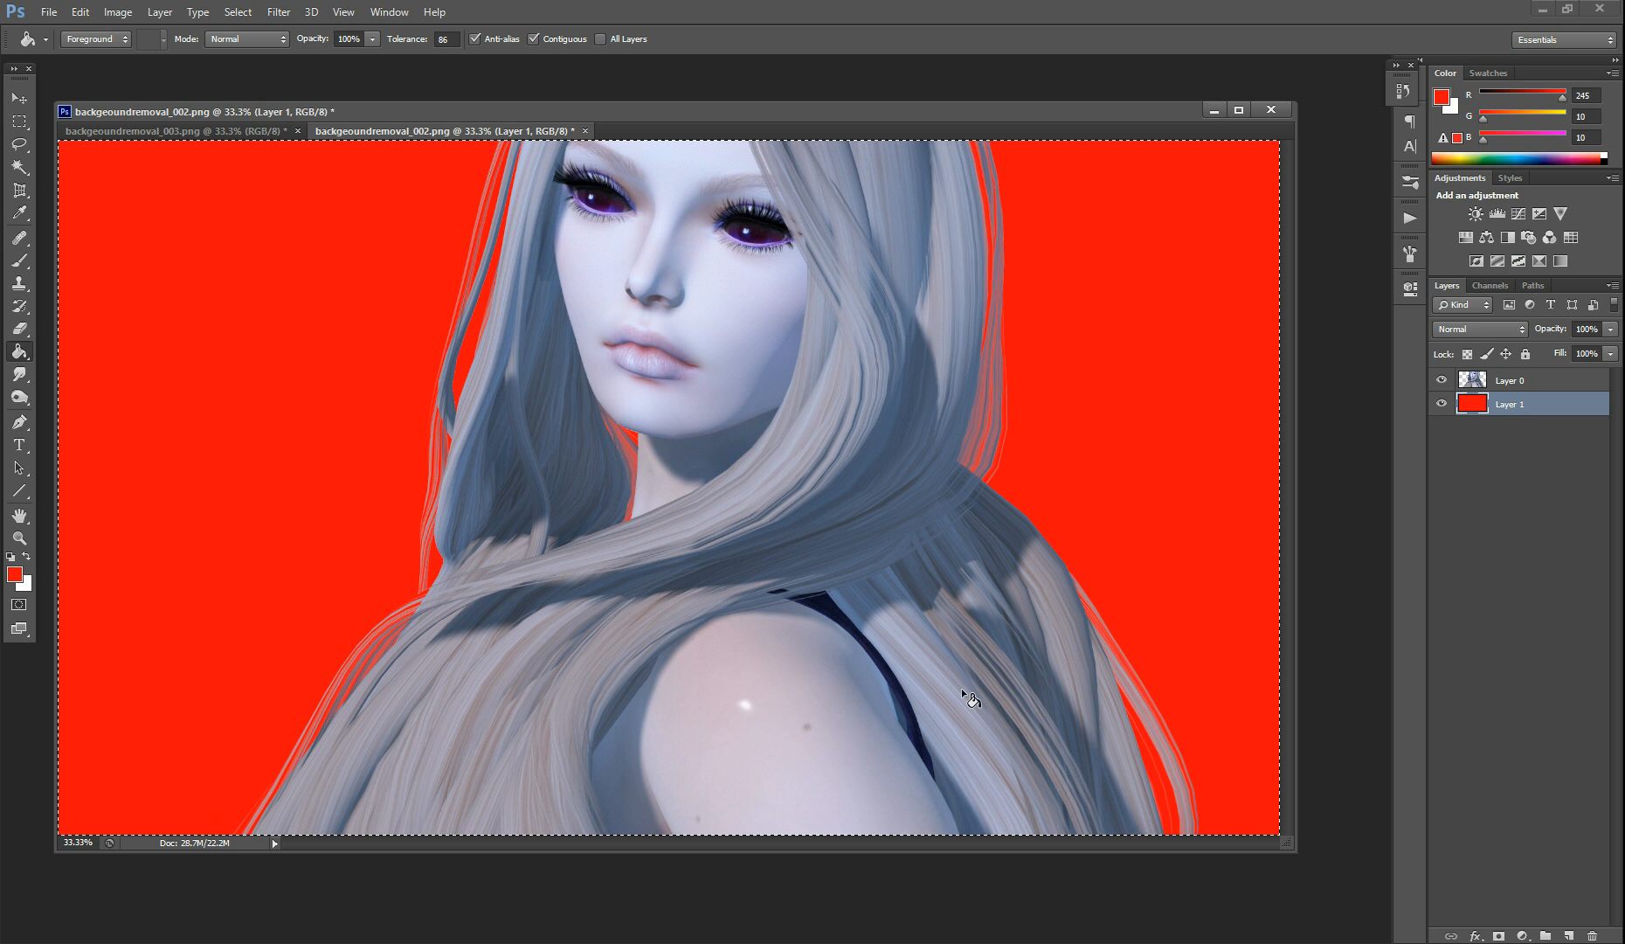
mouse_move(941, 734)
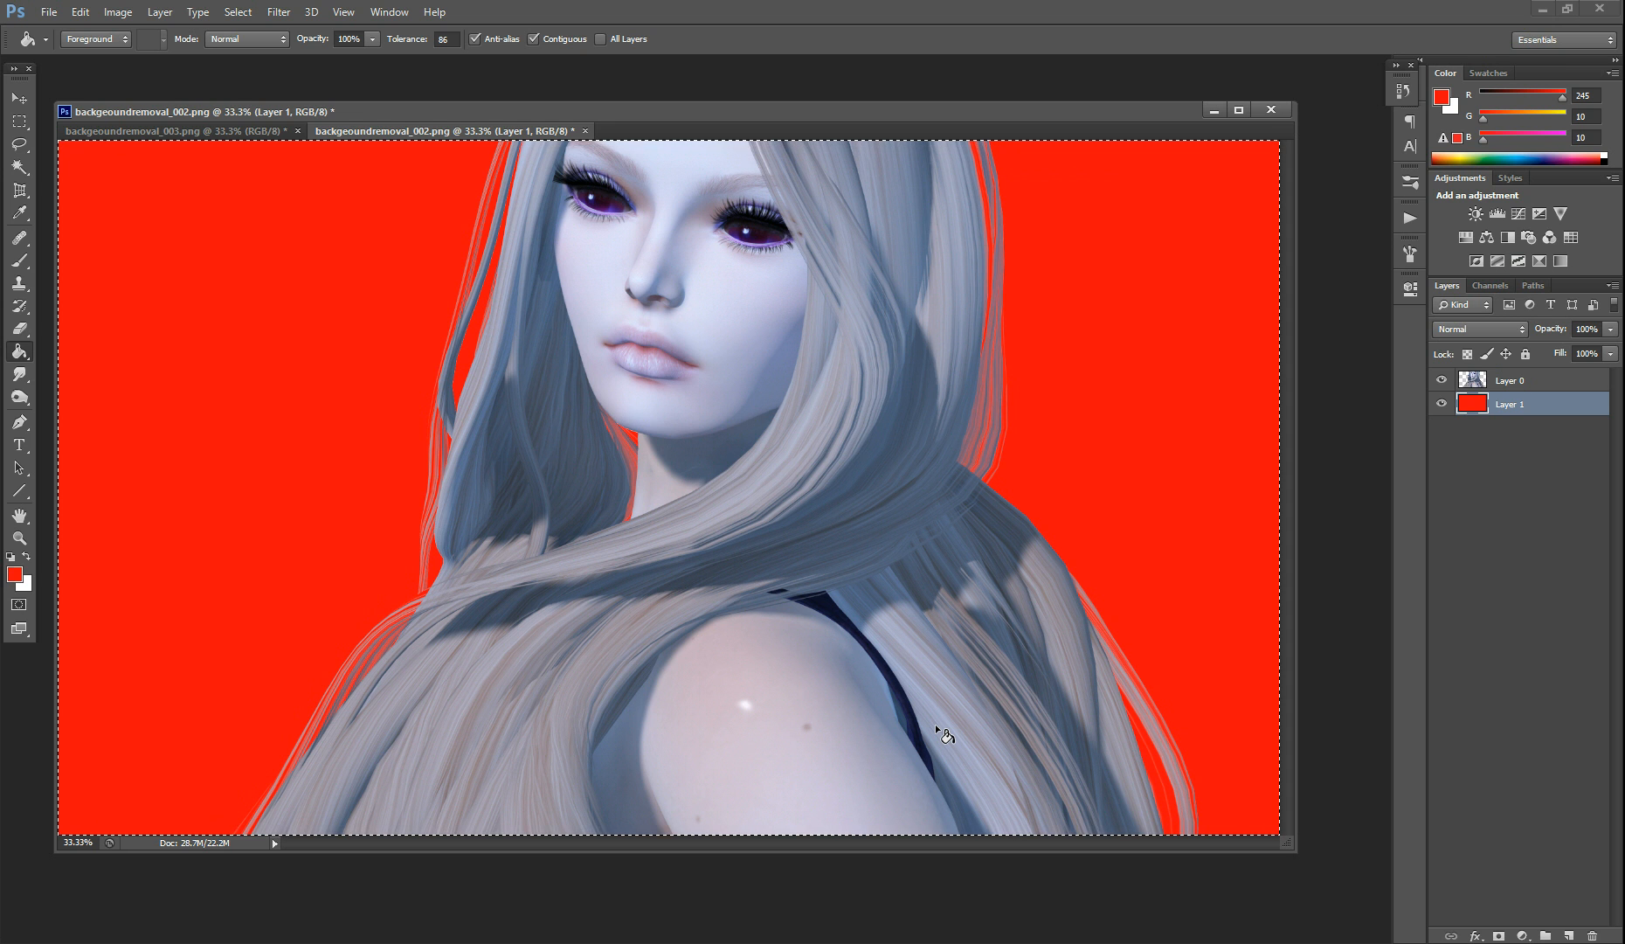
mouse_move(939, 726)
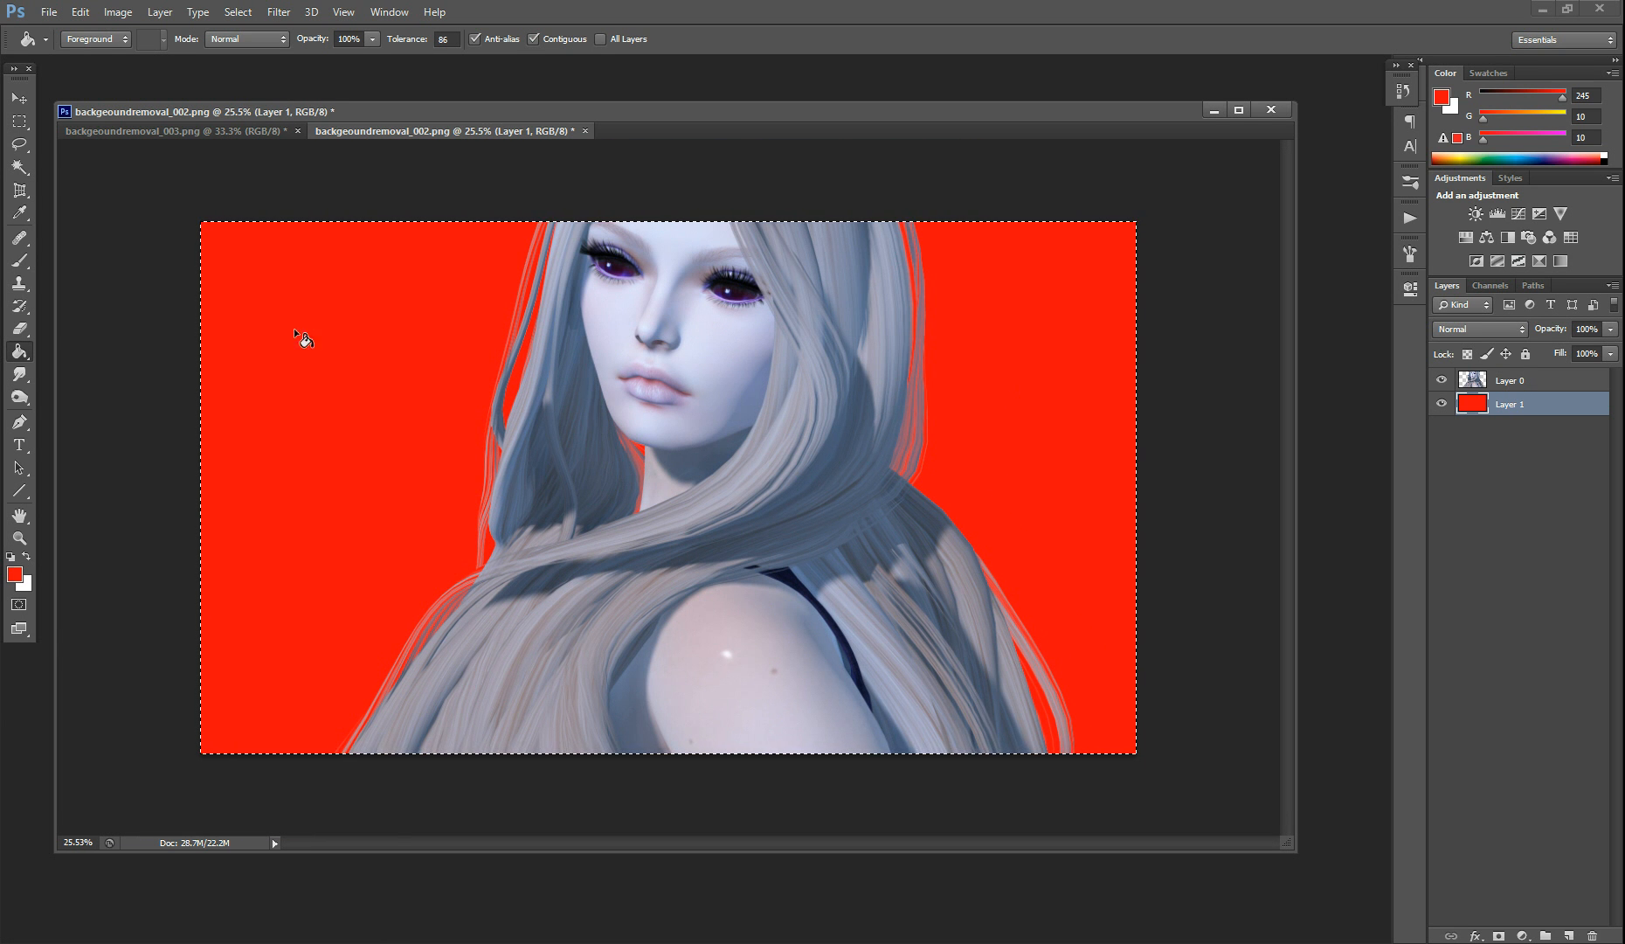
mouse_move(1256, 114)
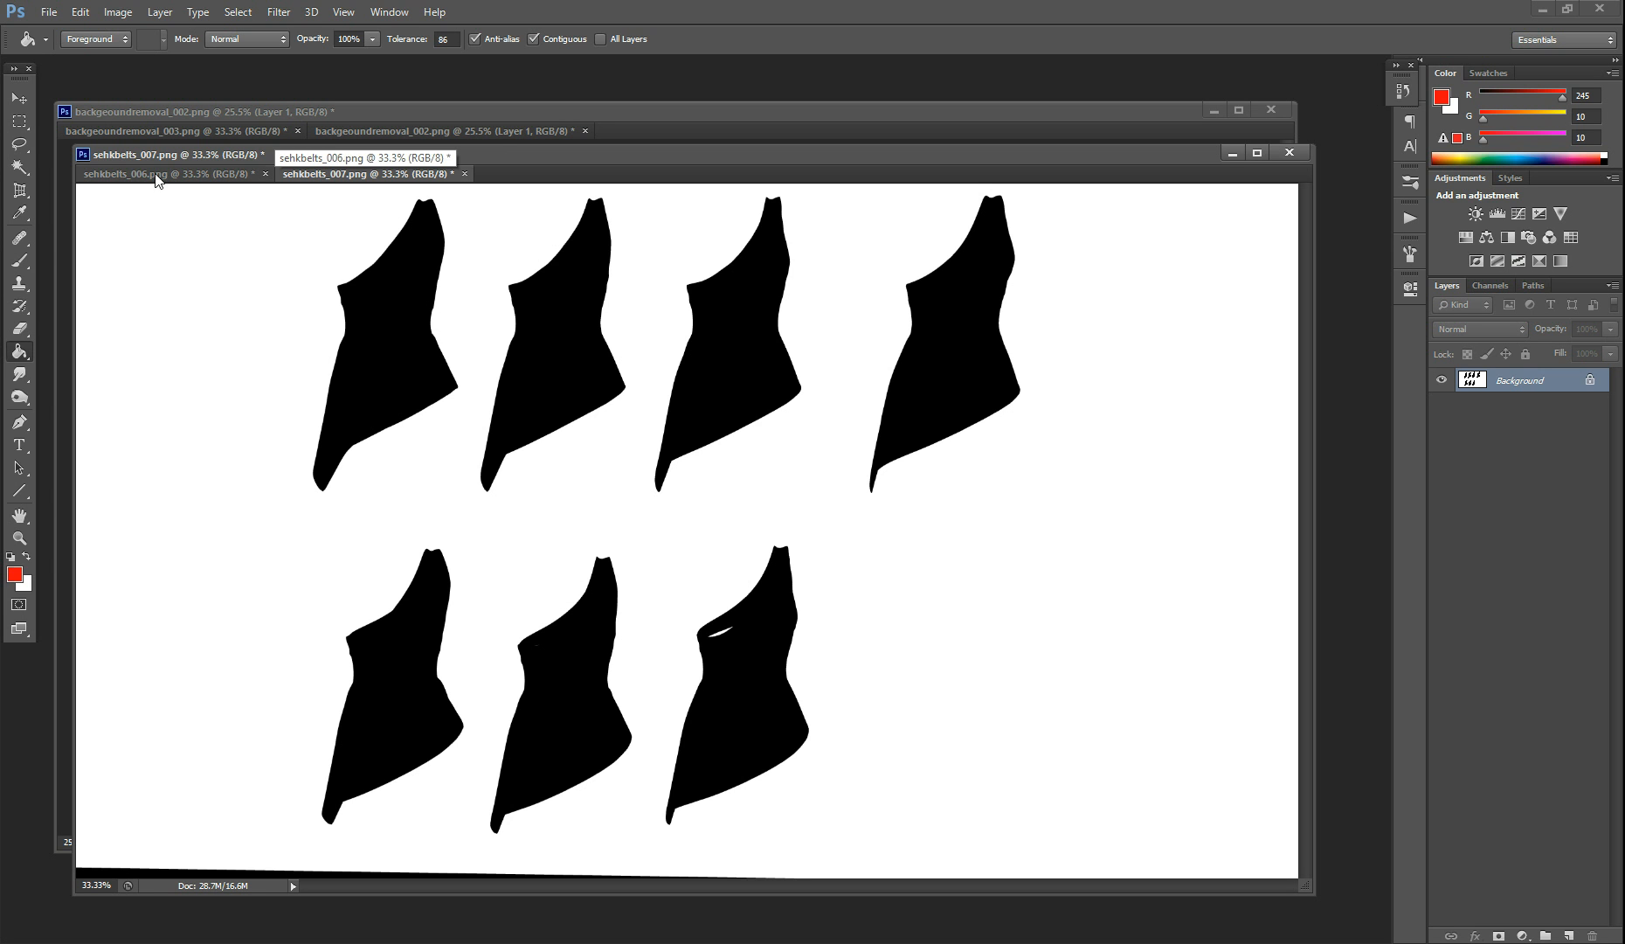
Return to the sehkbelts_007 silhouette tab and invert it to white shapes on black
left_click(156, 173)
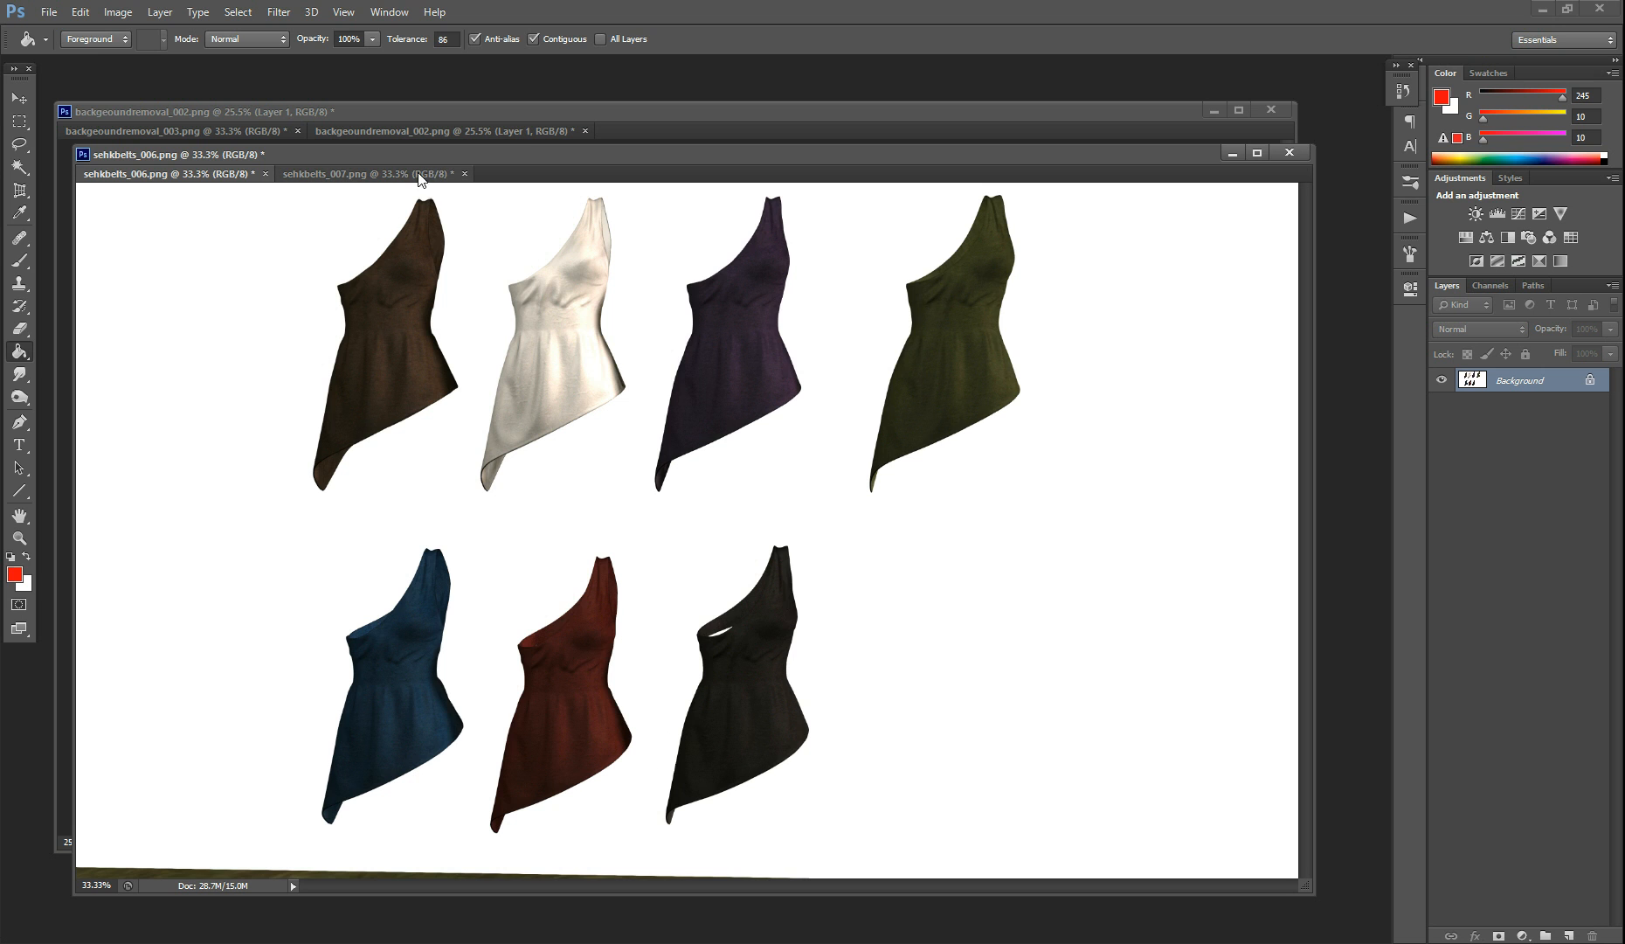
left_click(368, 173)
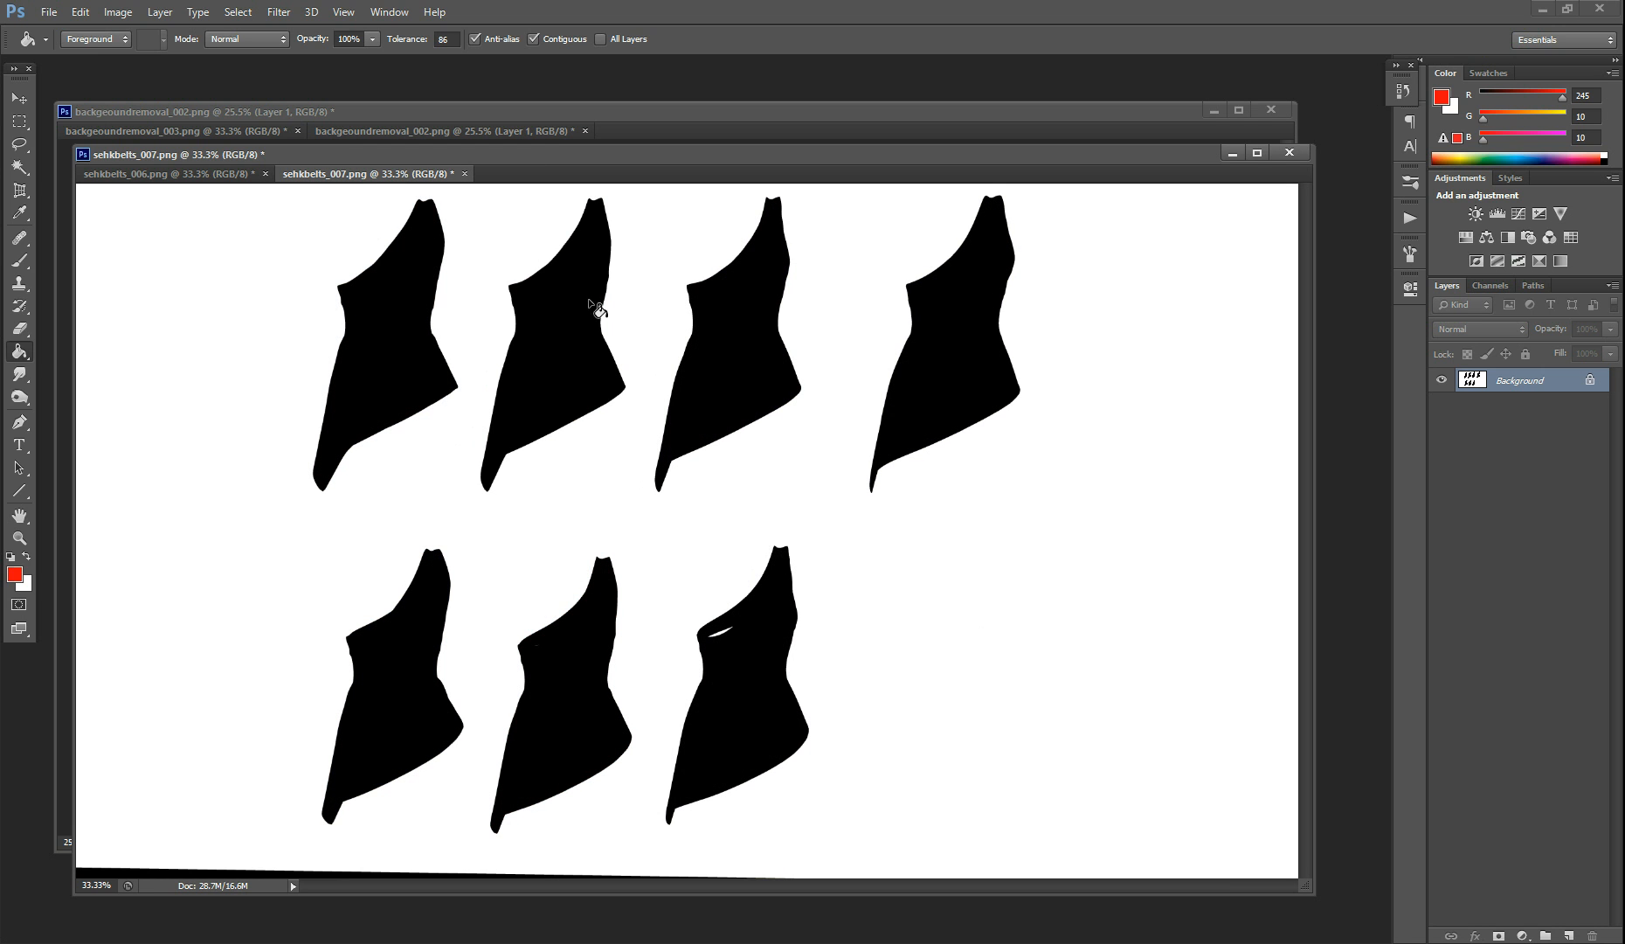
mouse_move(151, 834)
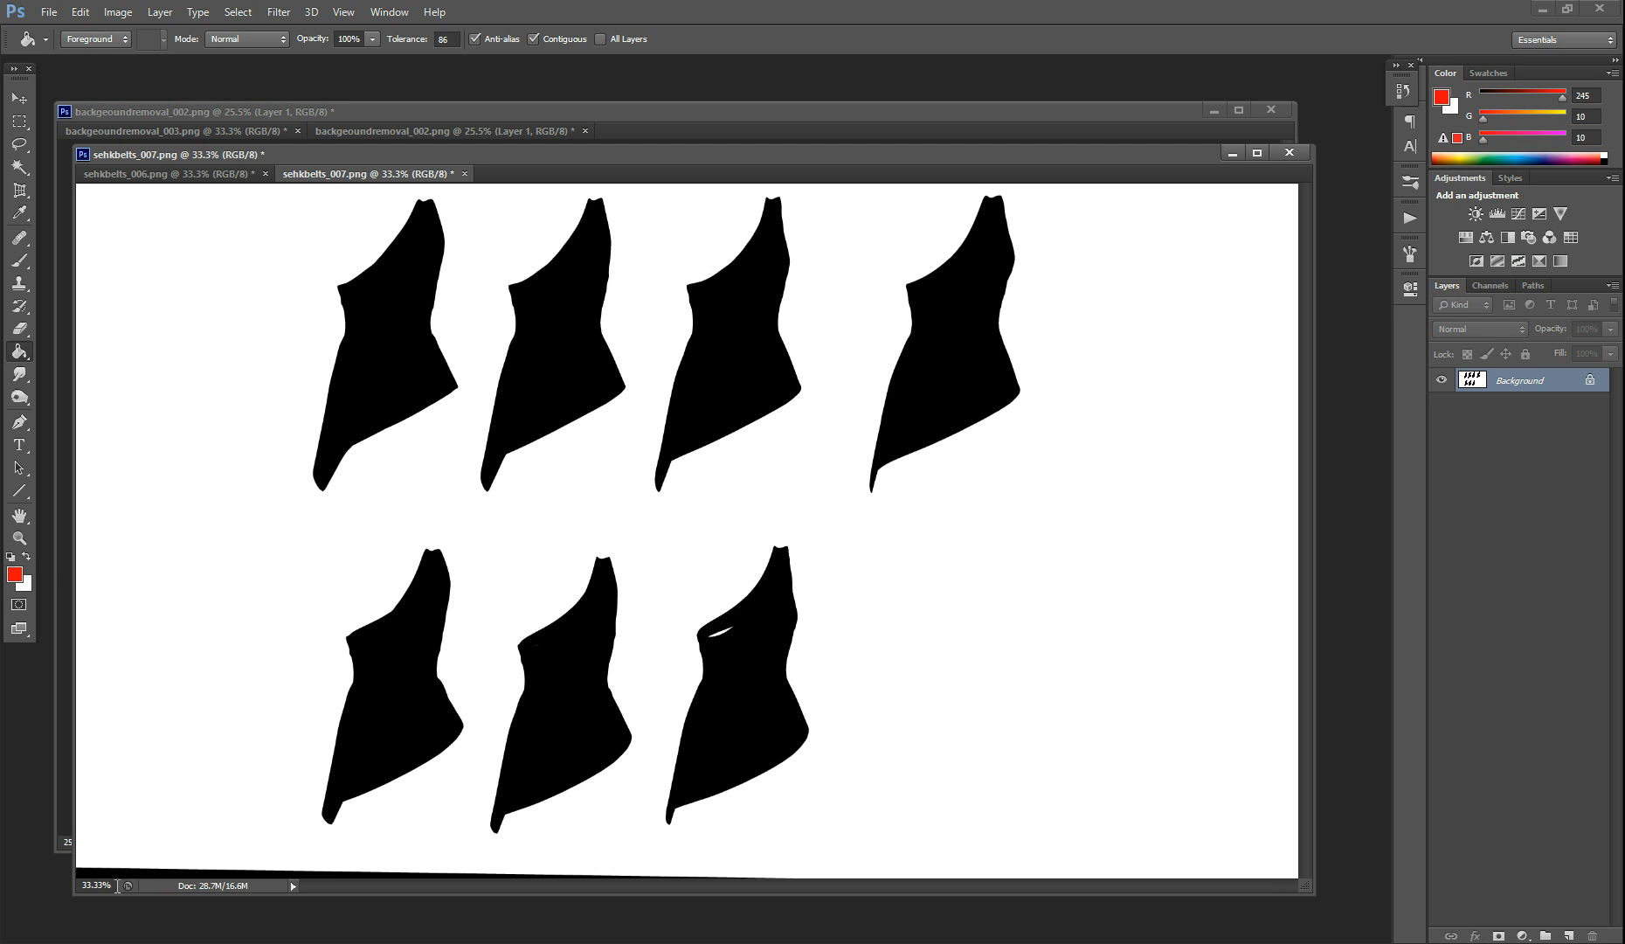
mouse_move(368, 881)
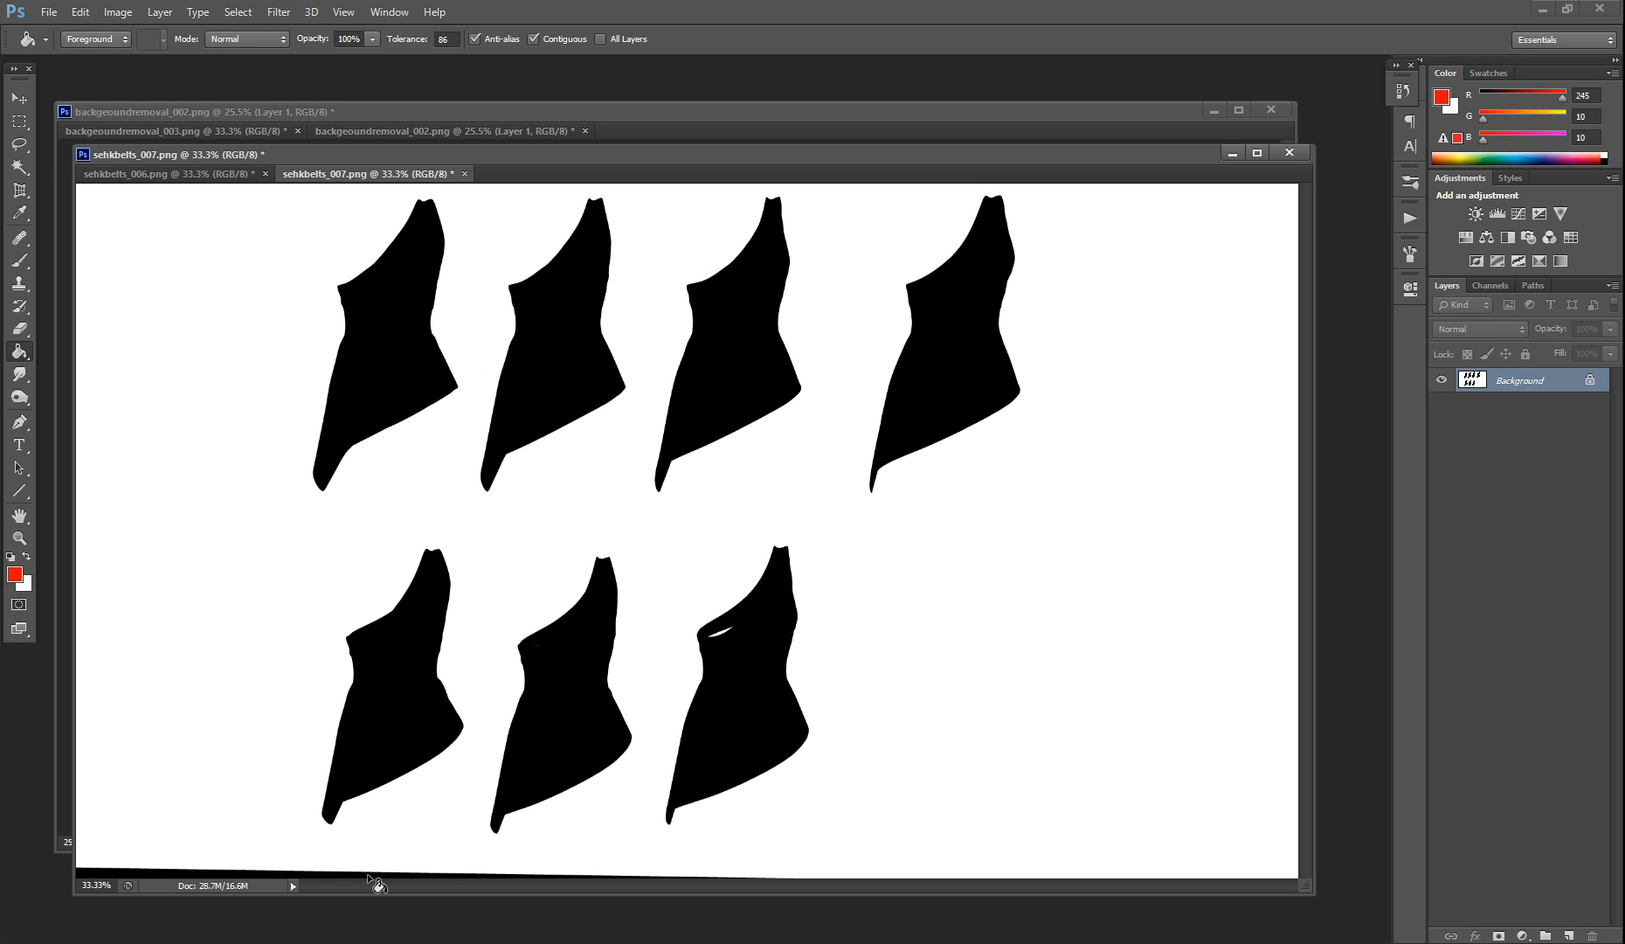
mouse_move(166, 756)
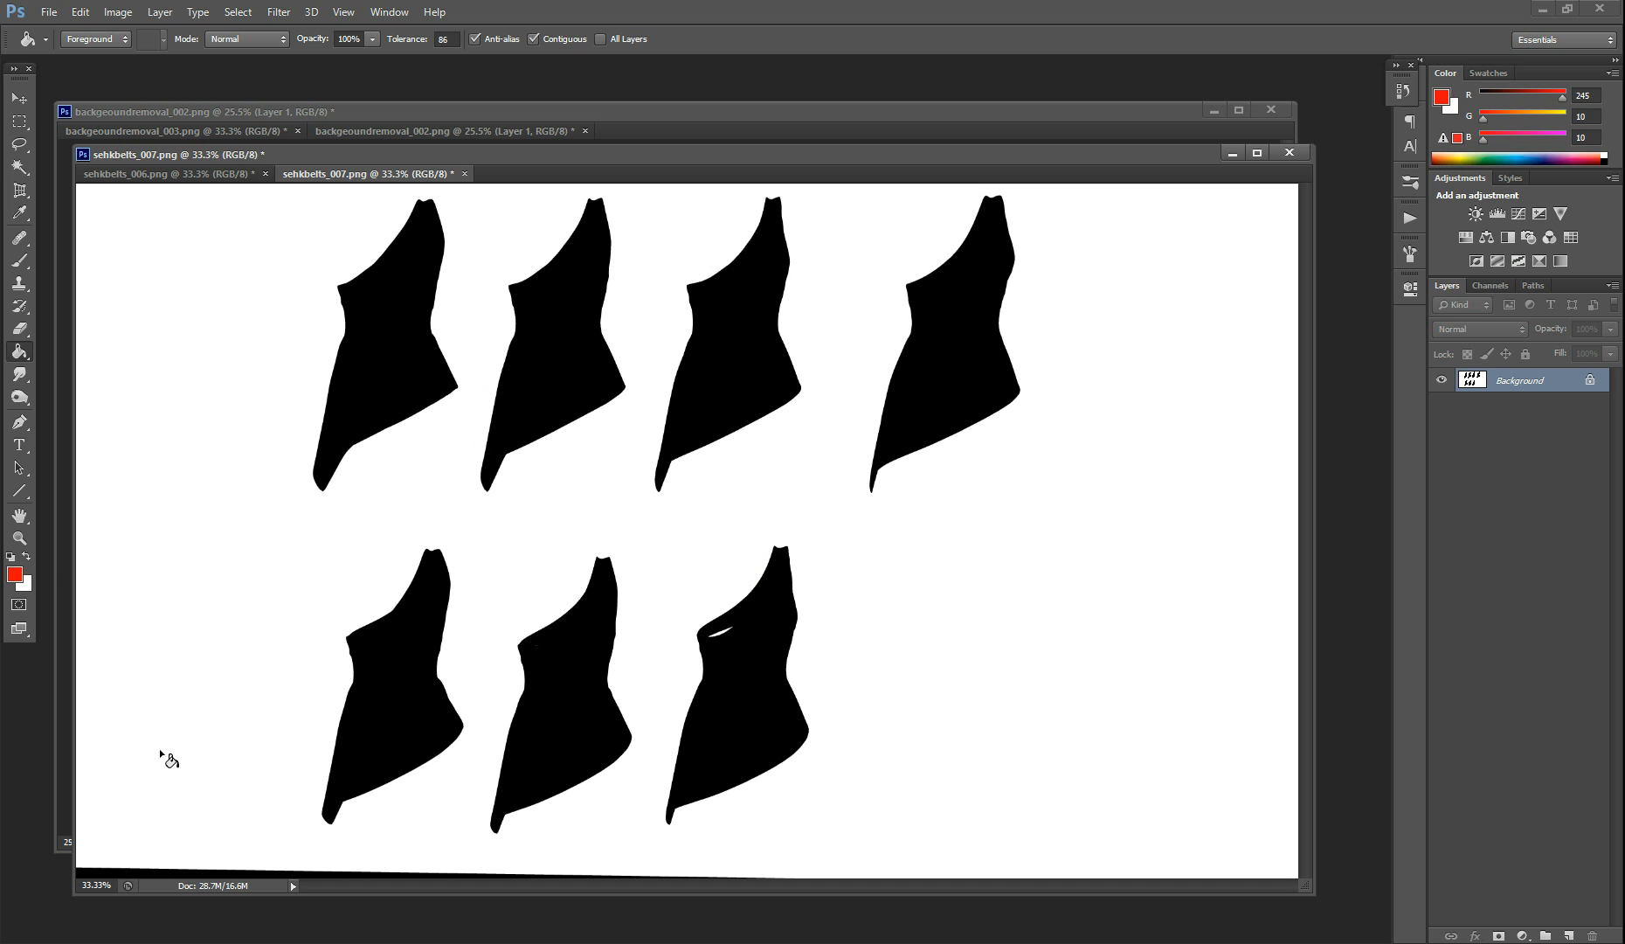
mouse_move(166, 836)
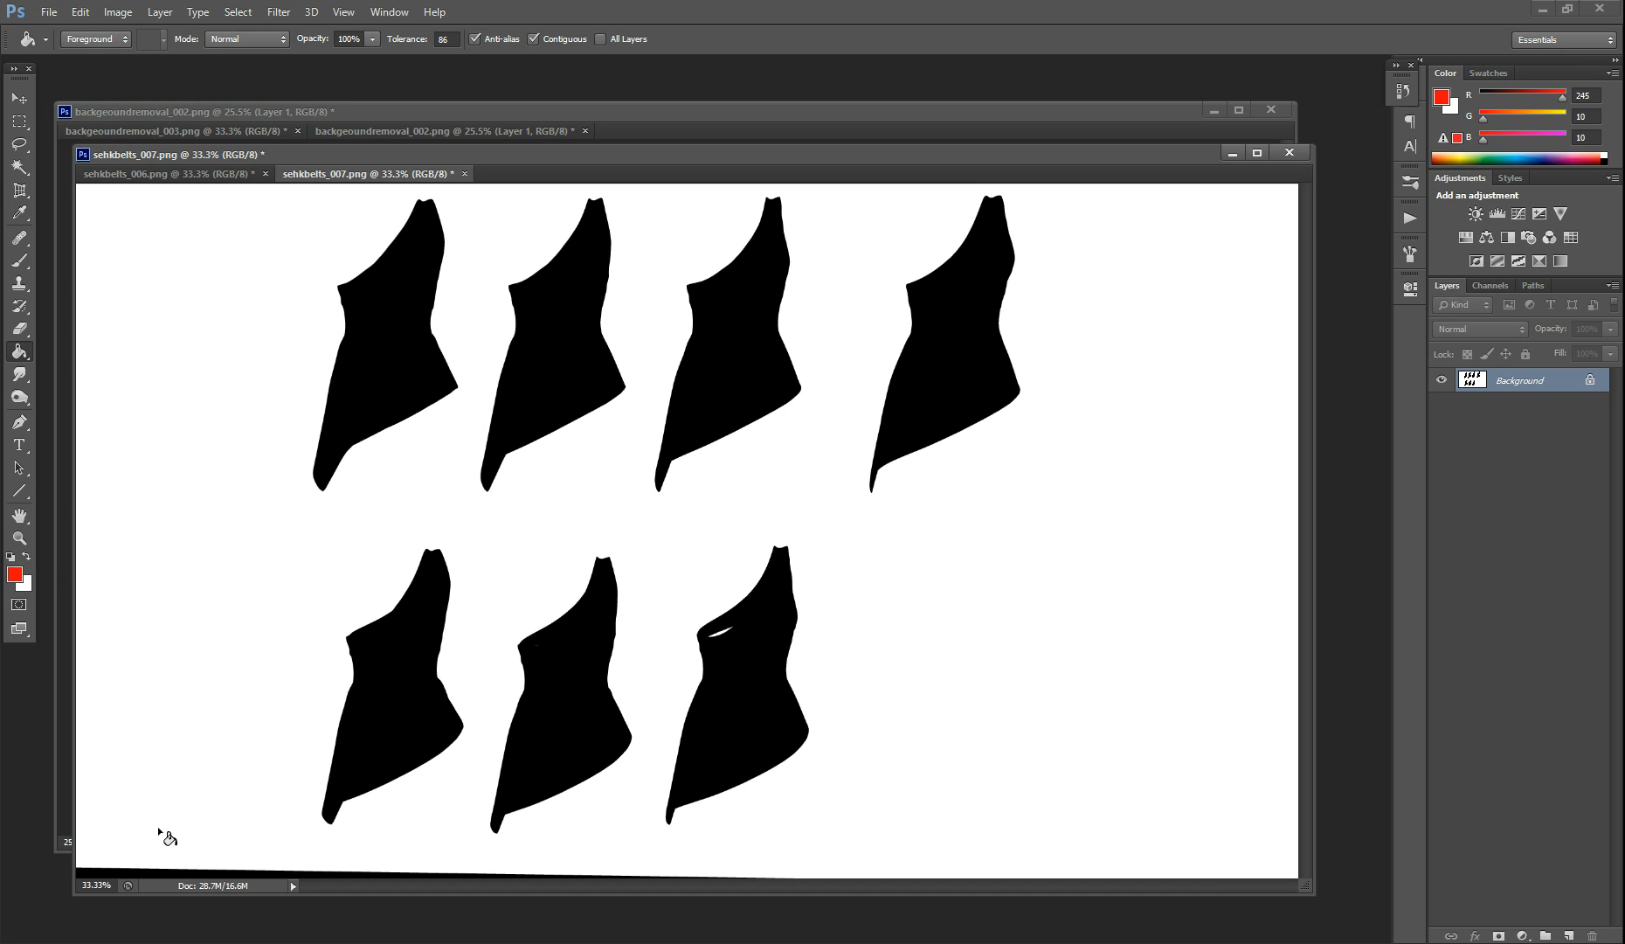
mouse_move(59, 872)
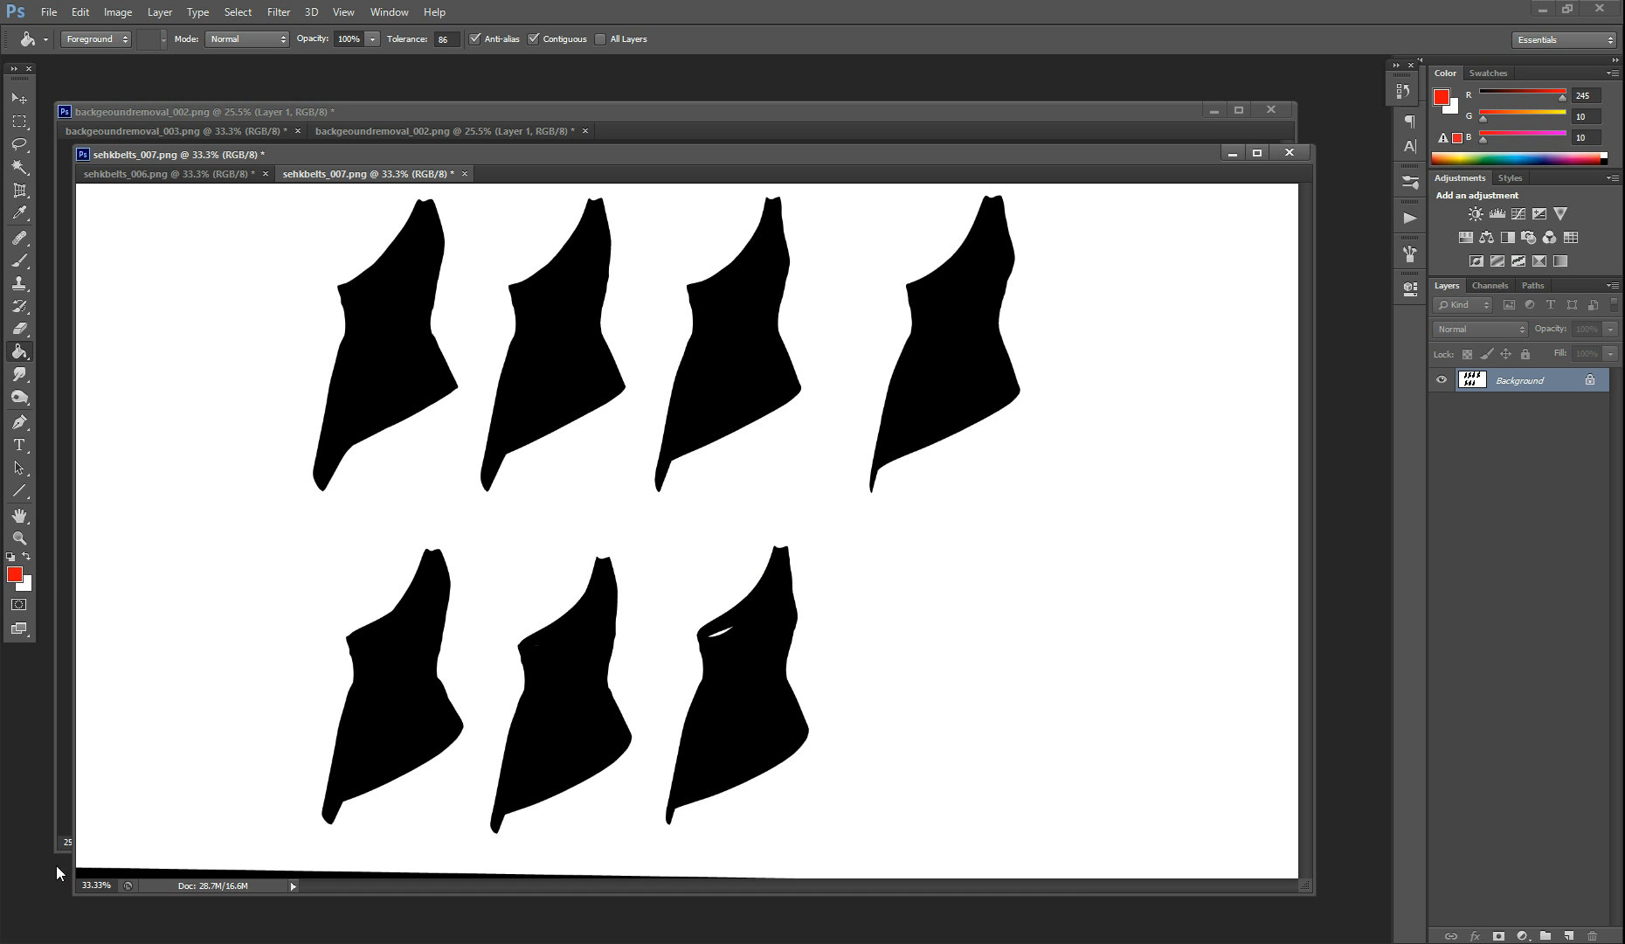
mouse_move(146, 888)
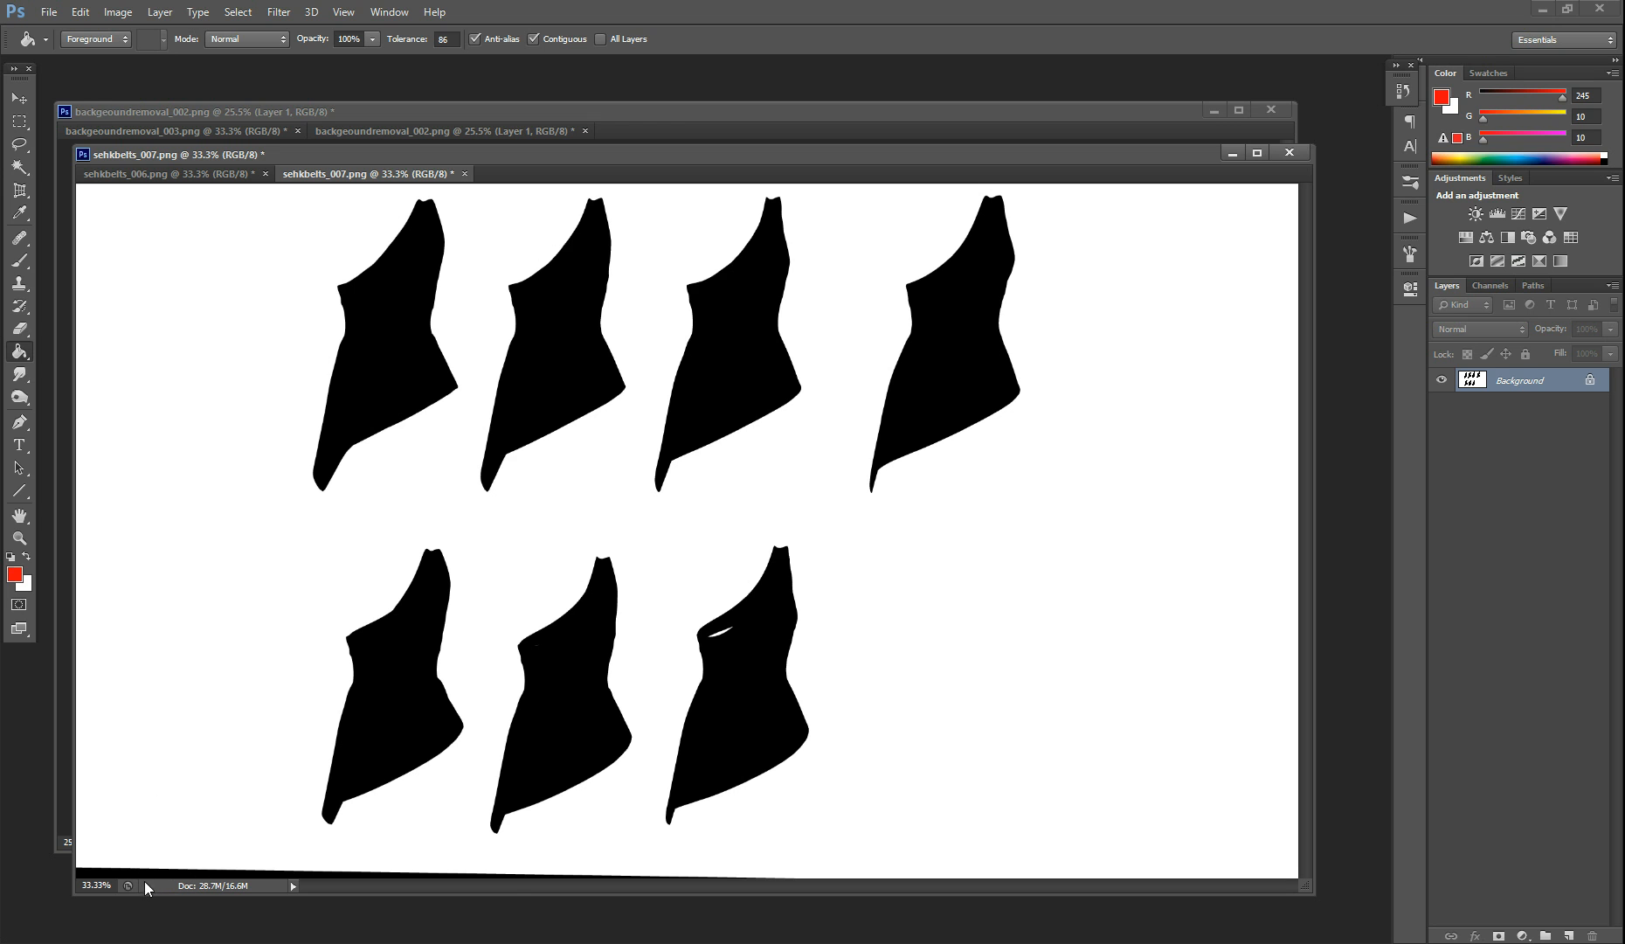
mouse_move(508, 891)
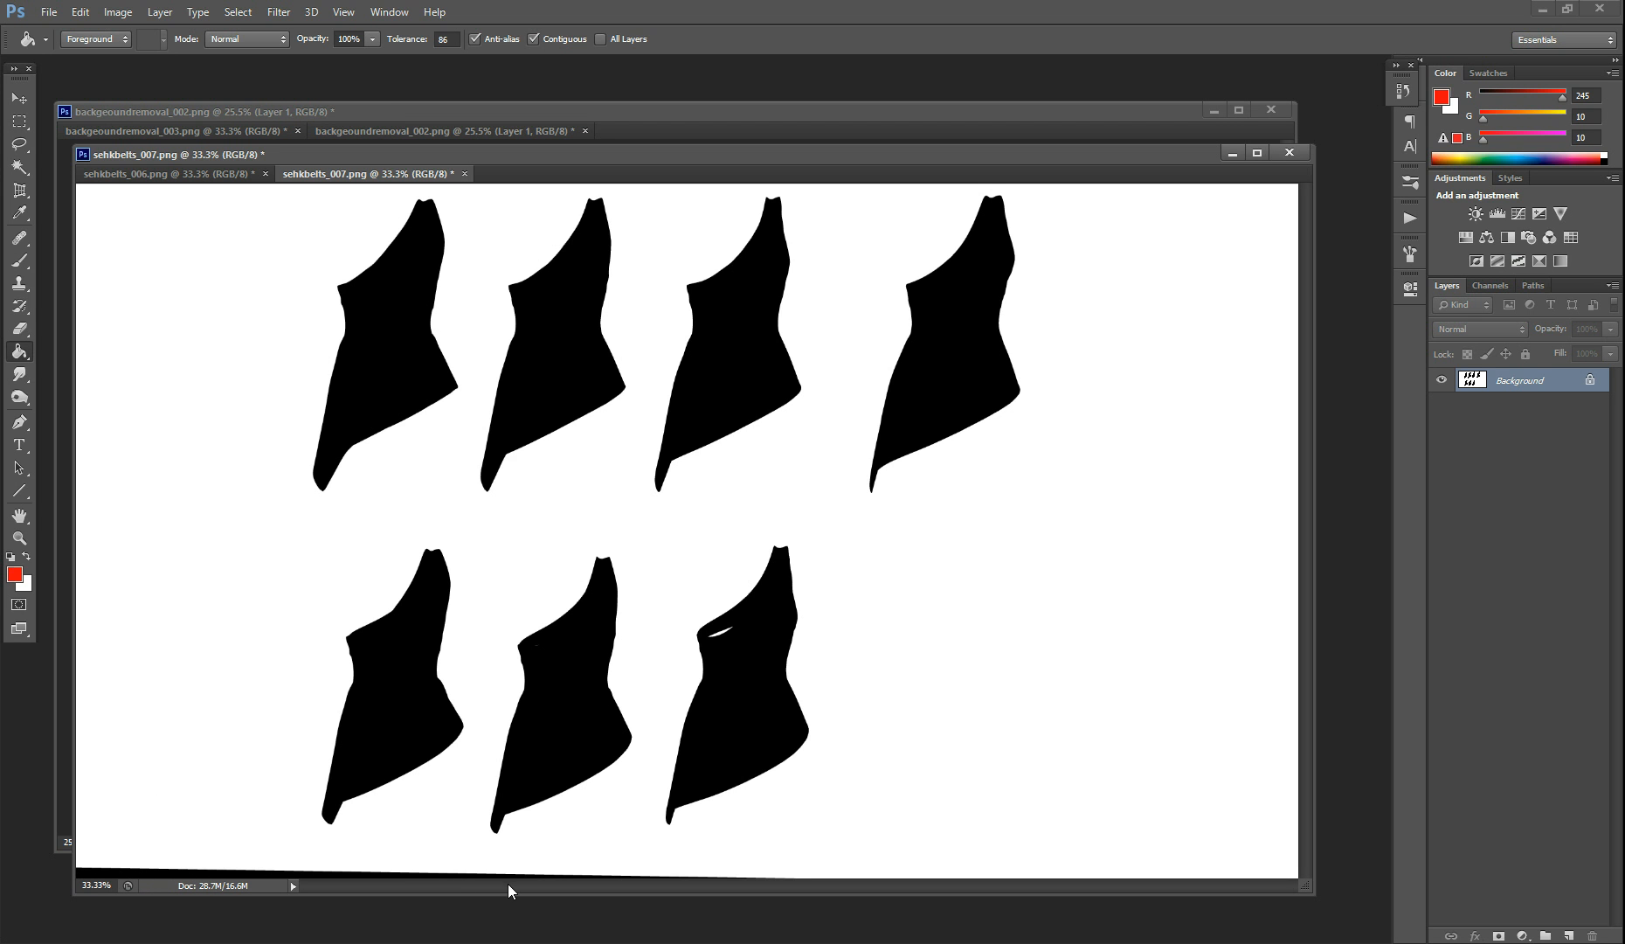
mouse_move(508, 893)
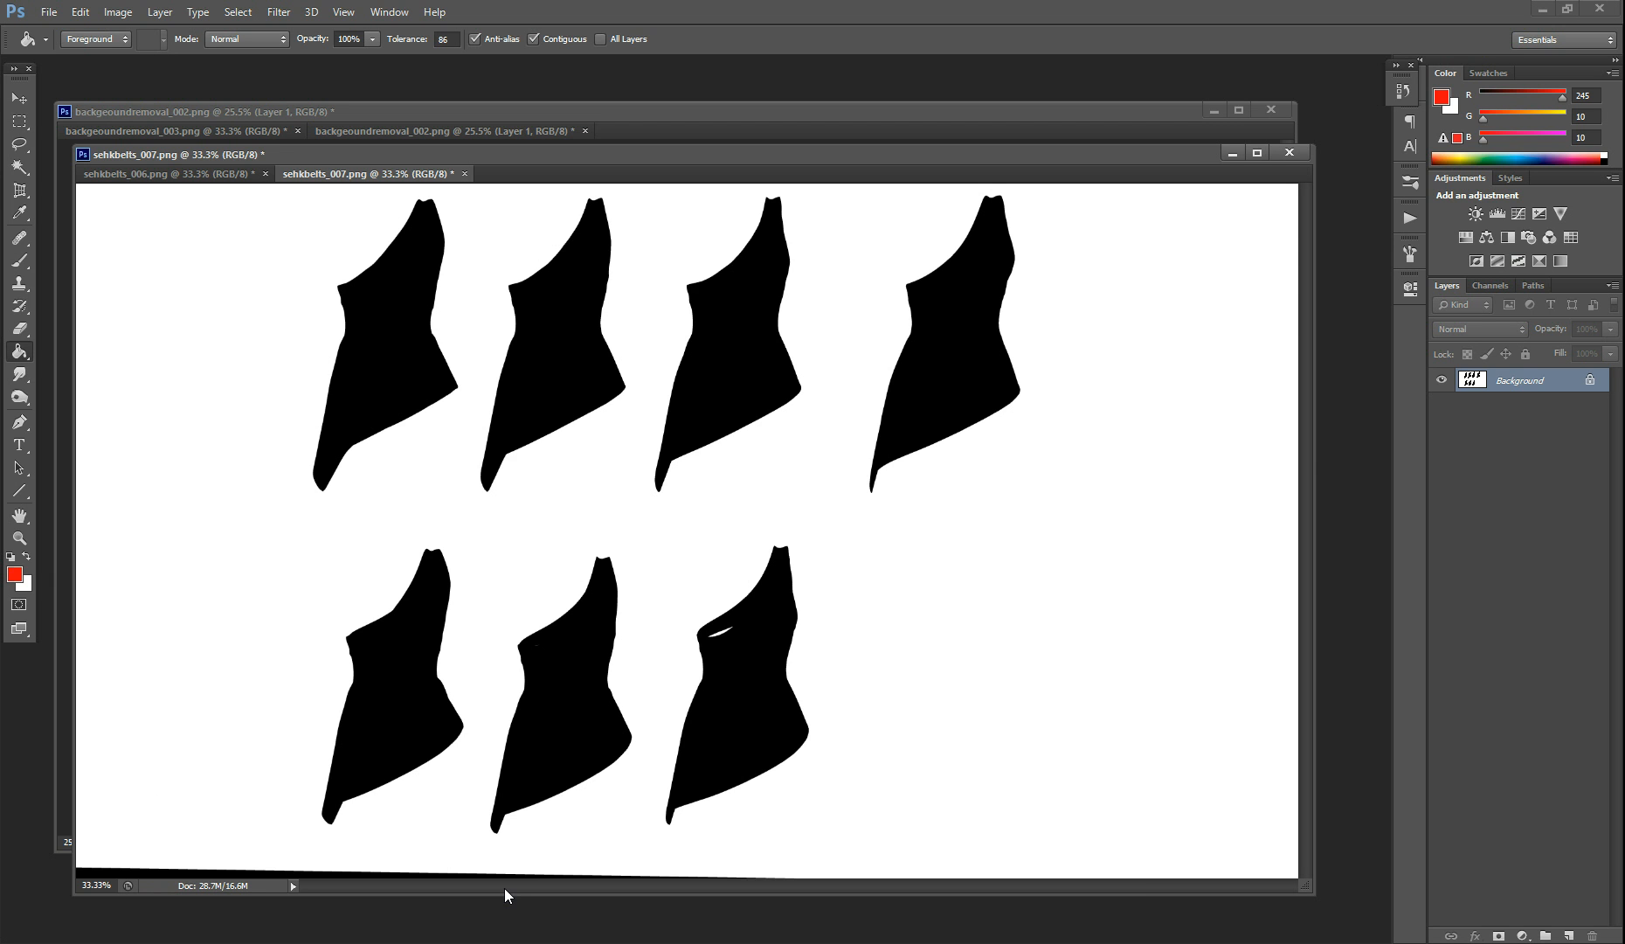
key("ctrl+i")
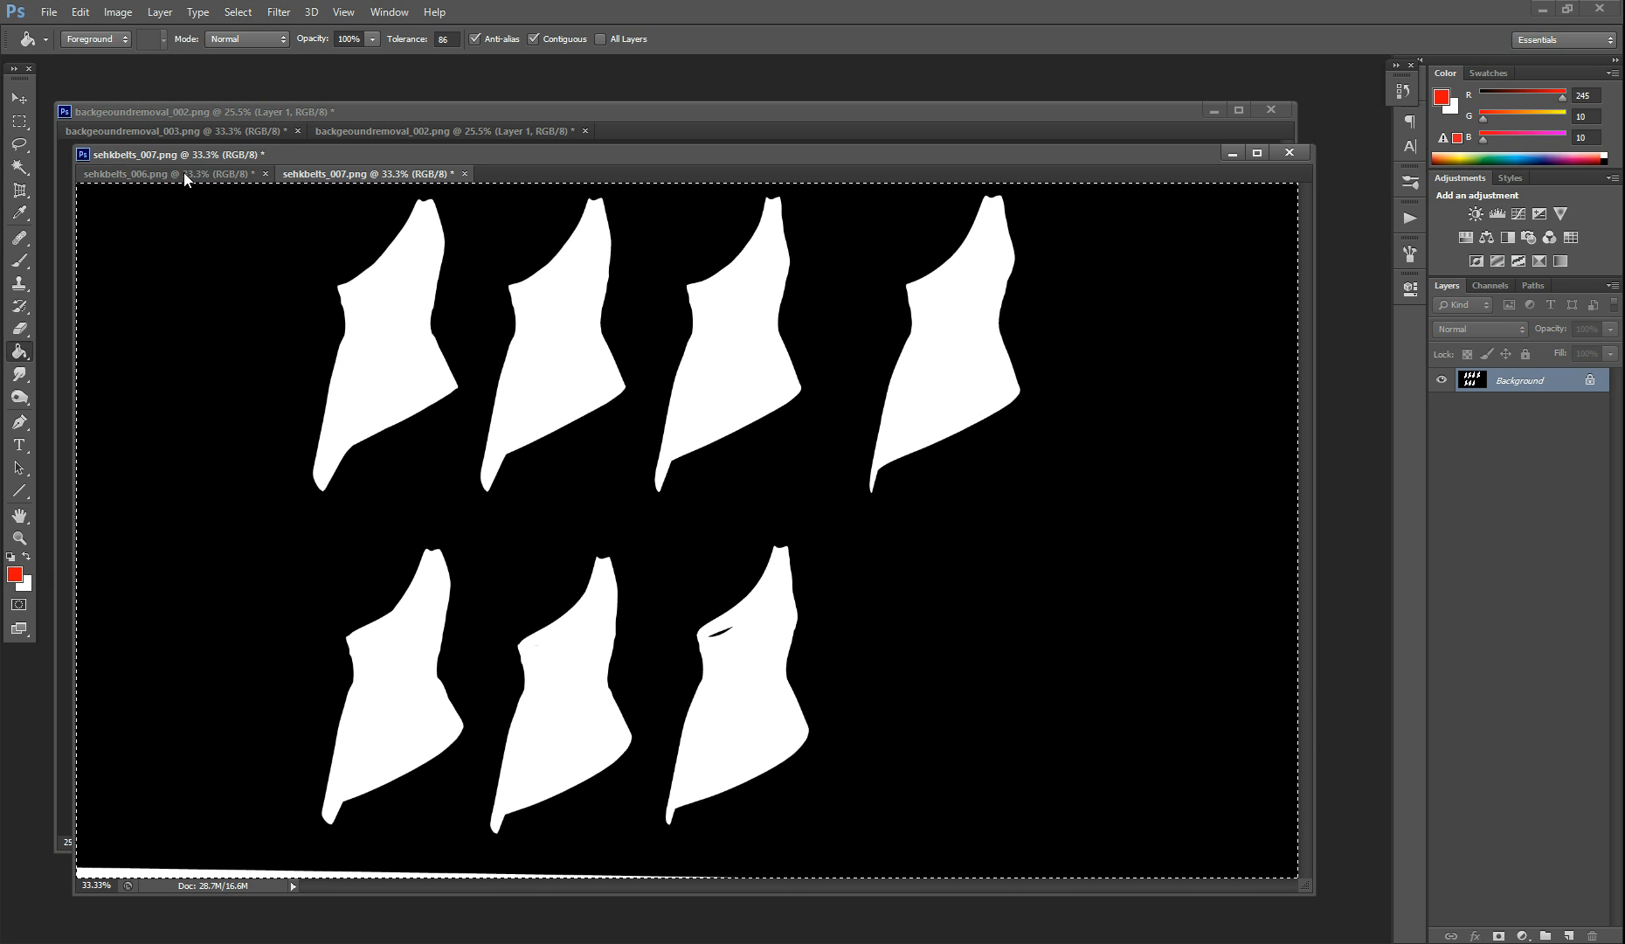
Switch to sehkbelts_006 and target its new layer mask for the silhouette
left_click(124, 173)
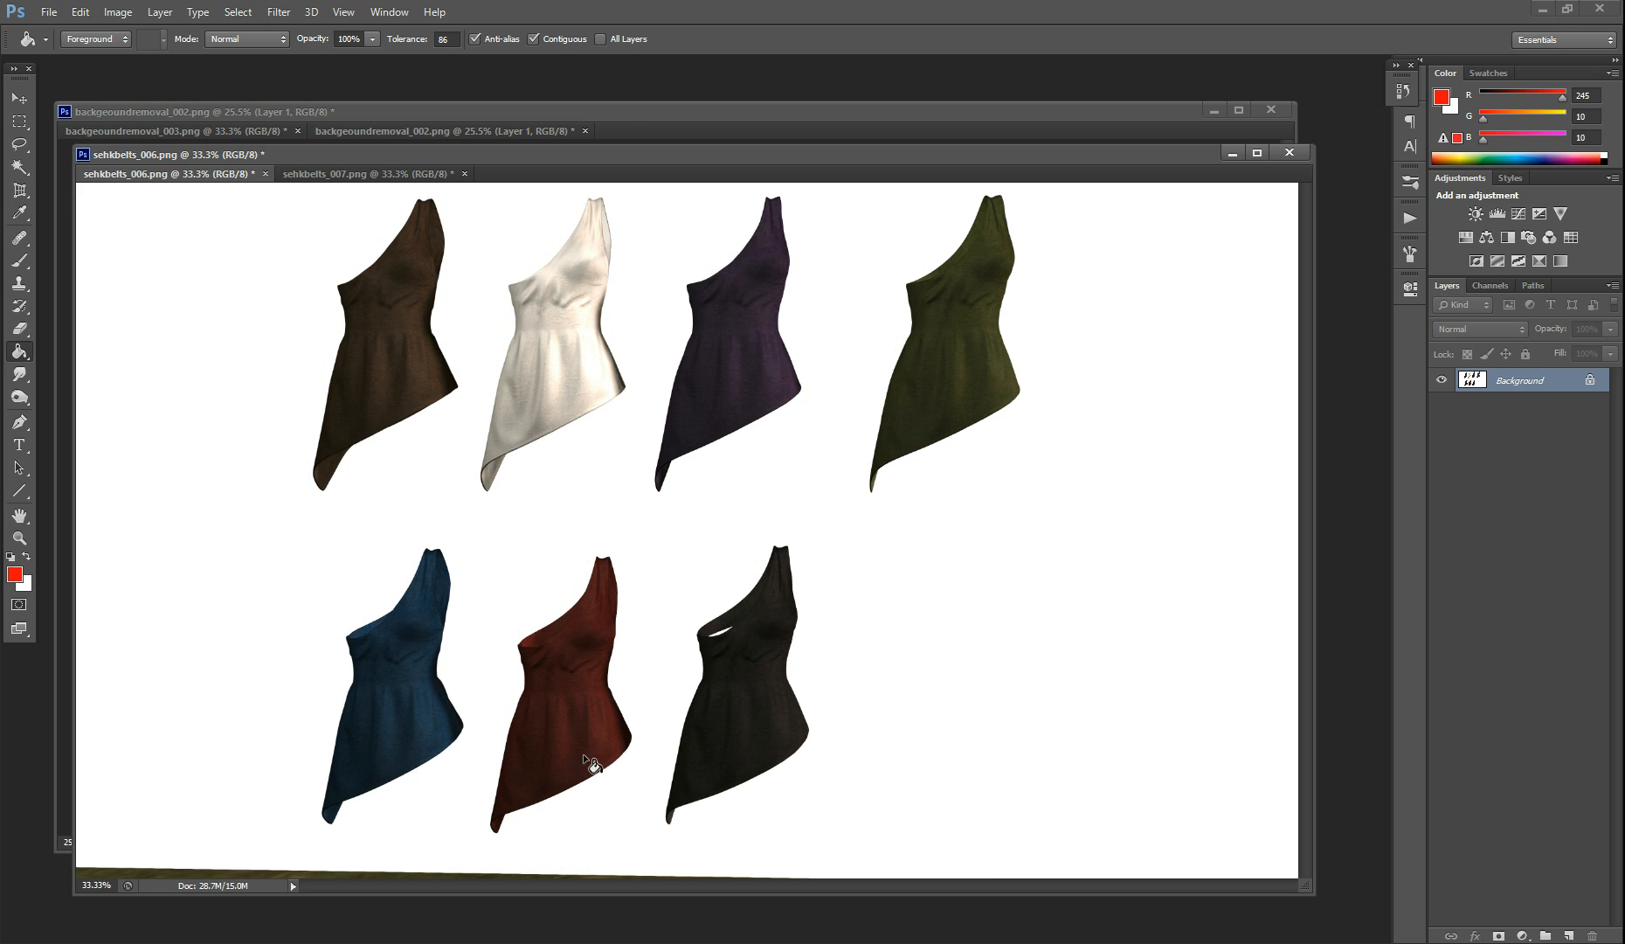
mouse_move(591, 760)
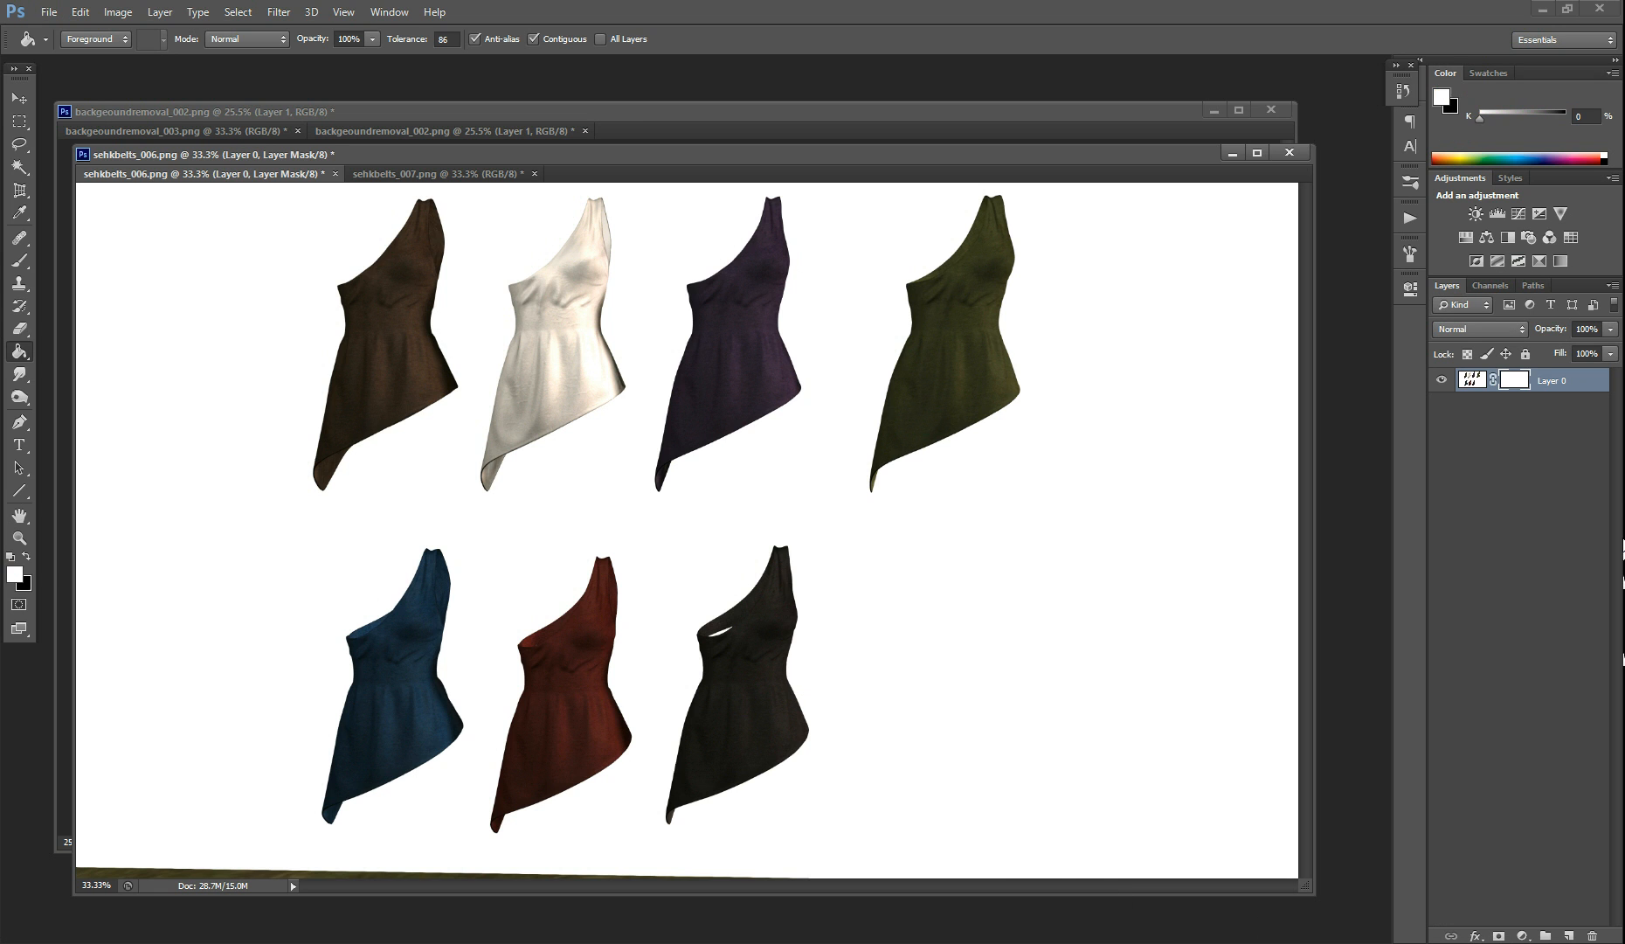
left_click(1514, 379)
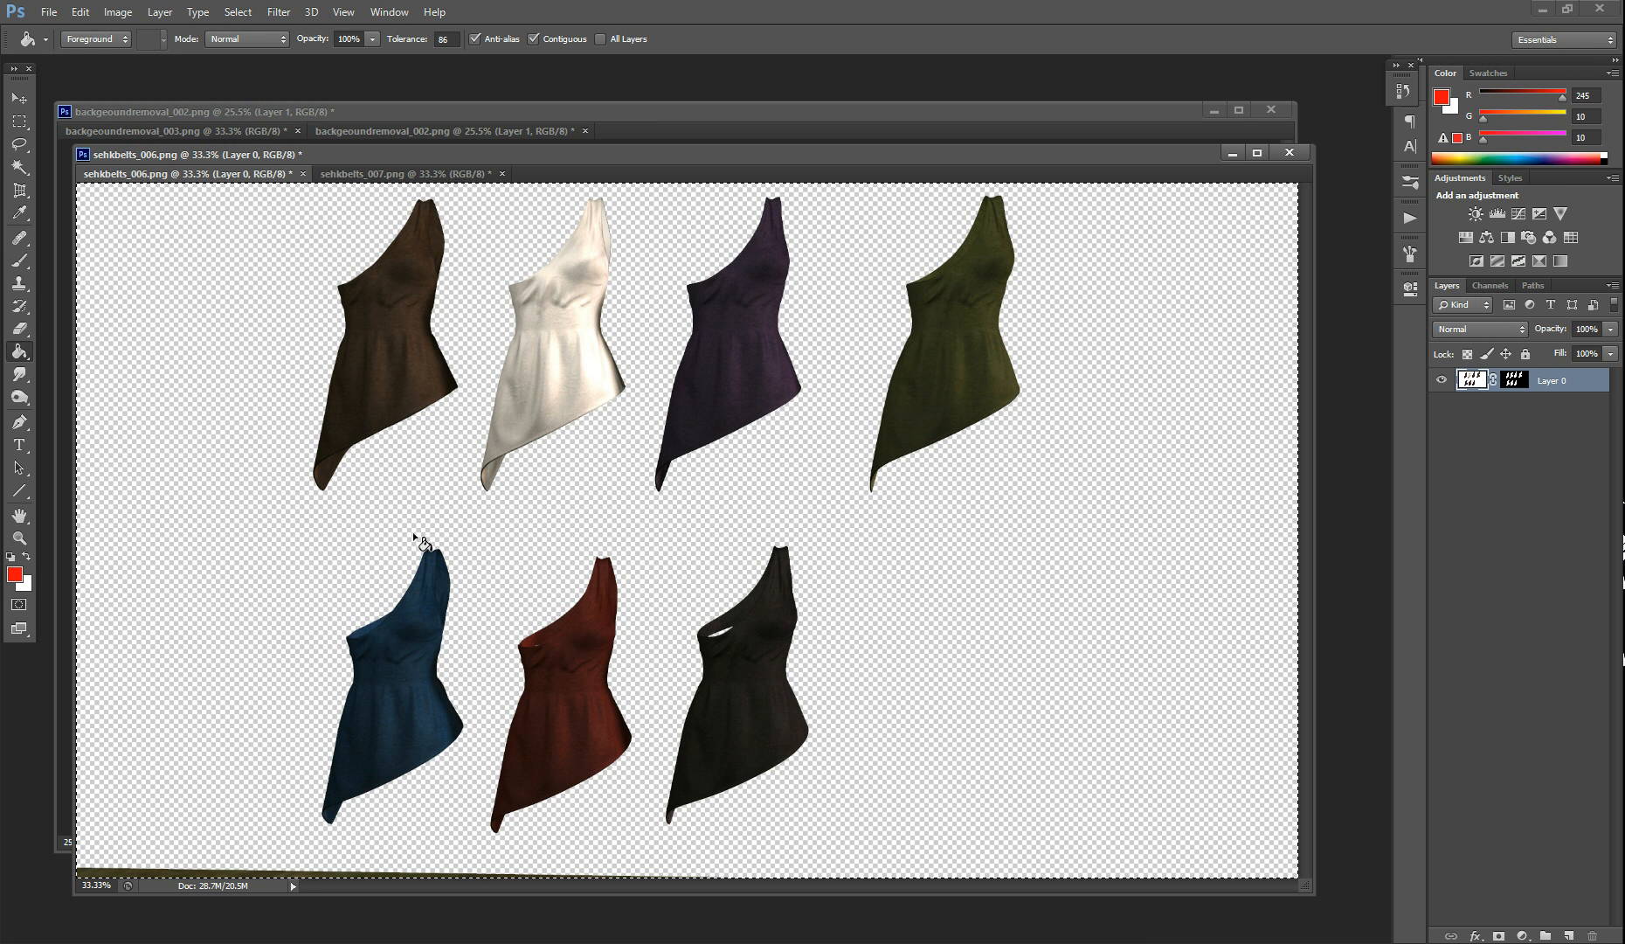
mouse_move(1068, 444)
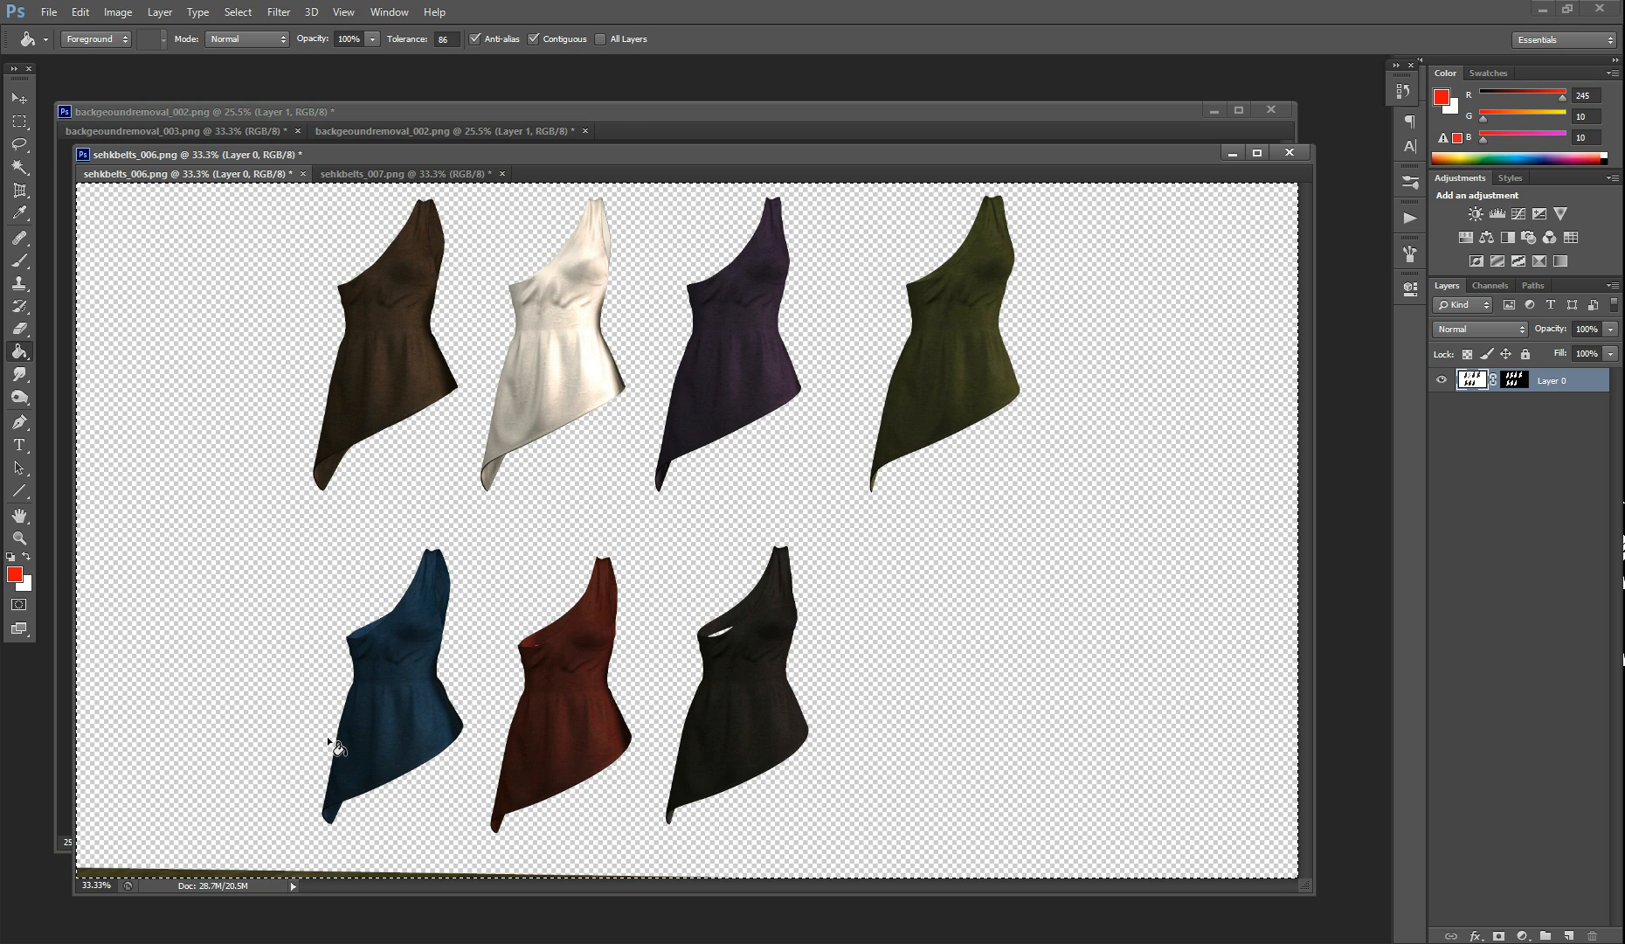
mouse_move(404, 664)
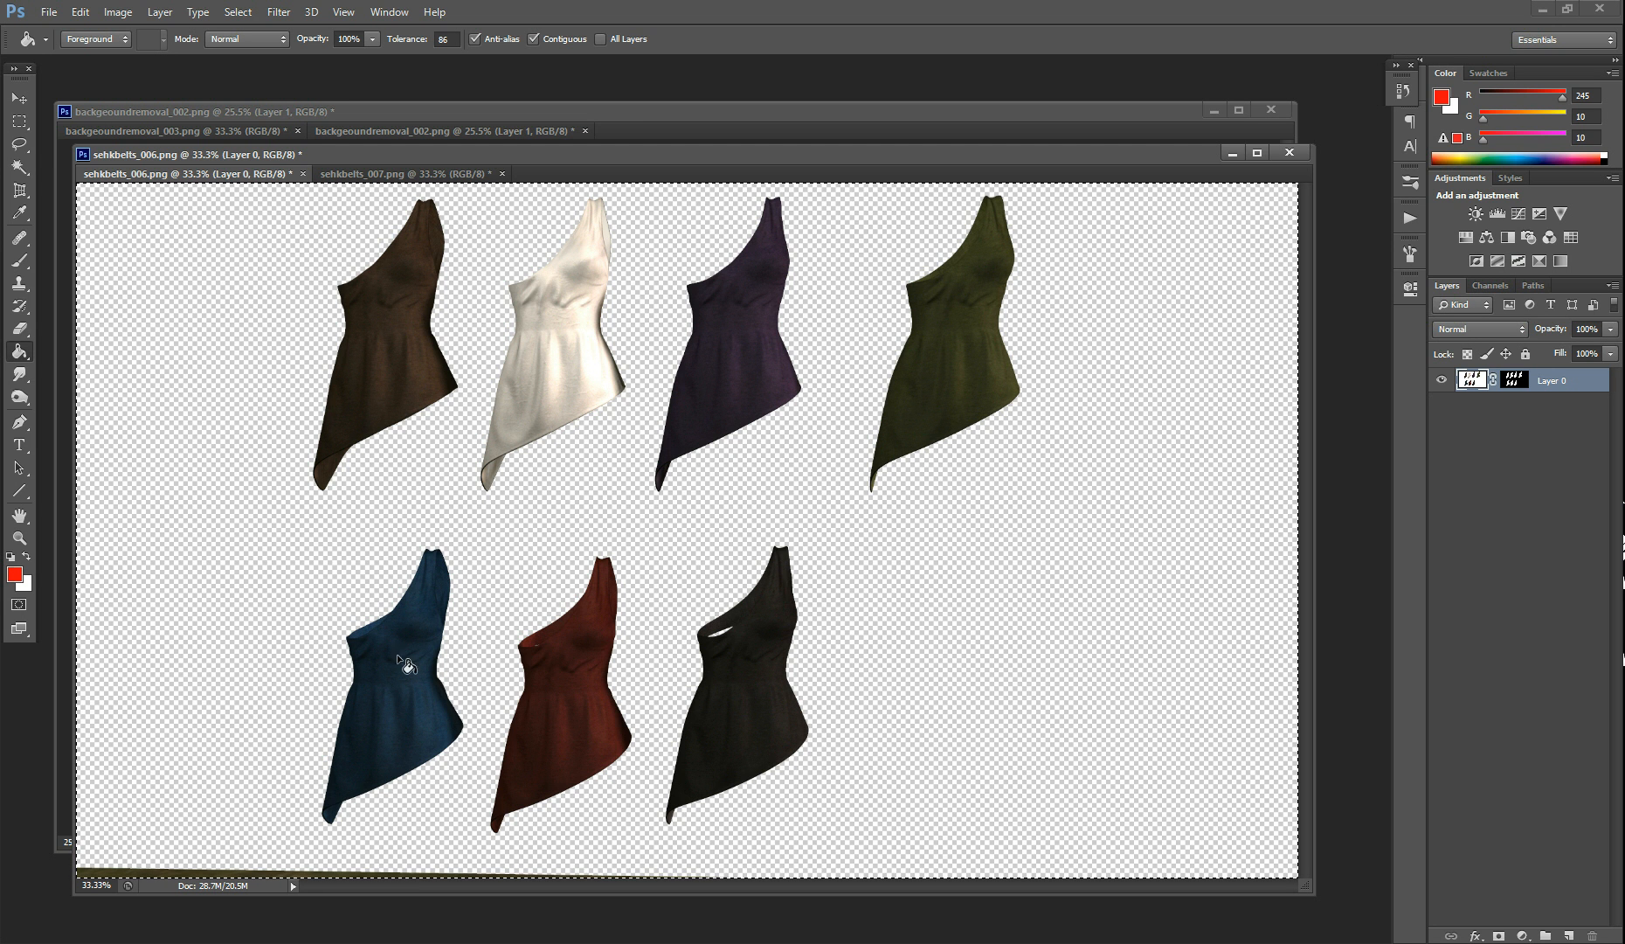
mouse_move(1520, 389)
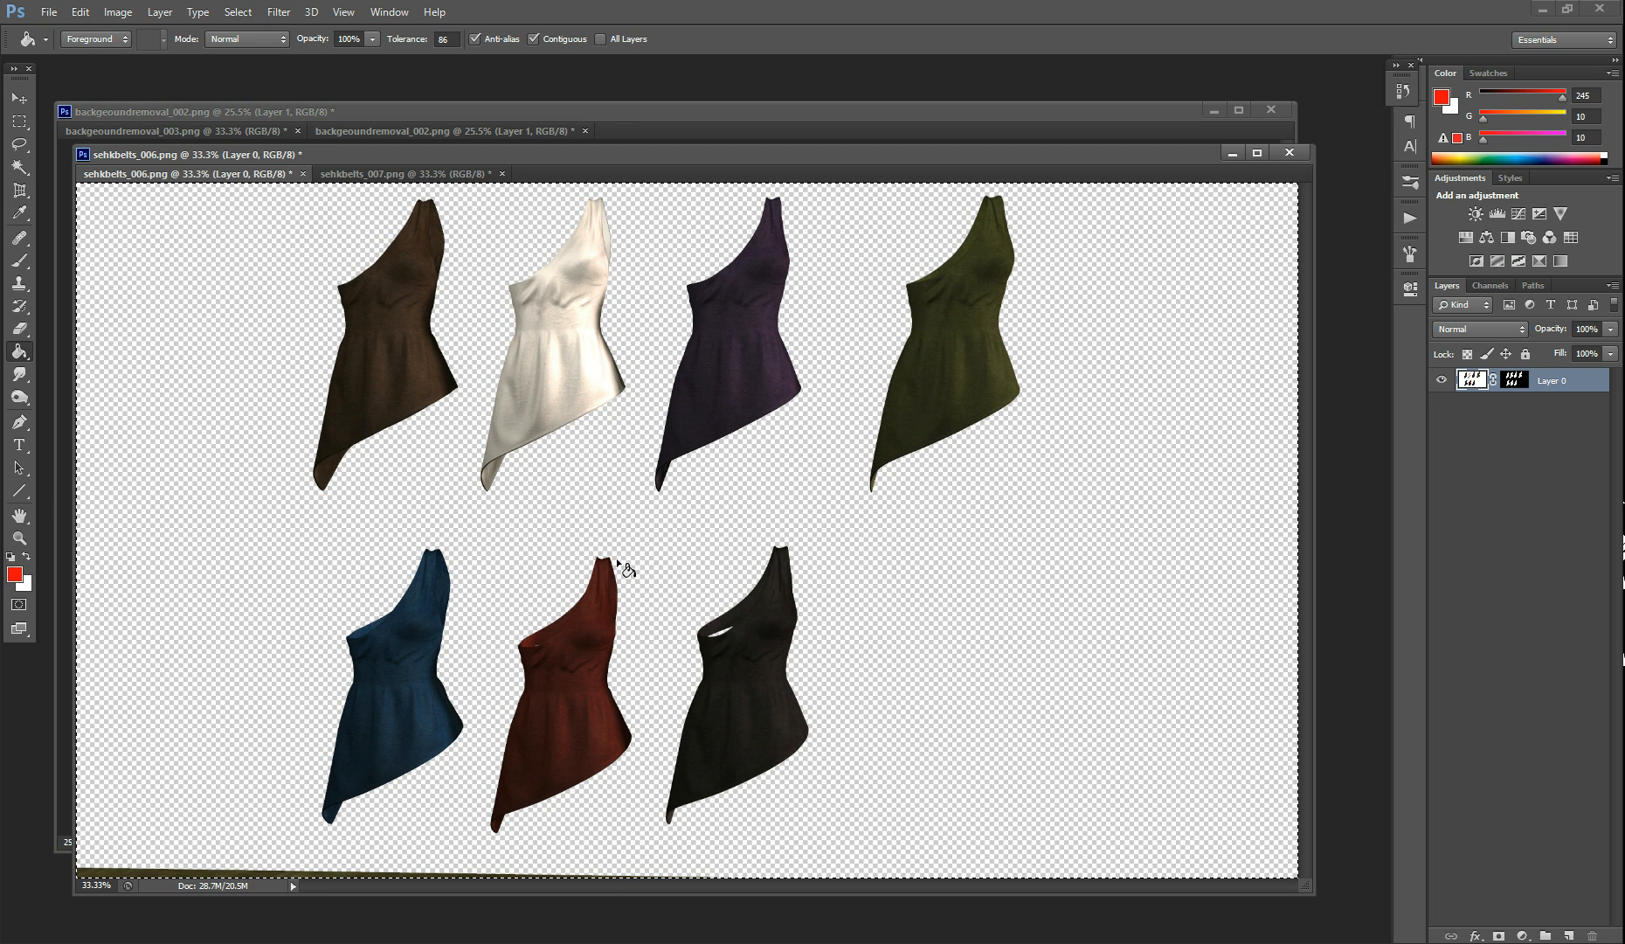
Apply the sehkbelts_006 layer mask through the mask thumbnail's context menu
right_click(1515, 379)
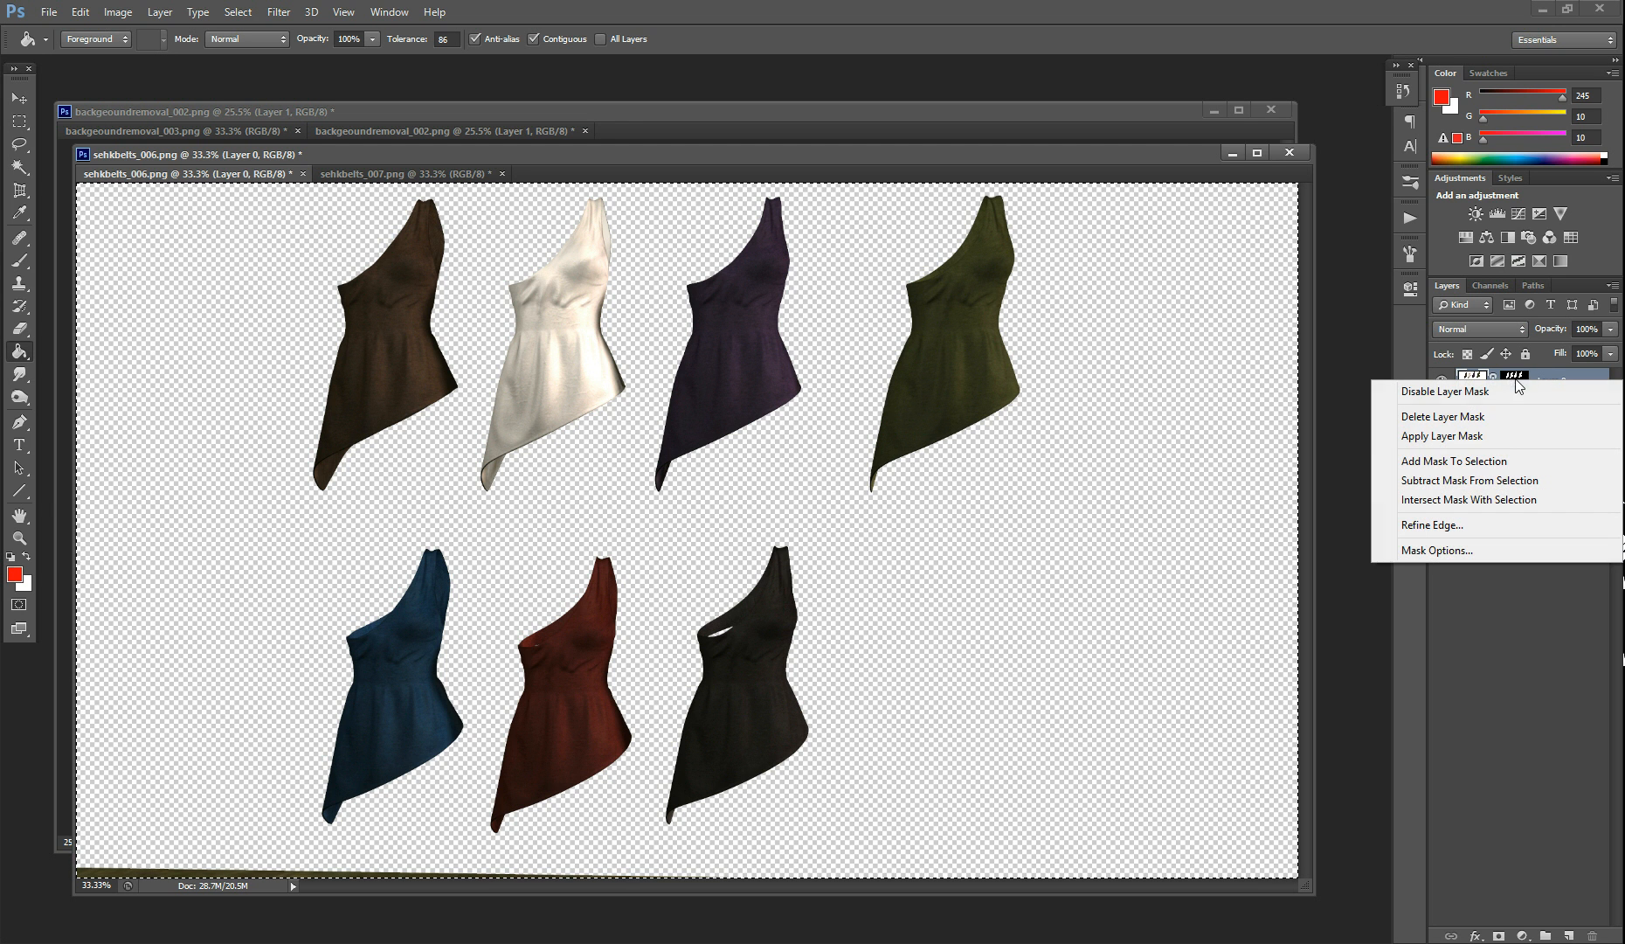
left_click(1441, 435)
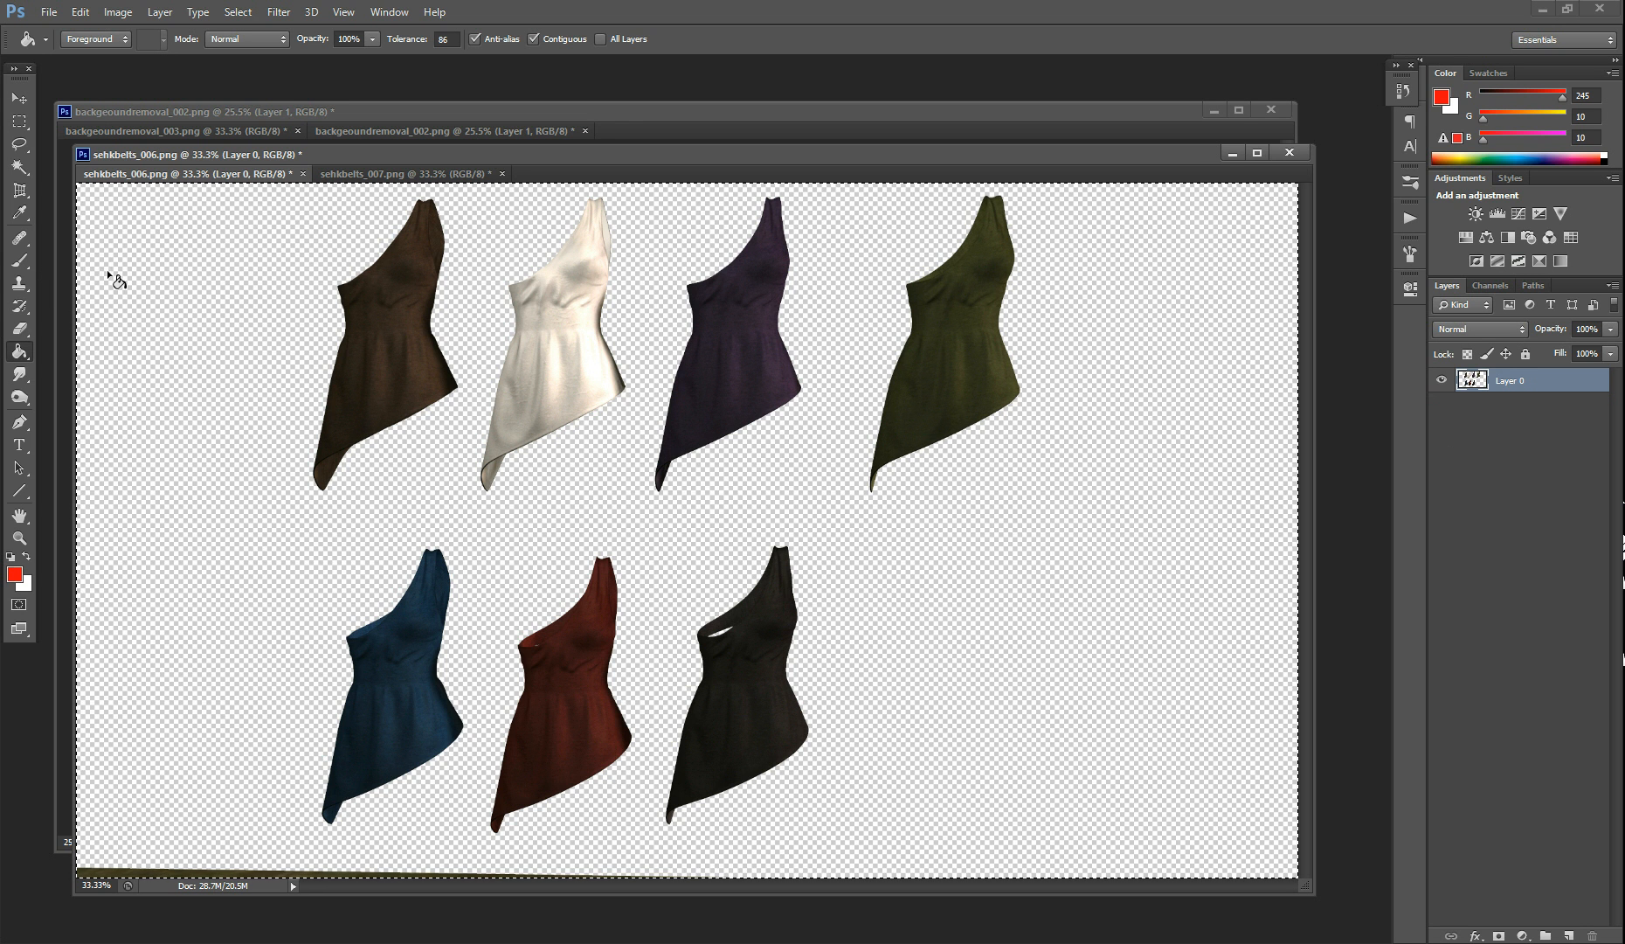
mouse_move(532, 313)
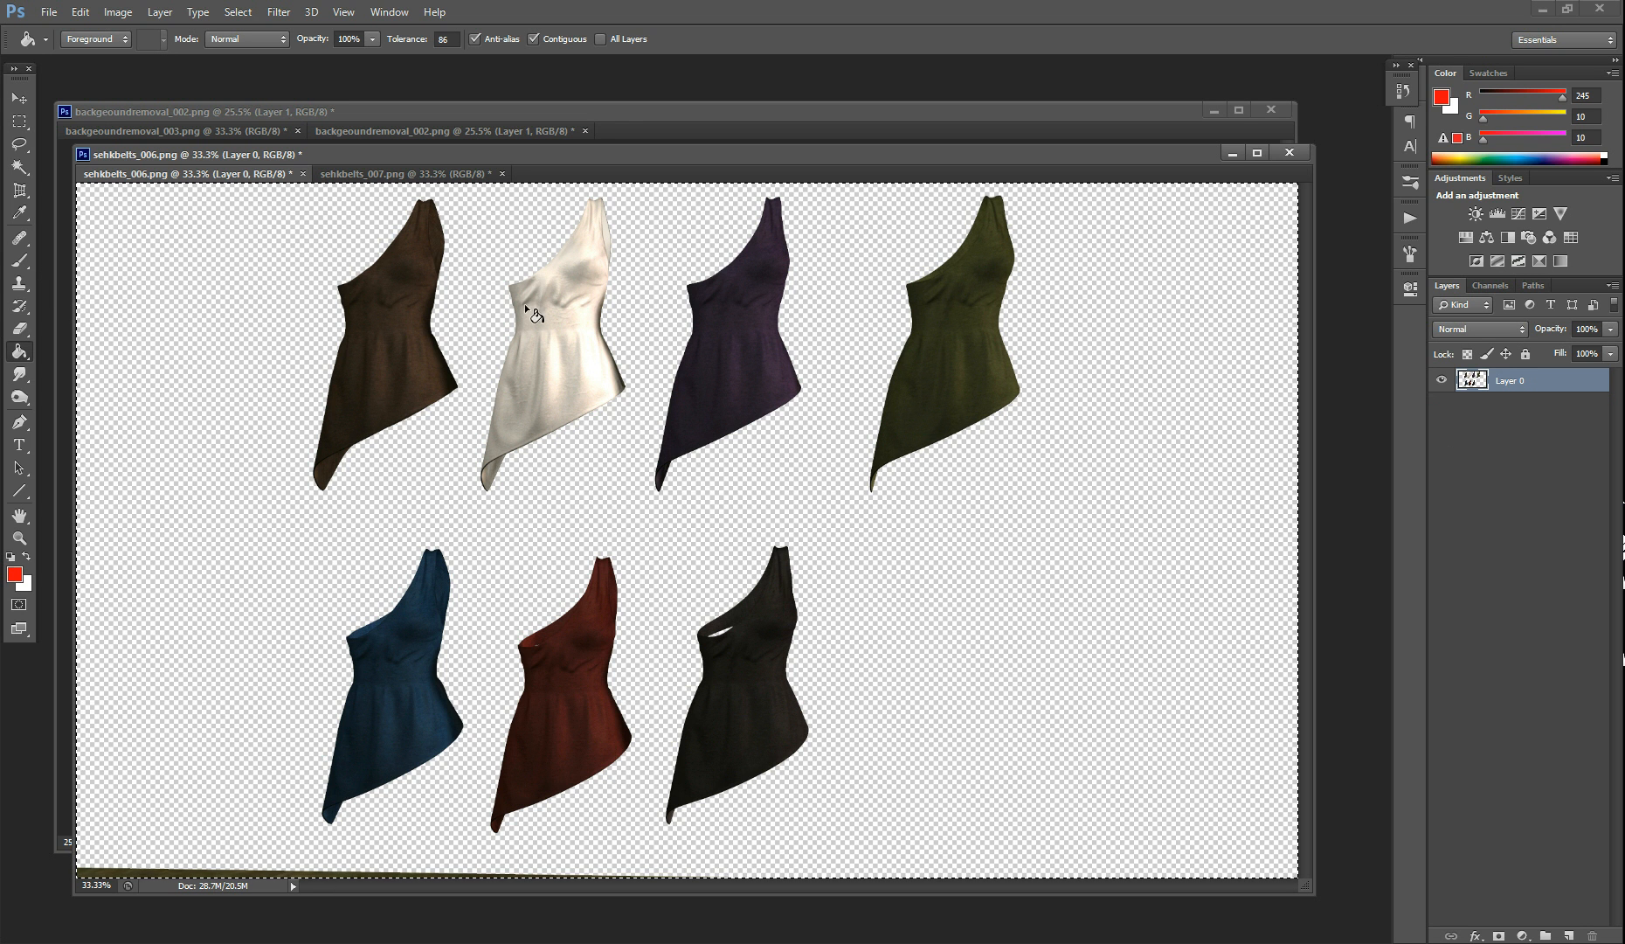
mouse_move(554, 803)
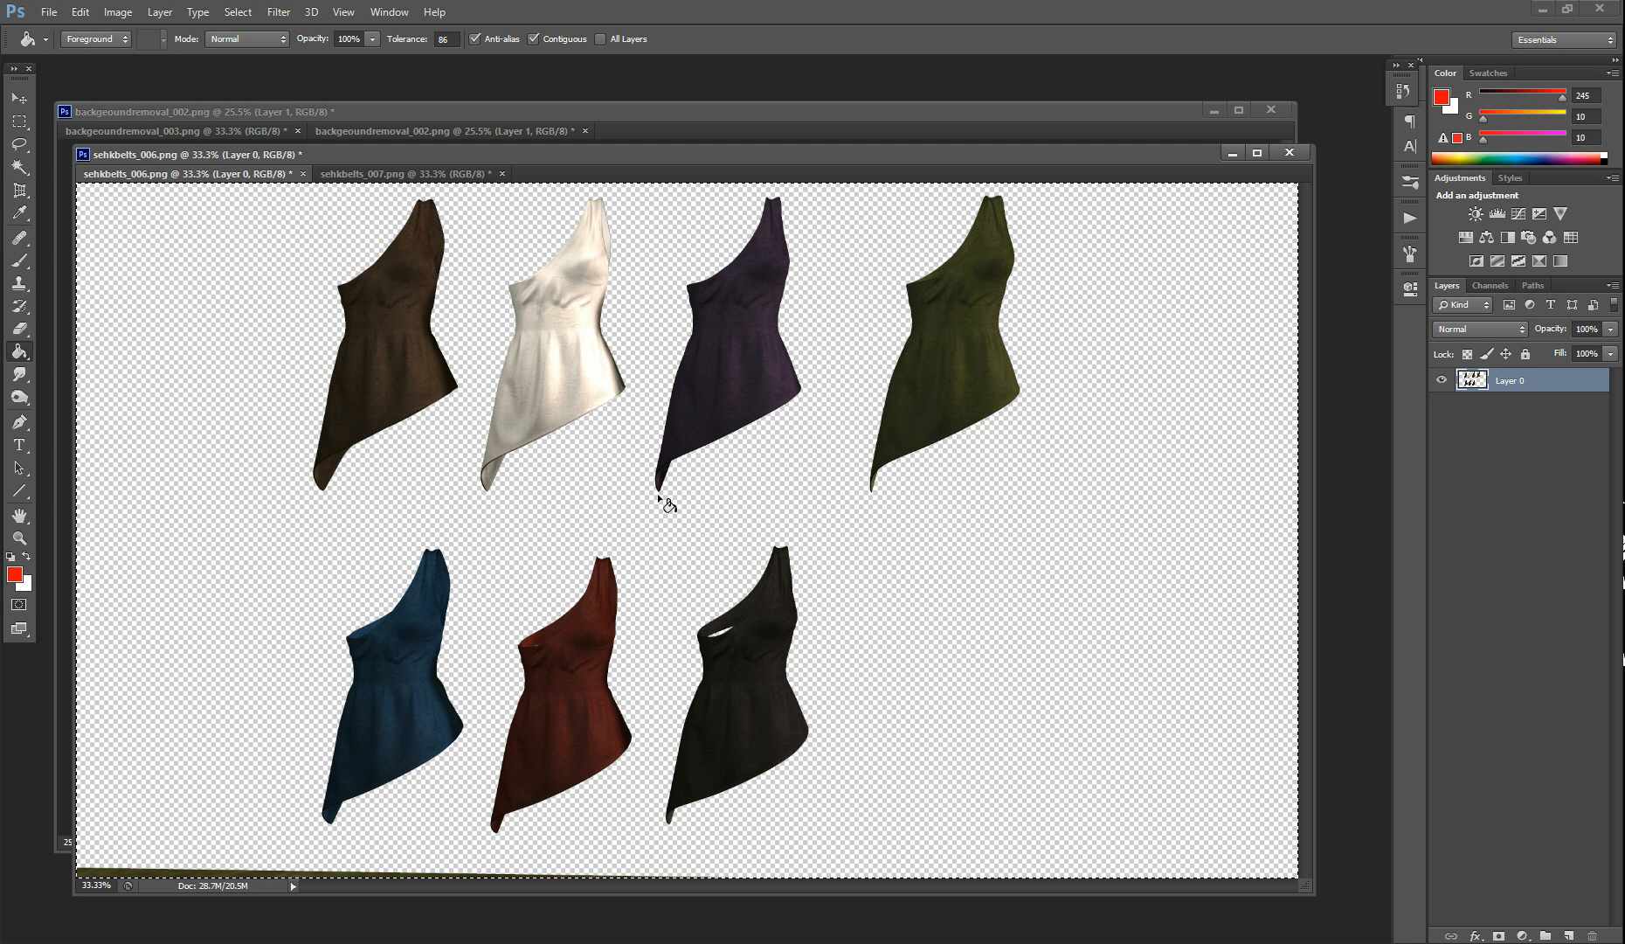
mouse_move(673, 503)
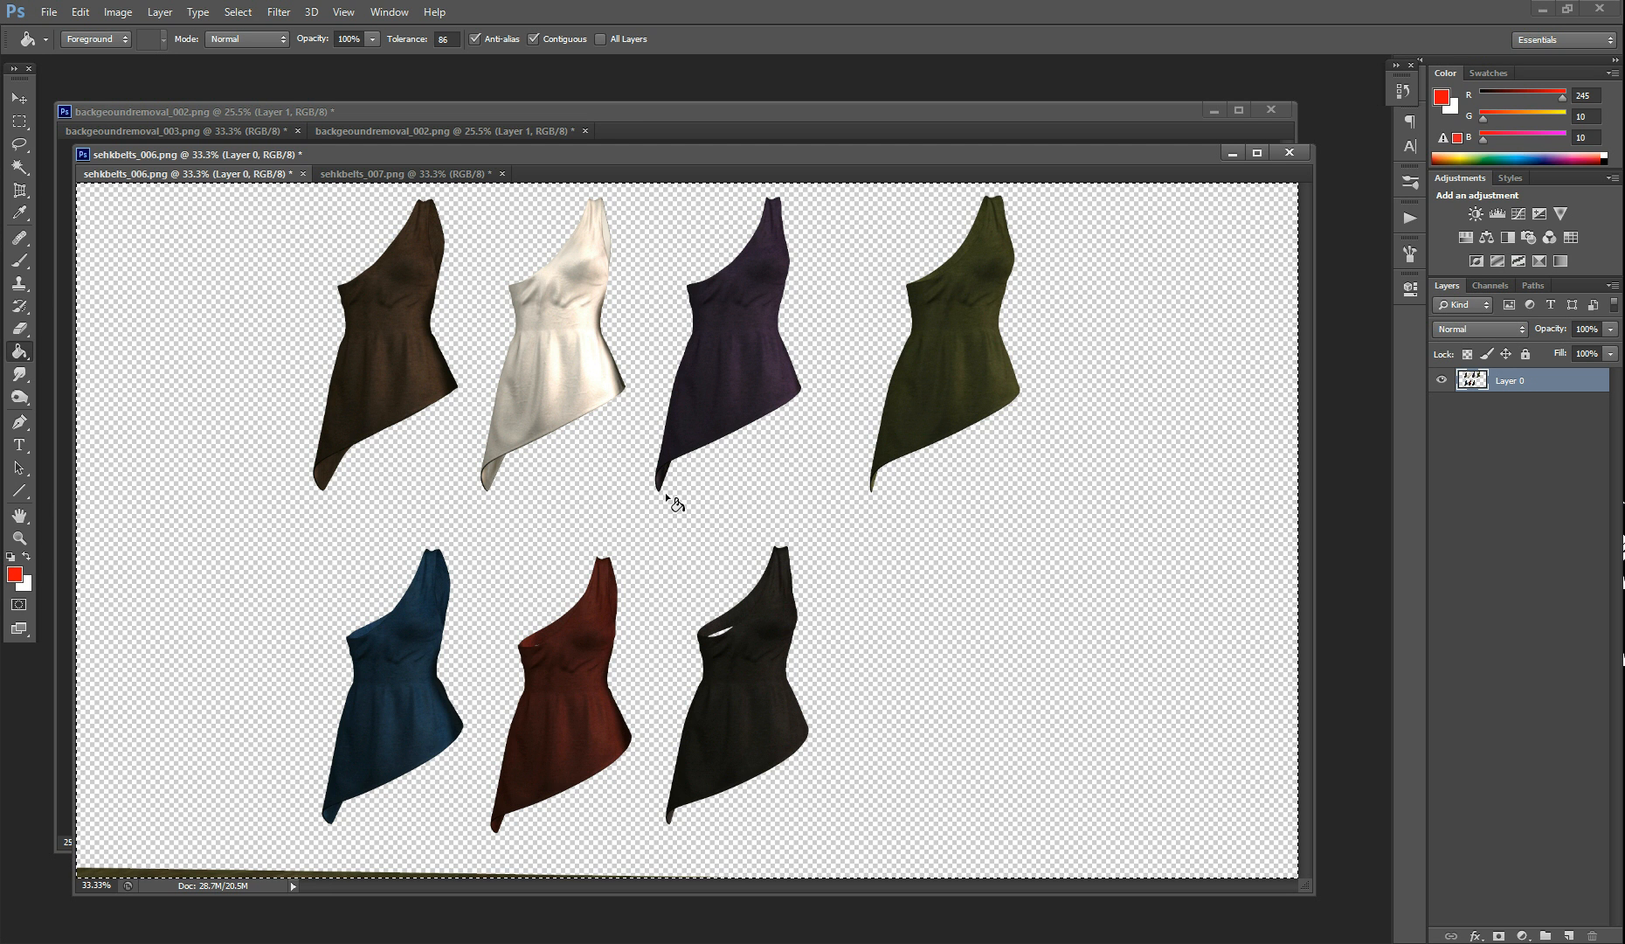
mouse_move(1008, 333)
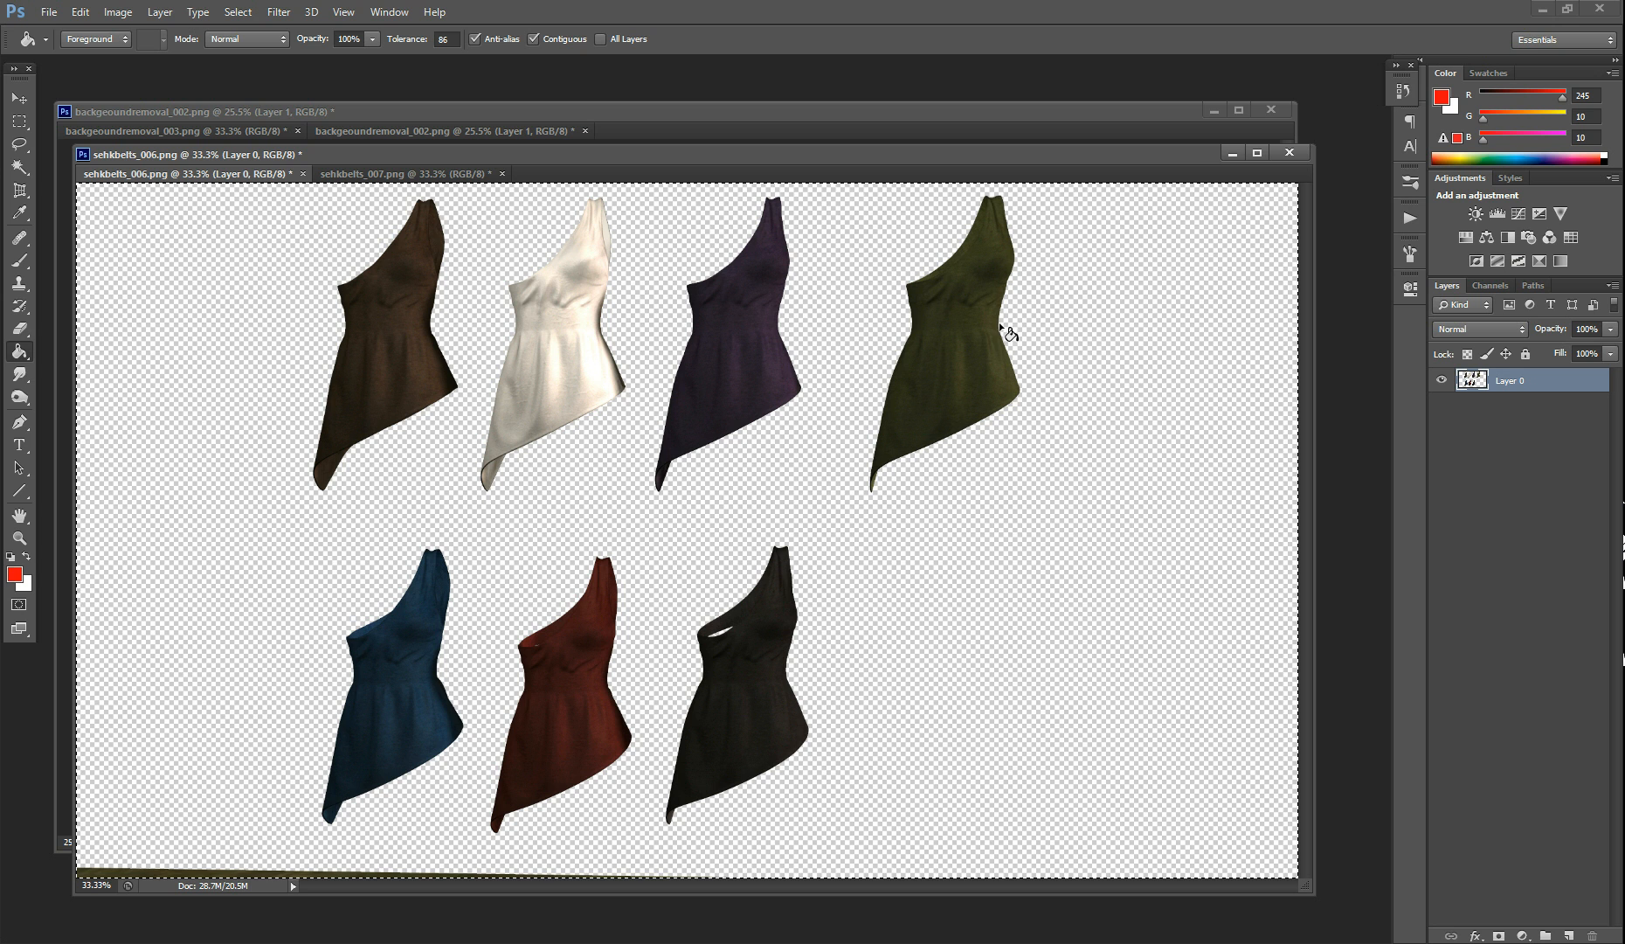
mouse_move(969, 316)
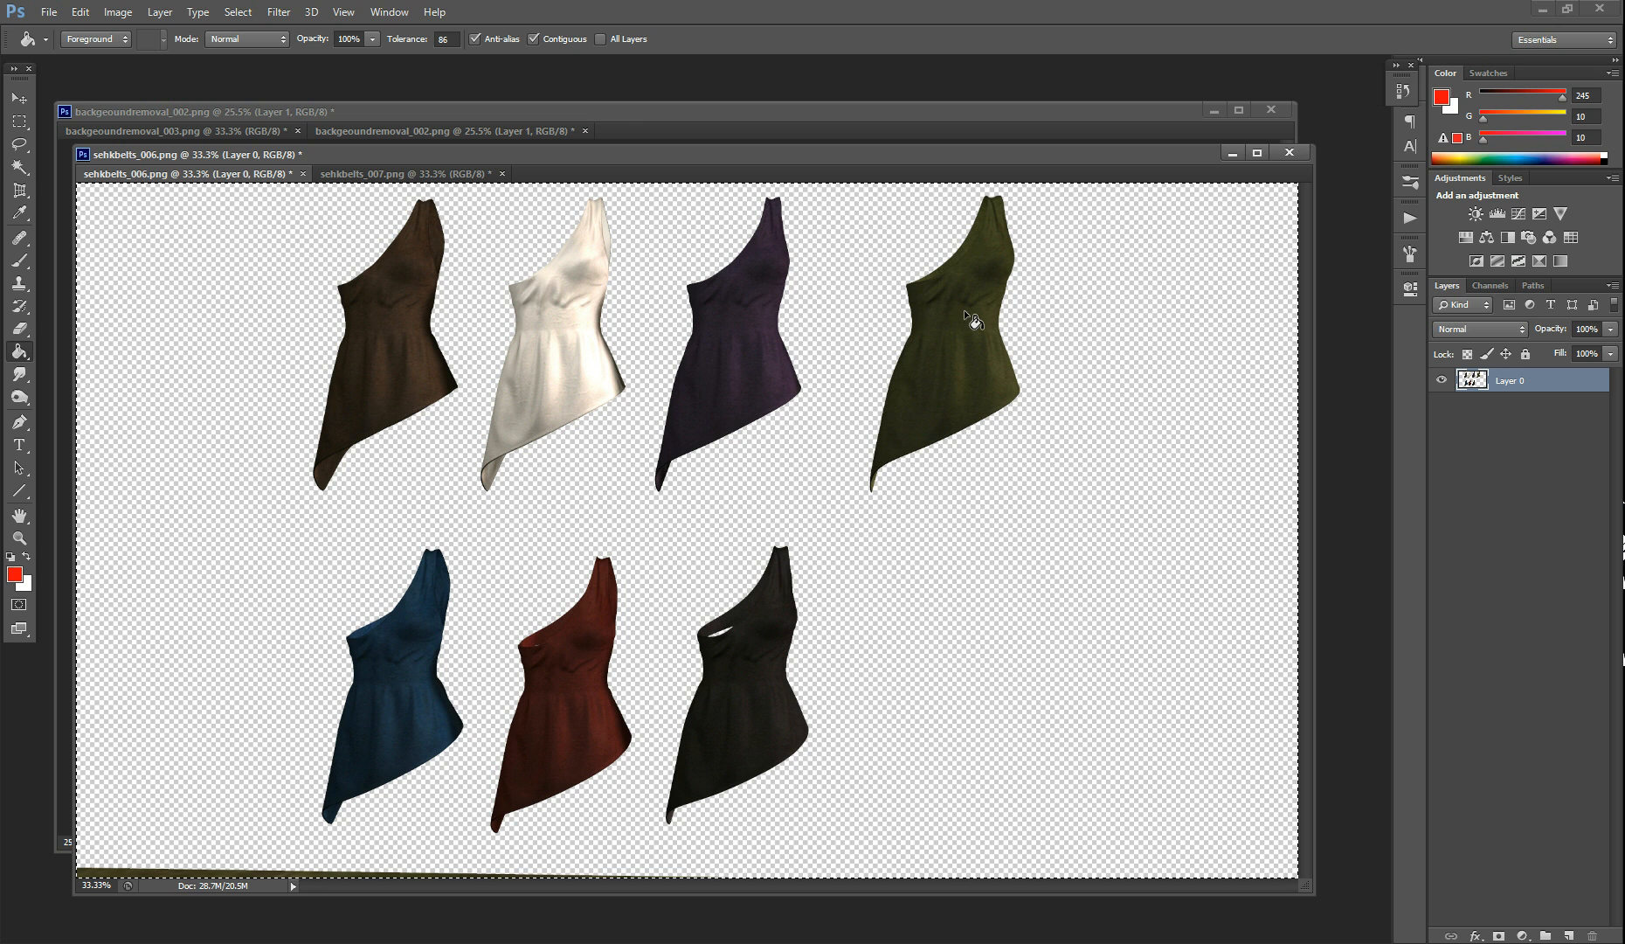
mouse_move(912, 212)
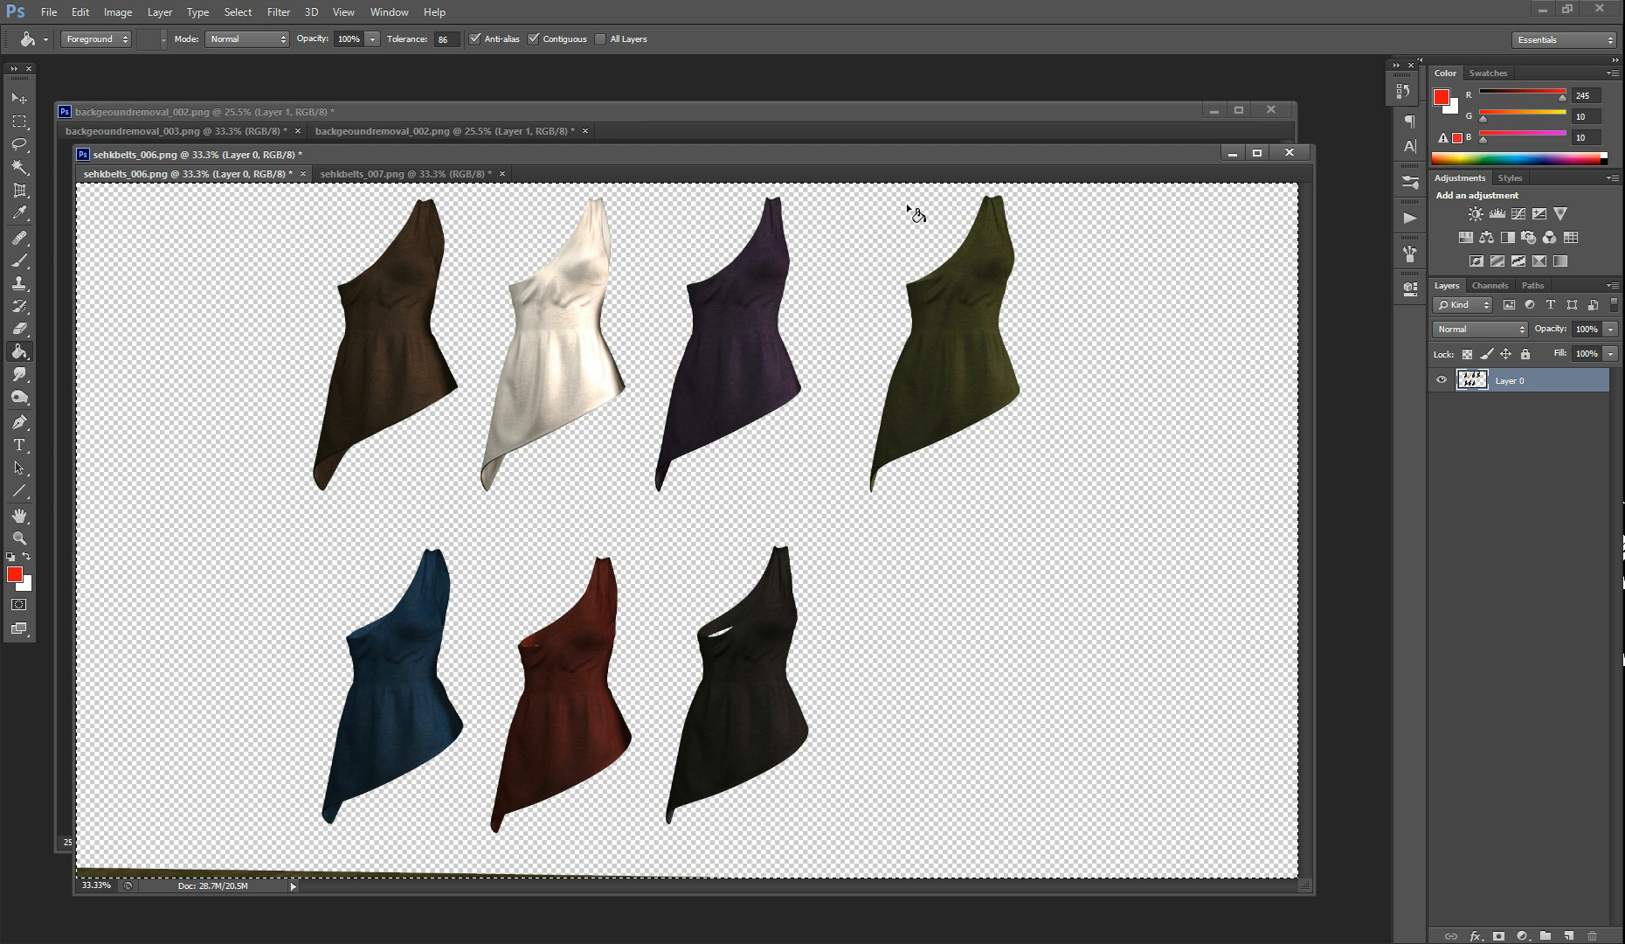